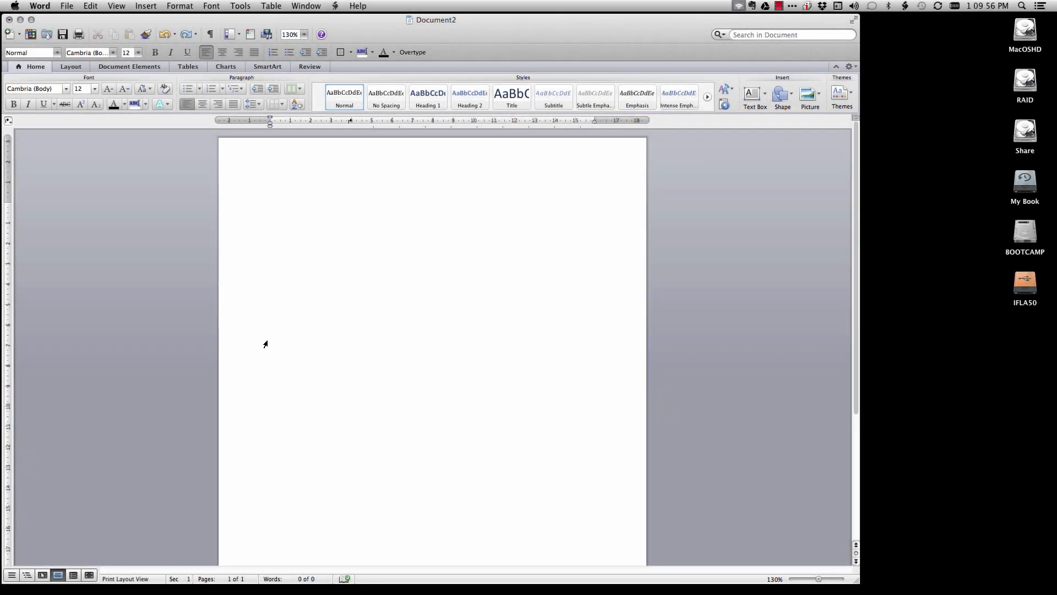
mouse_move(629, 327)
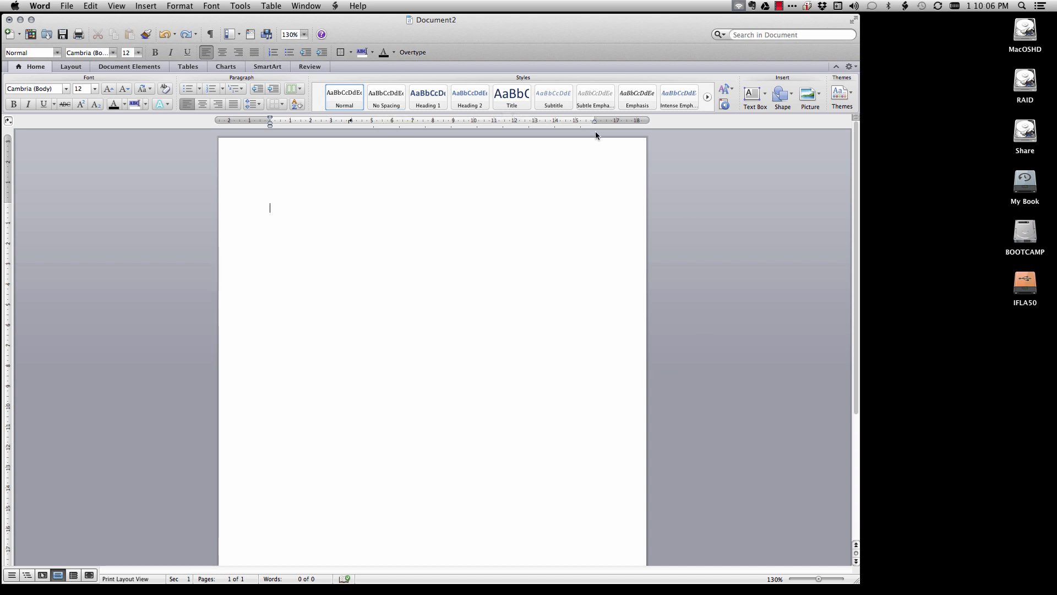
mouse_move(488, 328)
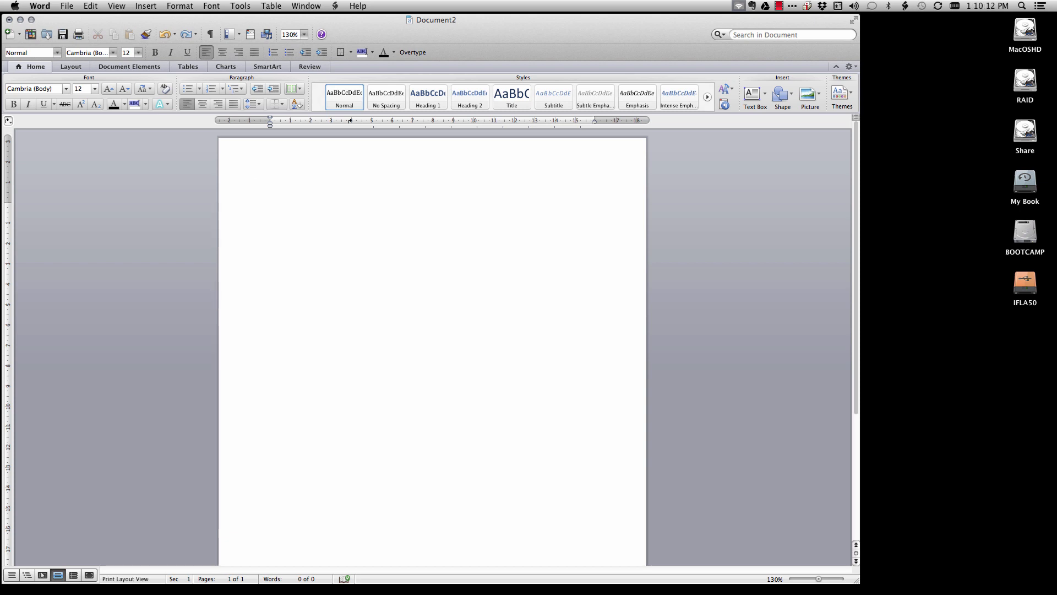
- Type 'Title' and apply the Title style to the first line
type("Tittl")
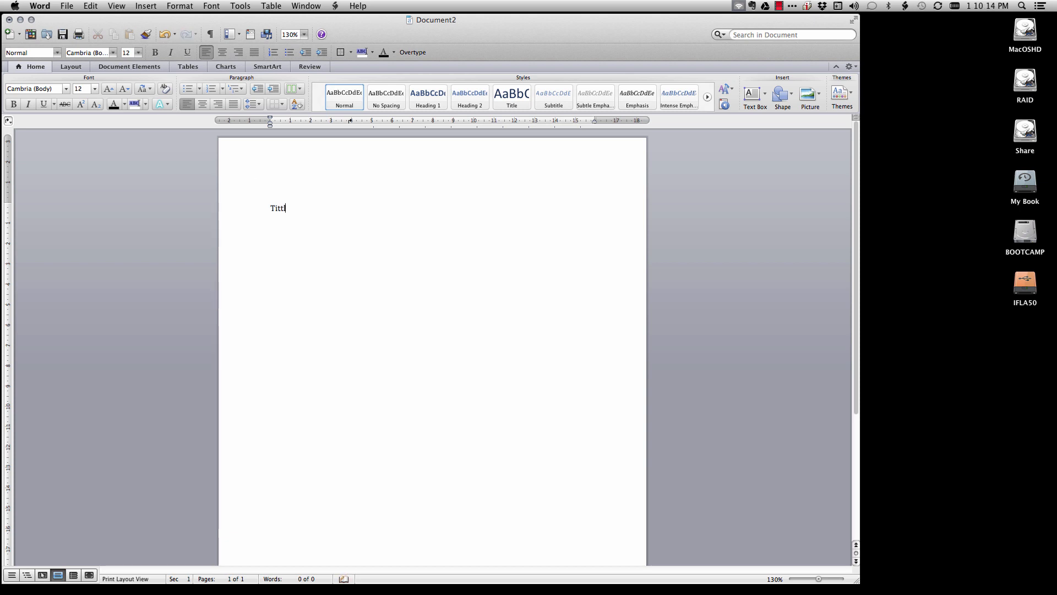
key("Backspace")
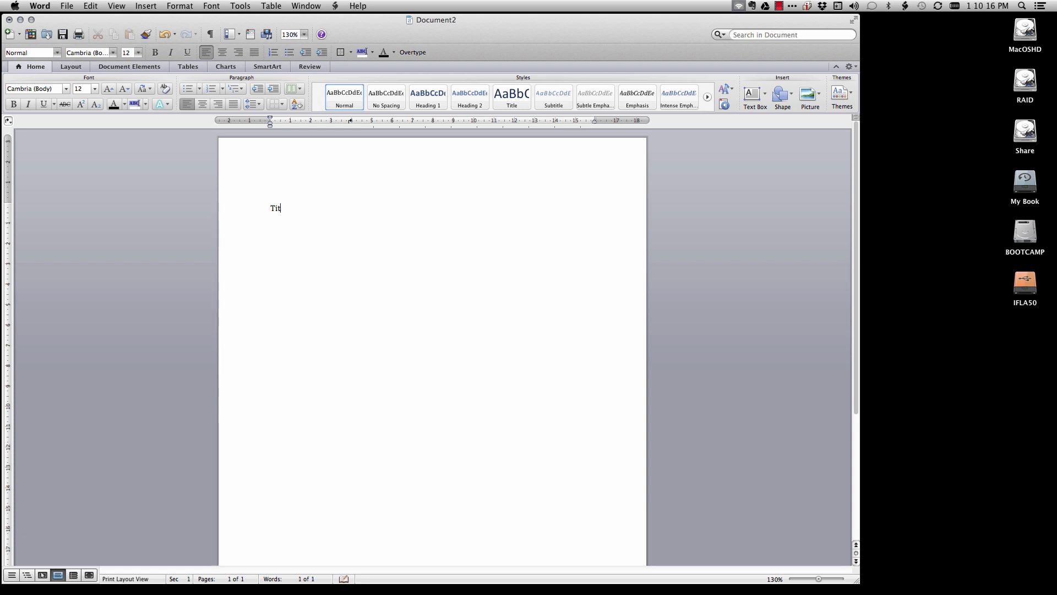
type("le")
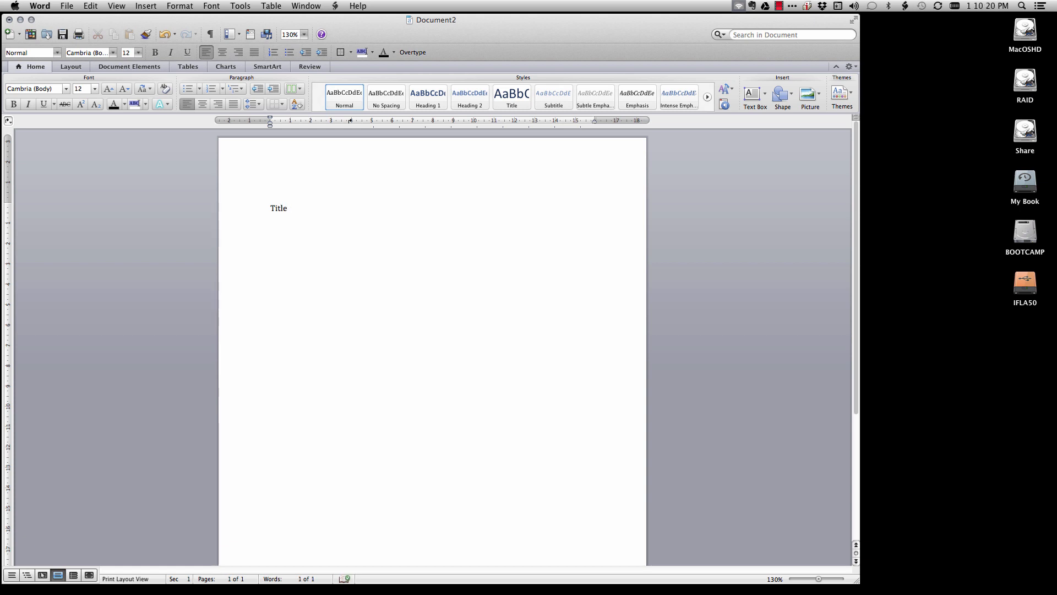
left_click(511, 97)
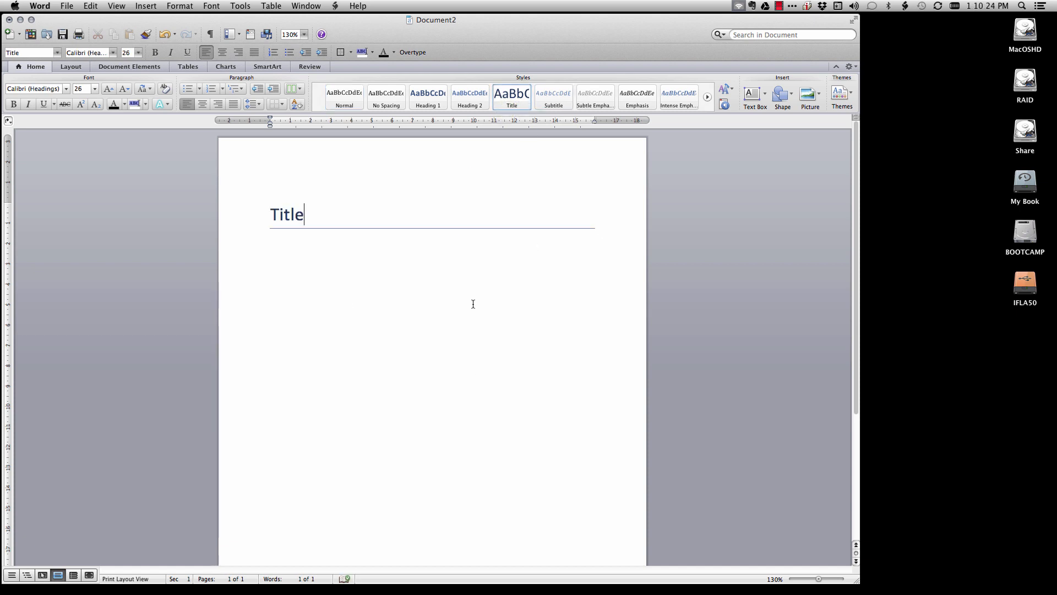
- Add a 'Heading' line in Heading 1 and a 'Normal' body line in Normal style
left_click(344, 98)
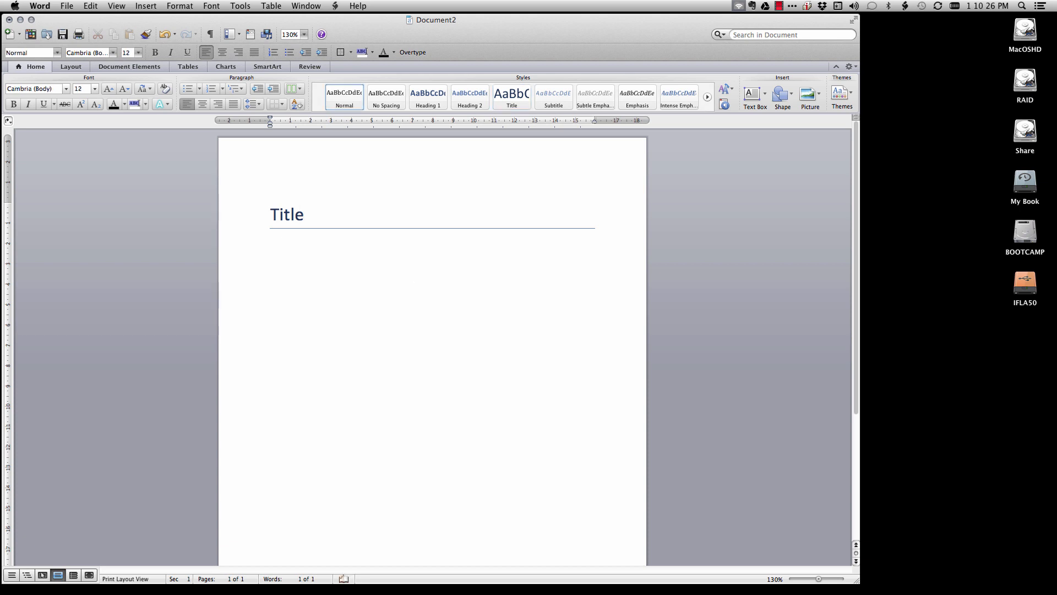
type("H")
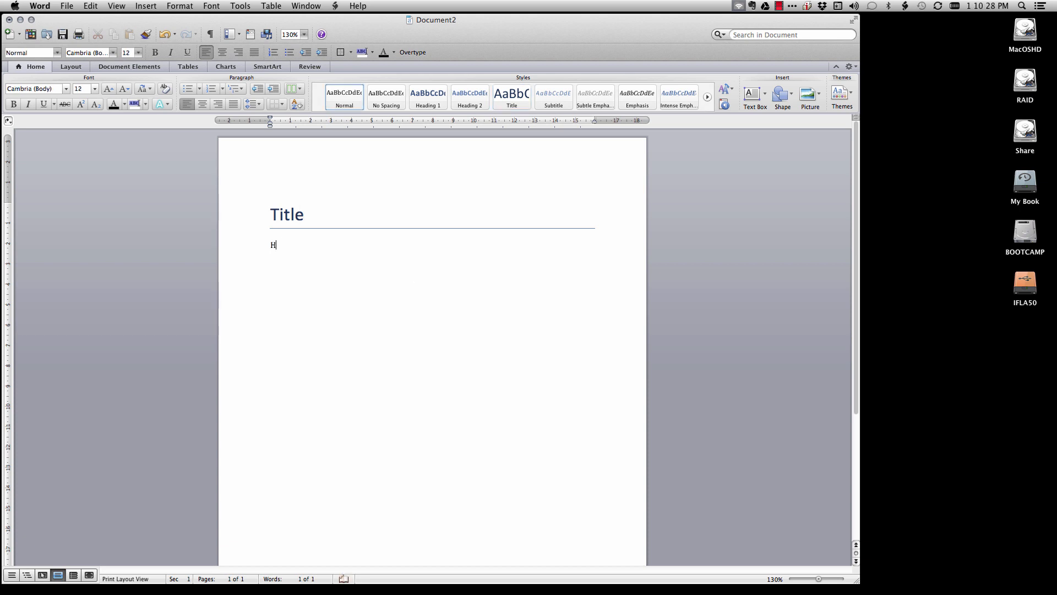
type("eading")
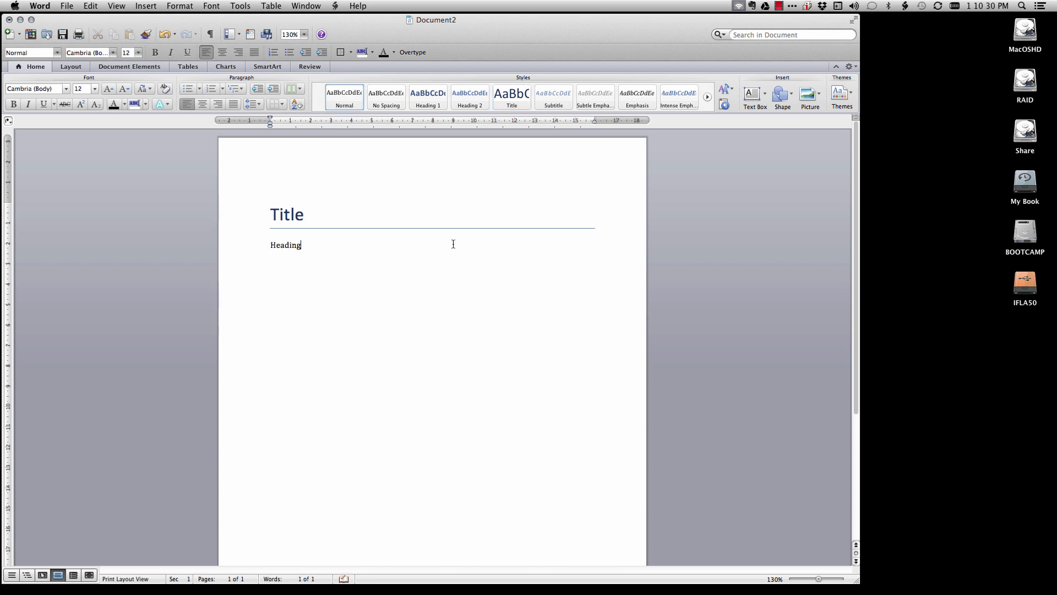
left_click(428, 96)
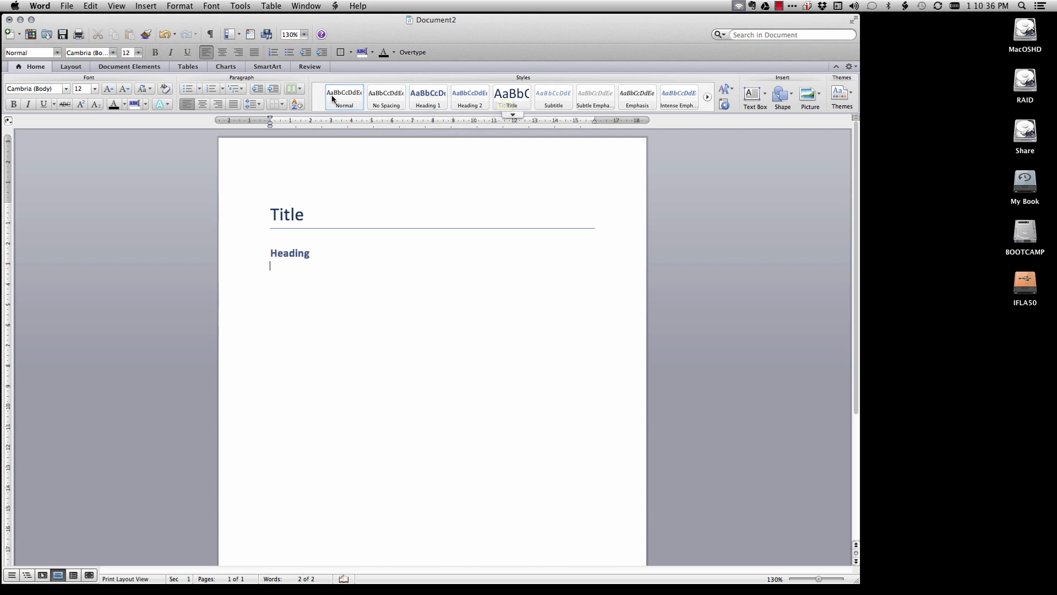
type("Norma")
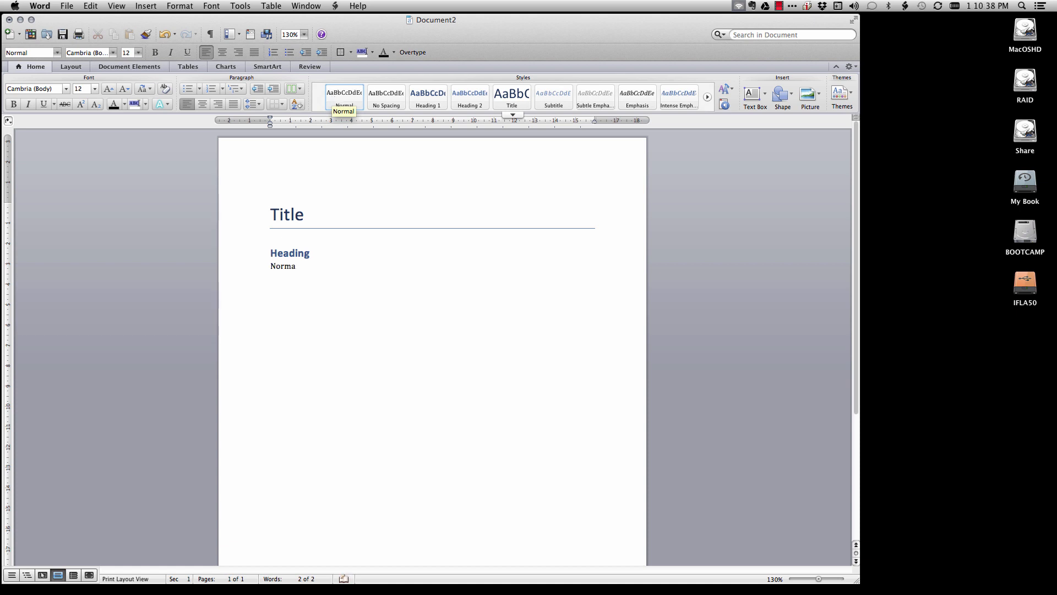
left_click(271, 6)
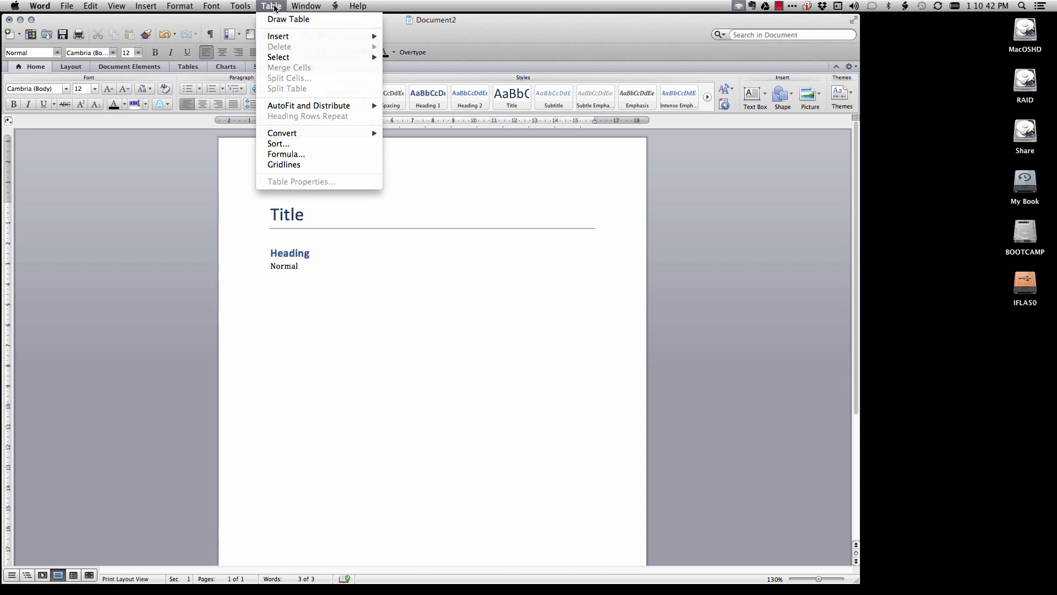
- Insert a 5-column, 2-row table with headers 1–4, row A with Fred, and row B
left_click(277, 35)
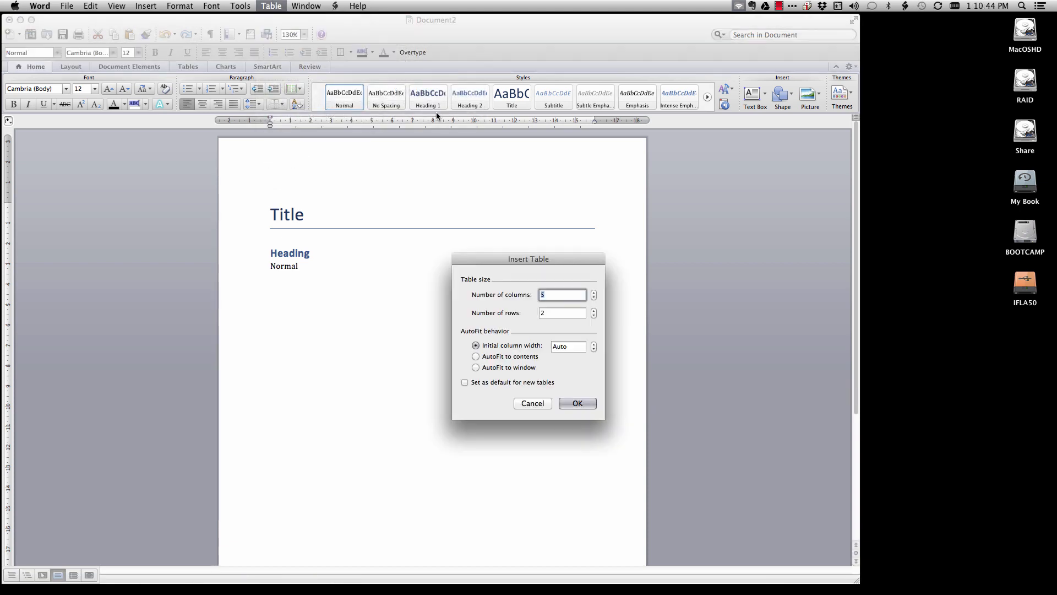
left_click(577, 403)
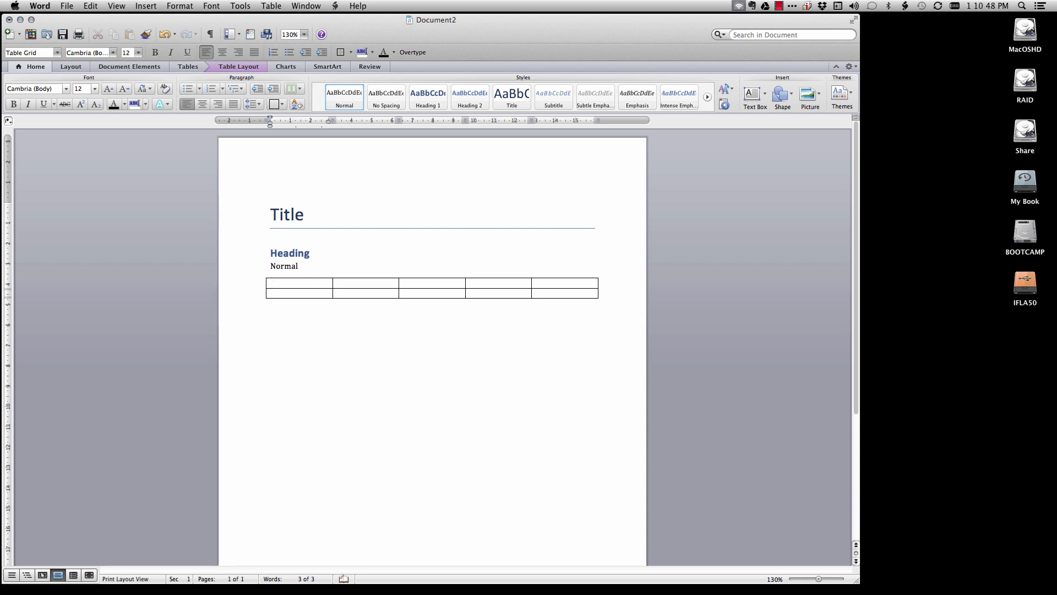
type("2")
type("4")
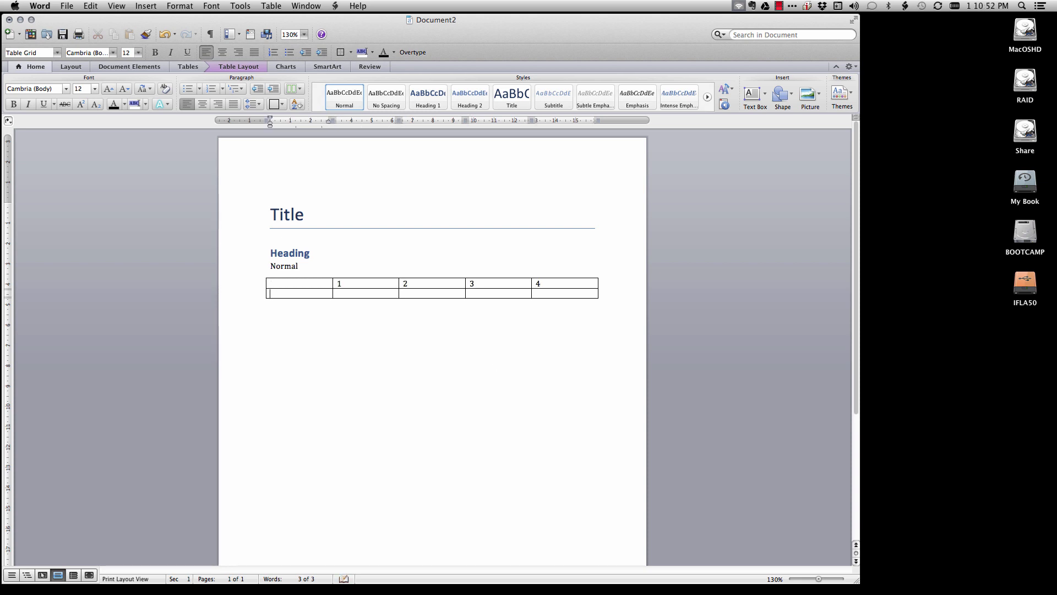
type("Fred")
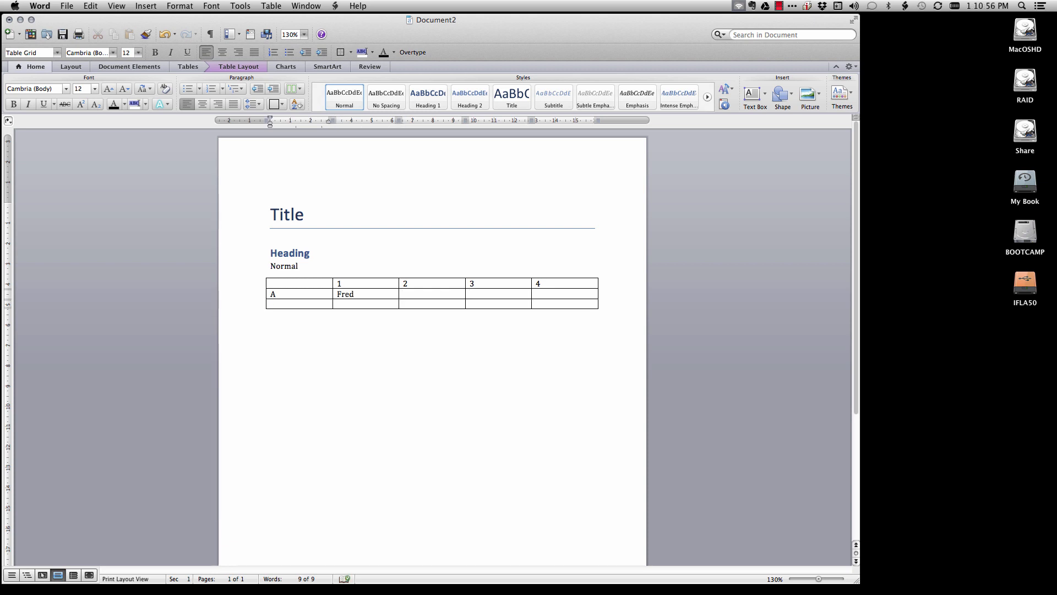
type("B")
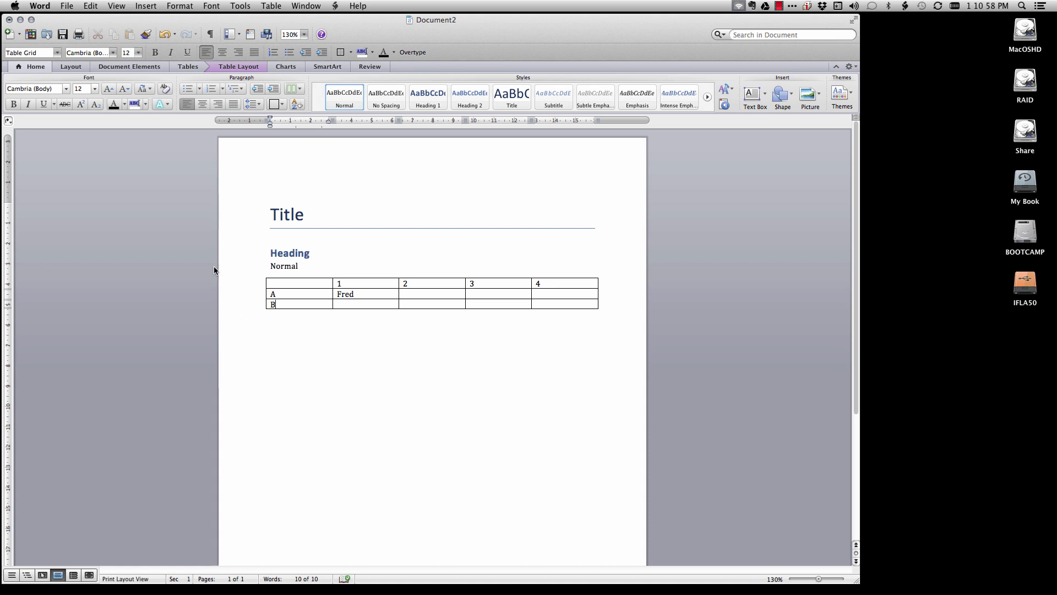
- Save as Testing 123.docx in Temp, replacing the existing file
left_click(66, 6)
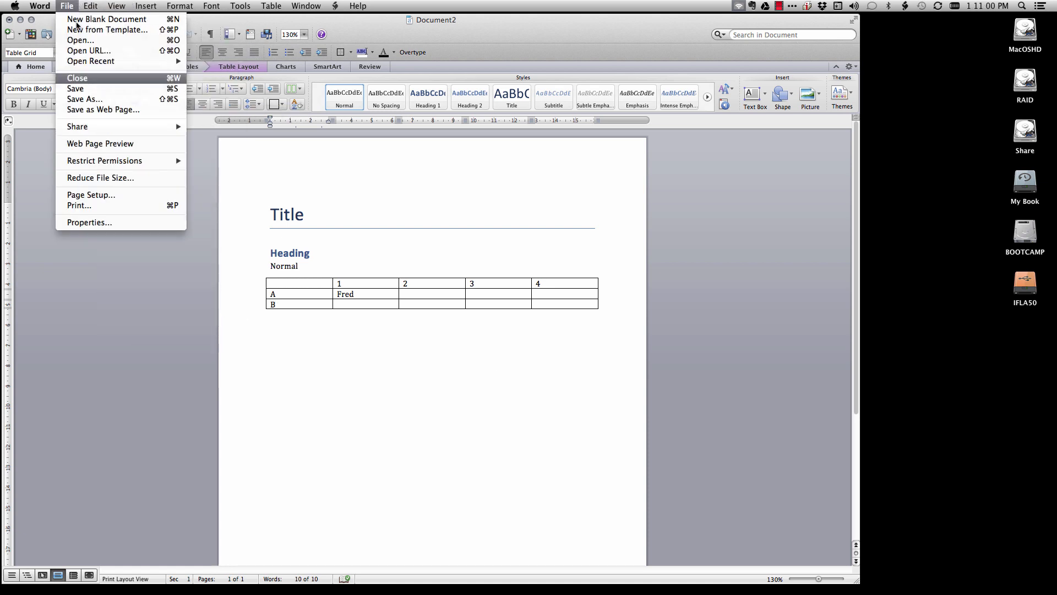
left_click(84, 99)
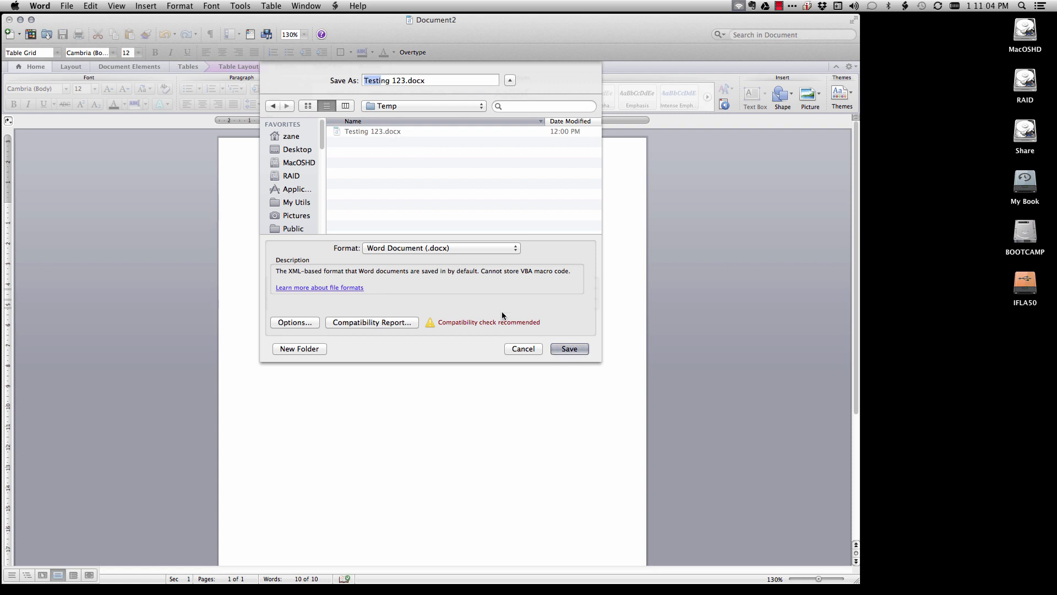
left_click(569, 349)
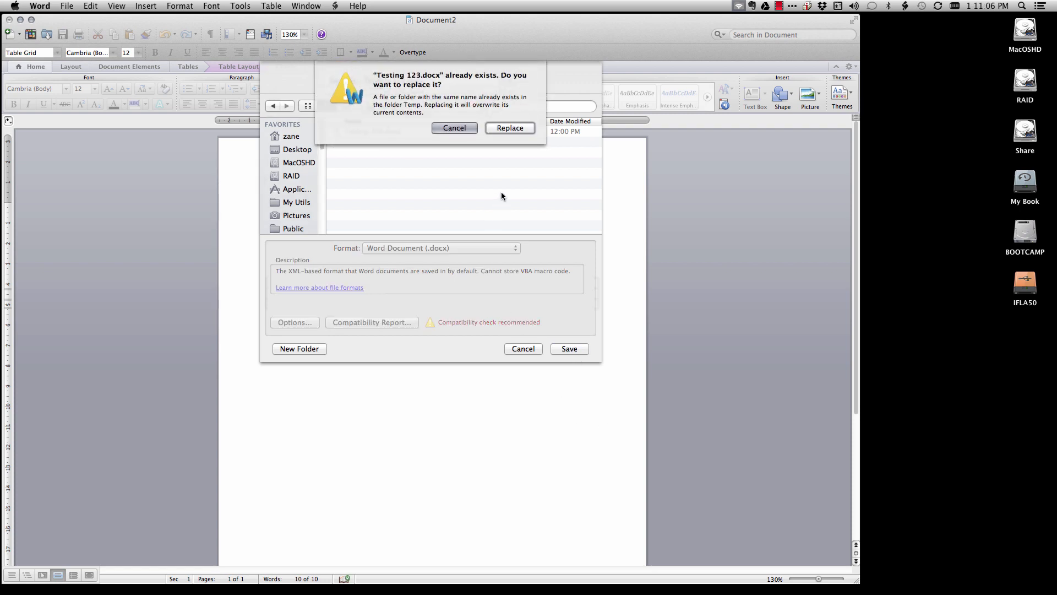
left_click(510, 129)
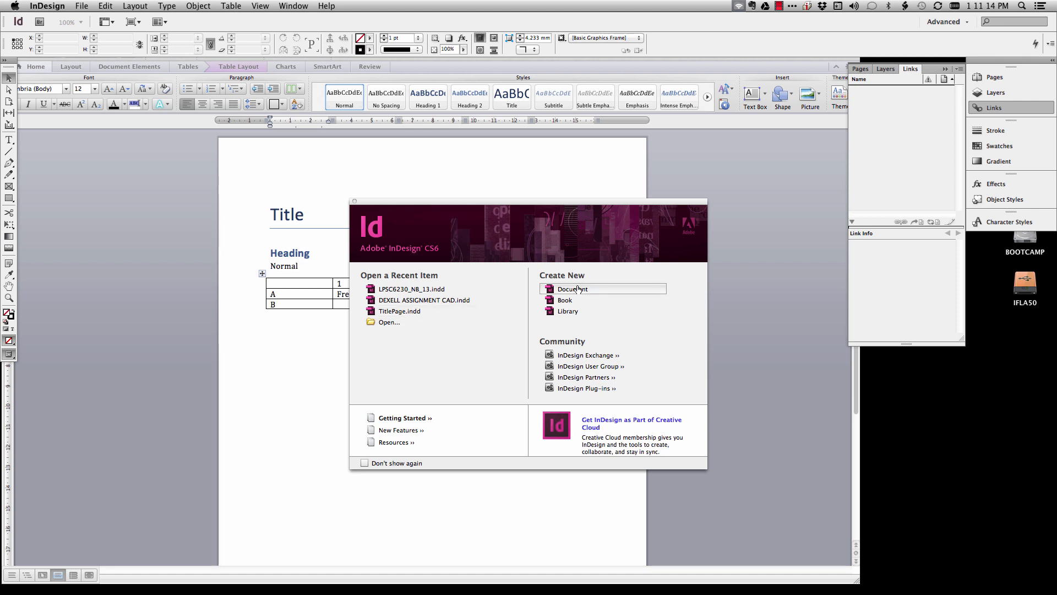
- Create a new A4 InDesign document, accepting the default settings
left_click(573, 288)
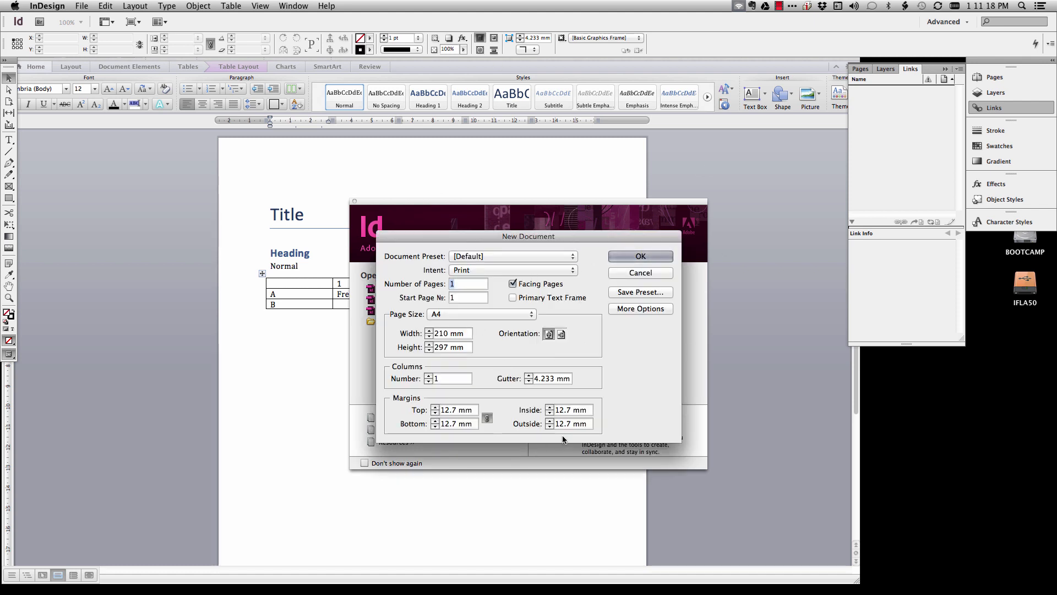
left_click(639, 256)
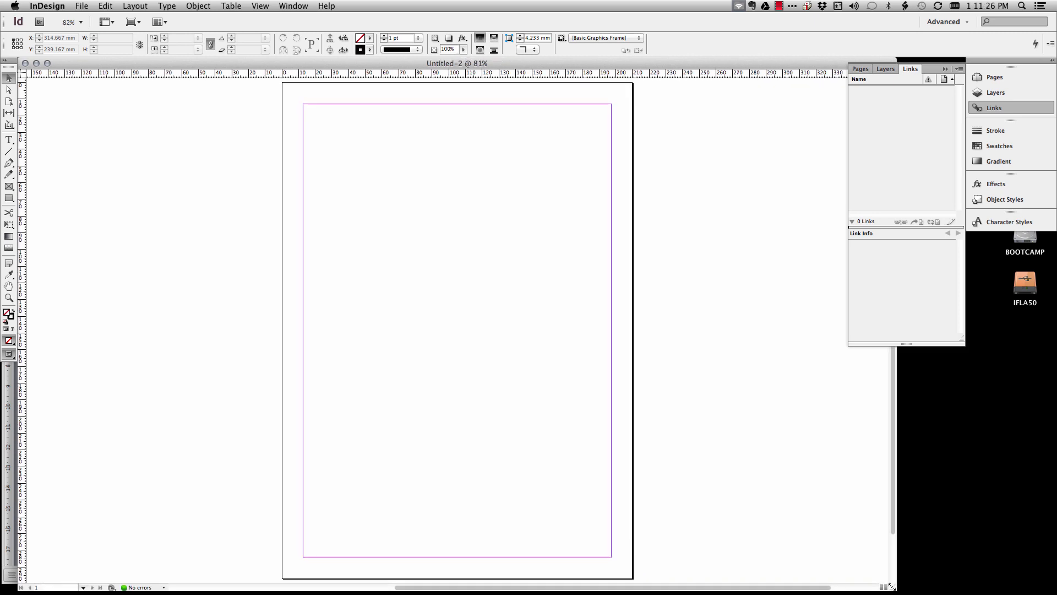
- Enable 'Create Links When Placing Text and Spreadsheet Files' in File Handling preferences
left_click(46, 6)
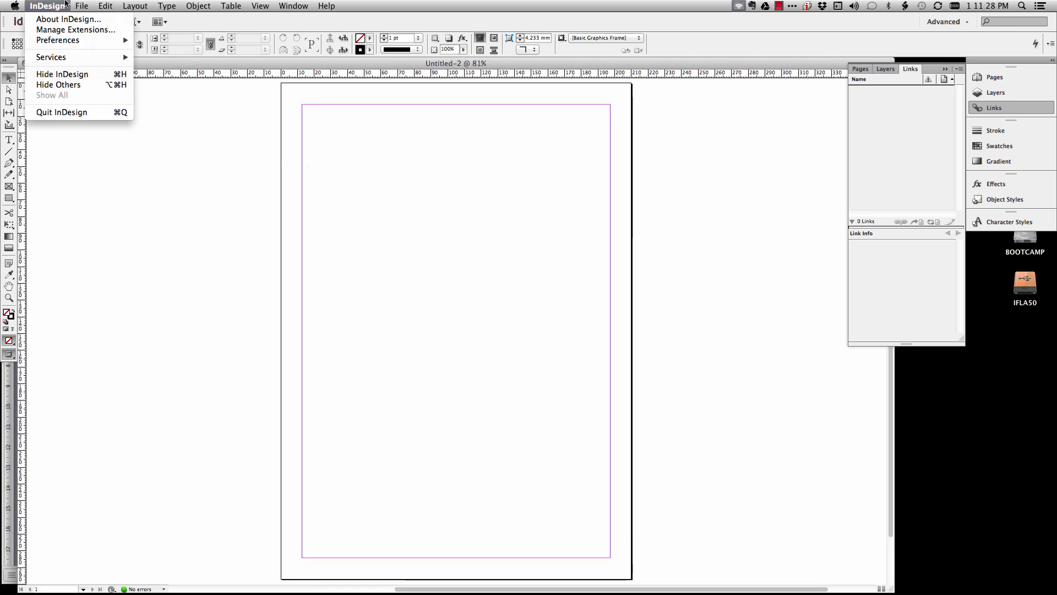
mouse_move(58, 39)
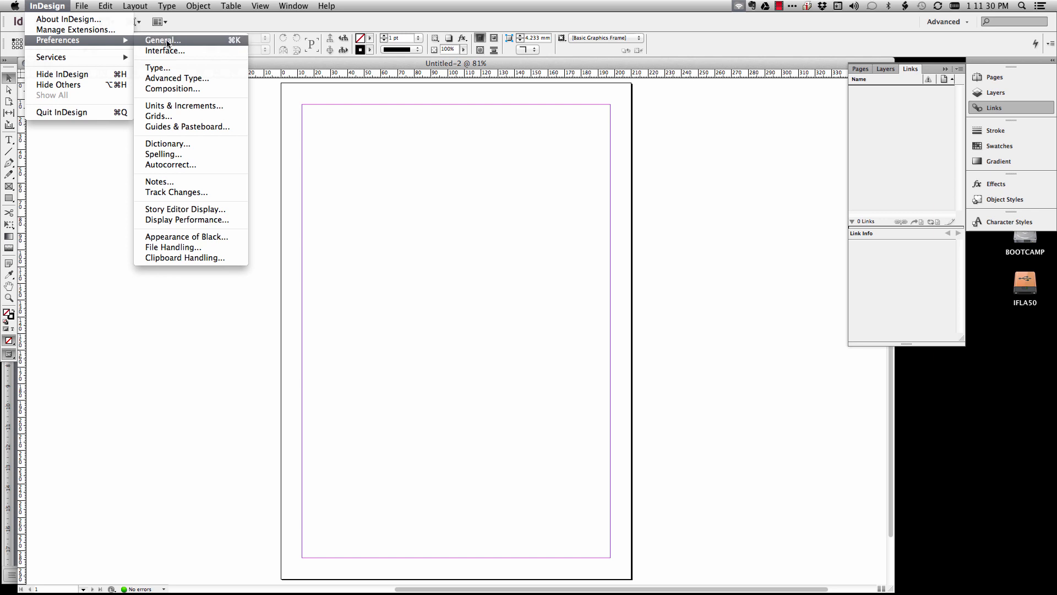
mouse_move(173, 246)
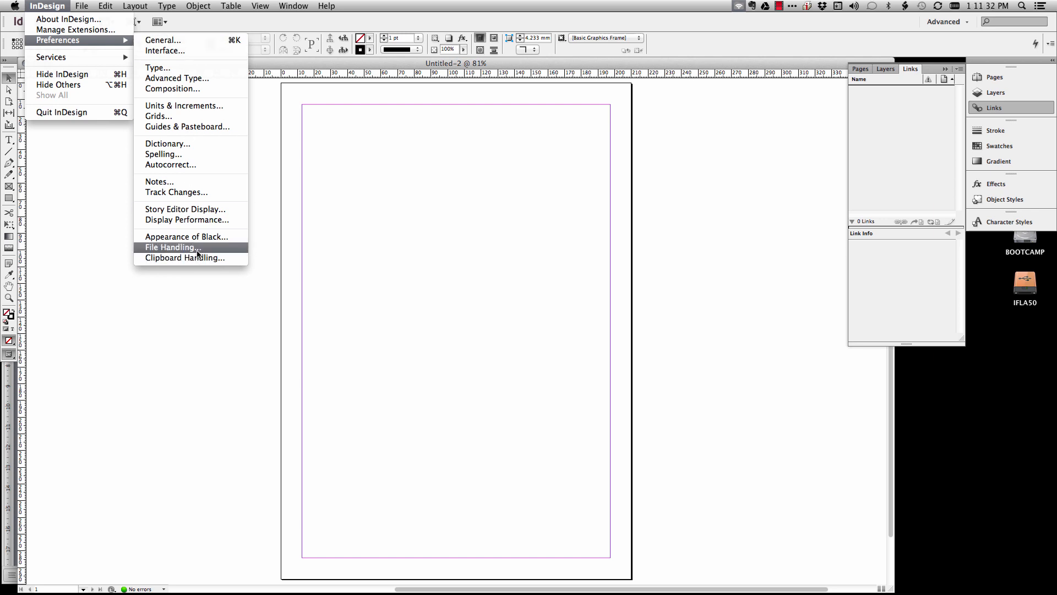
left_click(173, 247)
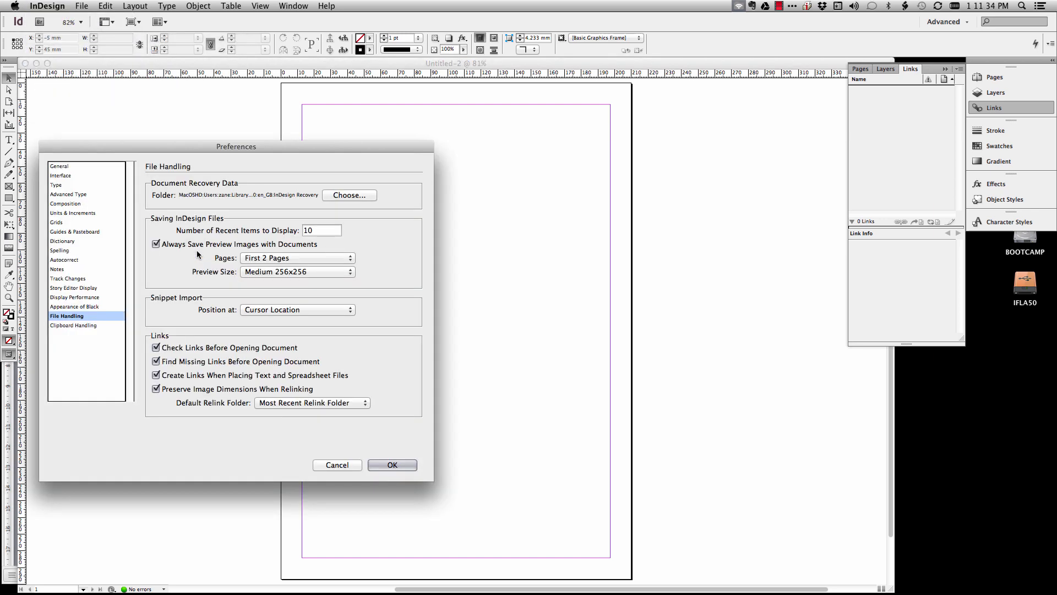
left_click(156, 375)
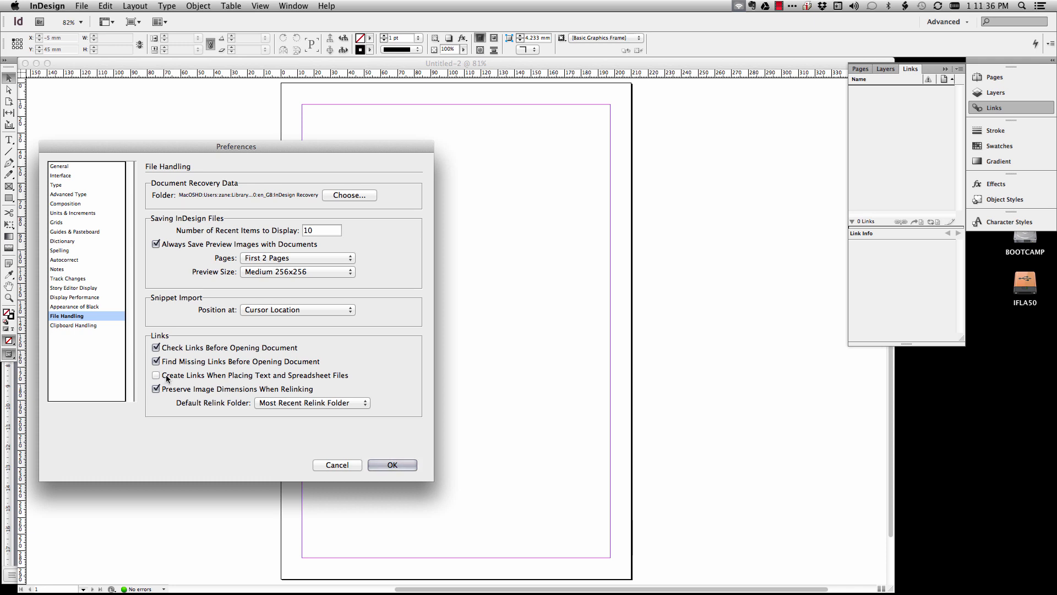
mouse_move(255, 385)
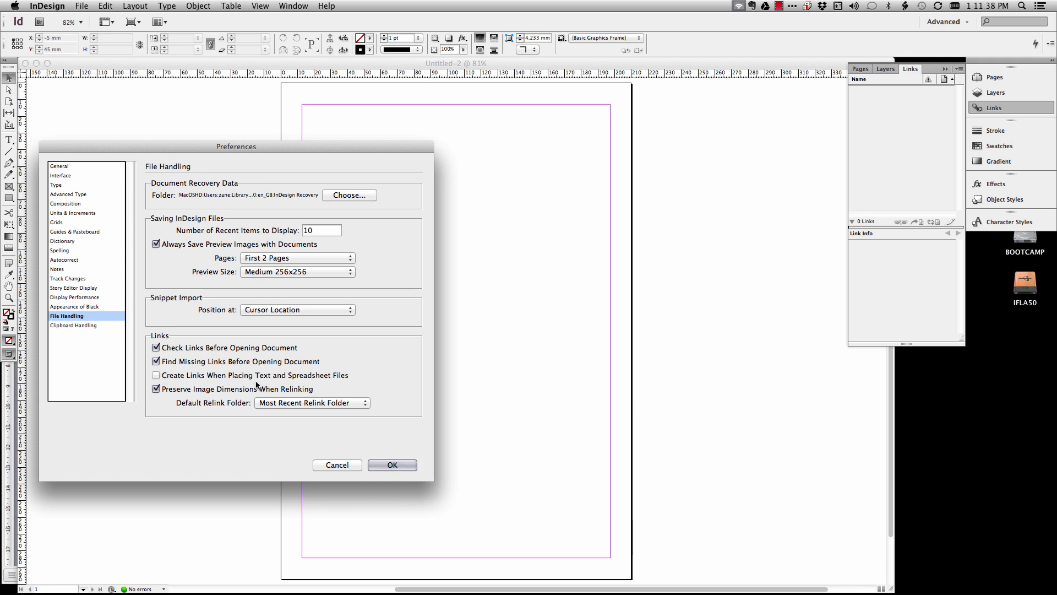
mouse_move(315, 384)
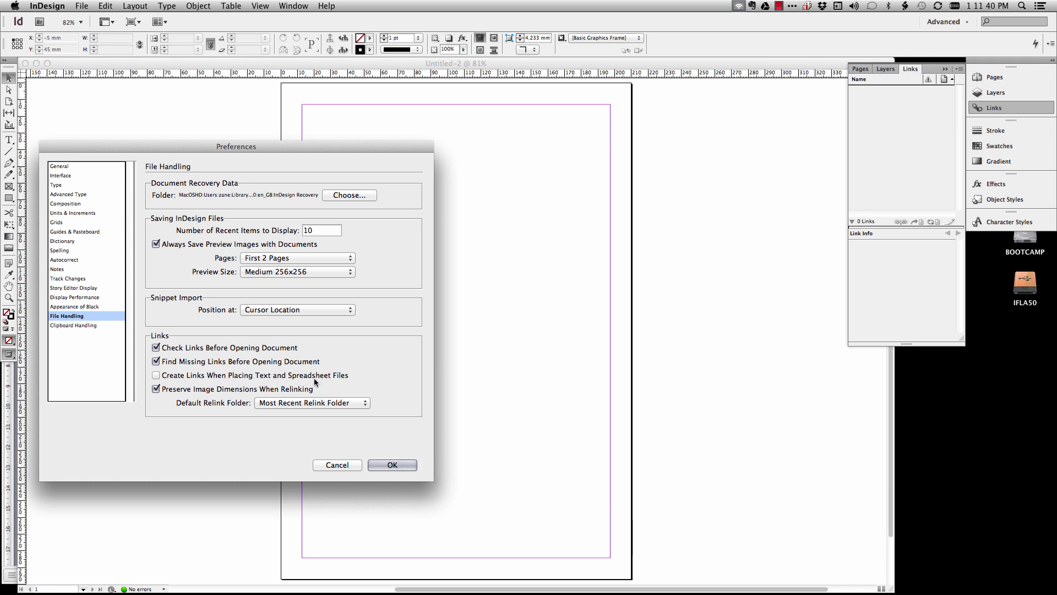
left_click(156, 375)
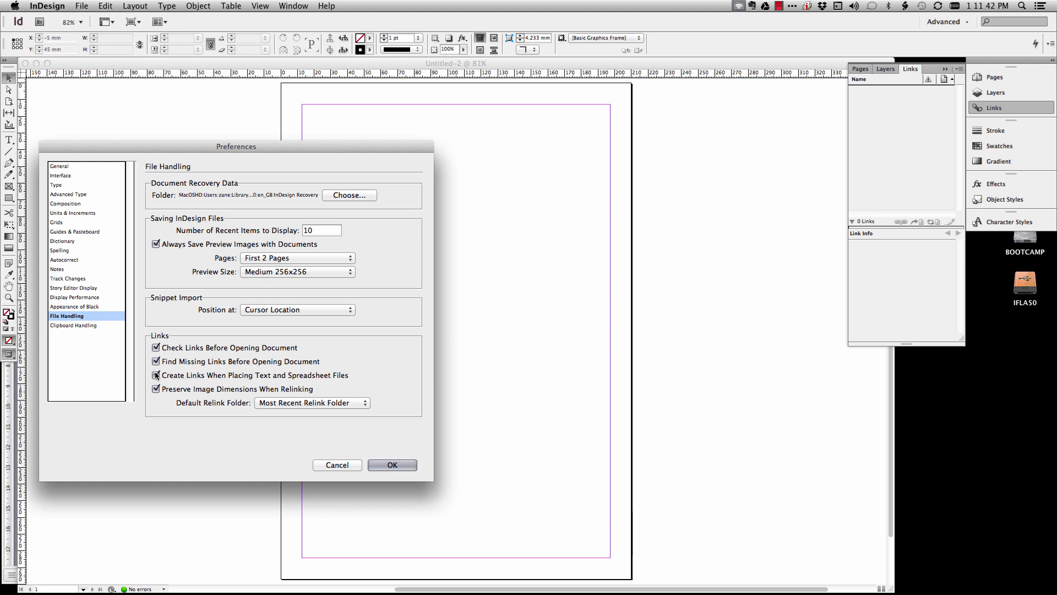
left_click(156, 375)
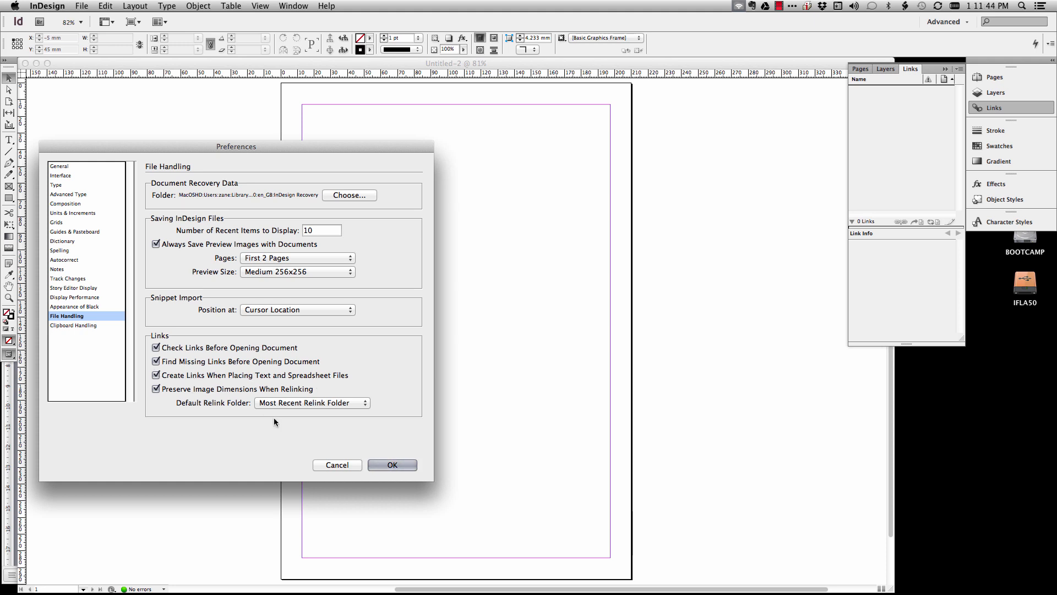
mouse_move(312, 403)
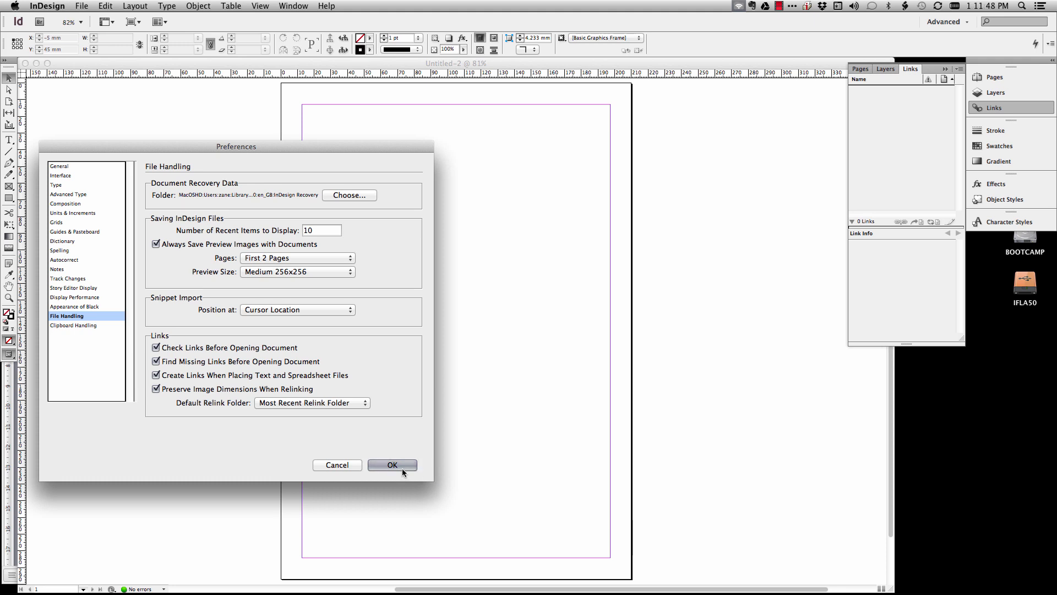
left_click(392, 464)
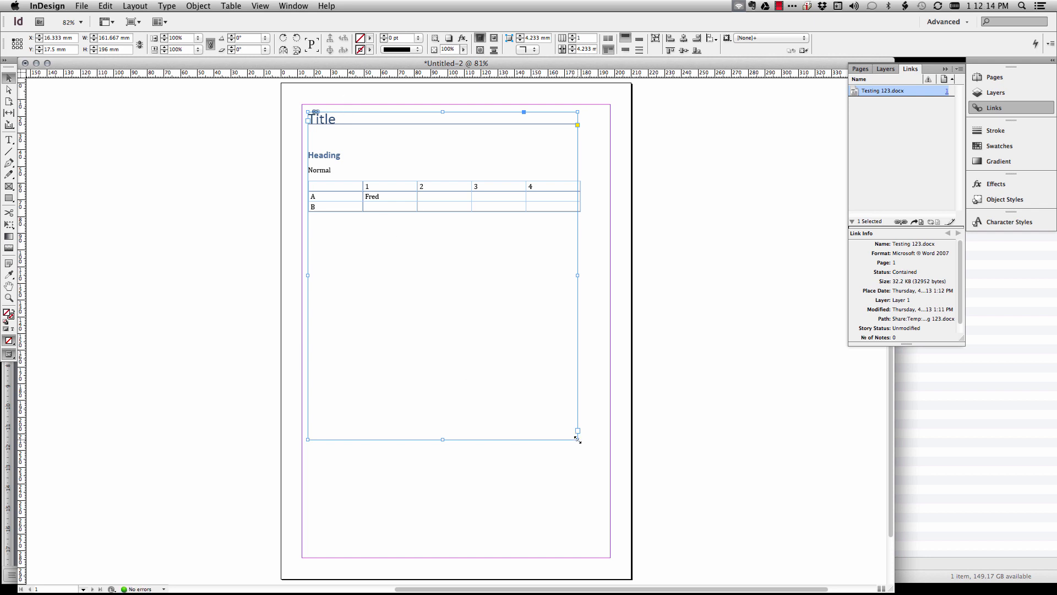
- Enlarge the text frame holding the placed Testing 123.docx story
left_click_drag(578, 432, 603, 470)
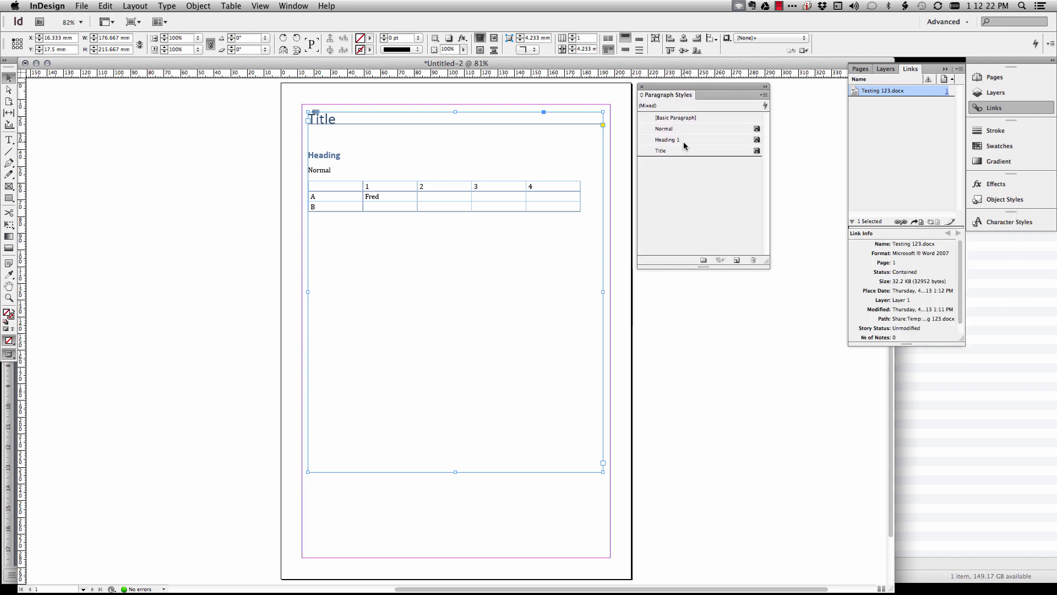
- Browse the imported Title and Normal paragraph styles, then show the Character Styles panel
left_click(668, 139)
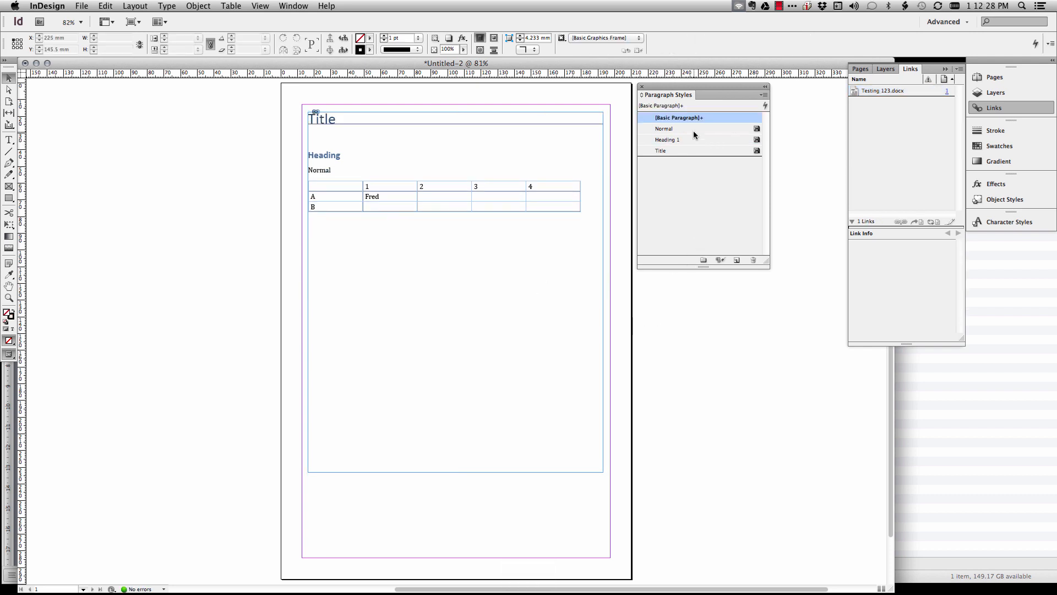
left_click(661, 150)
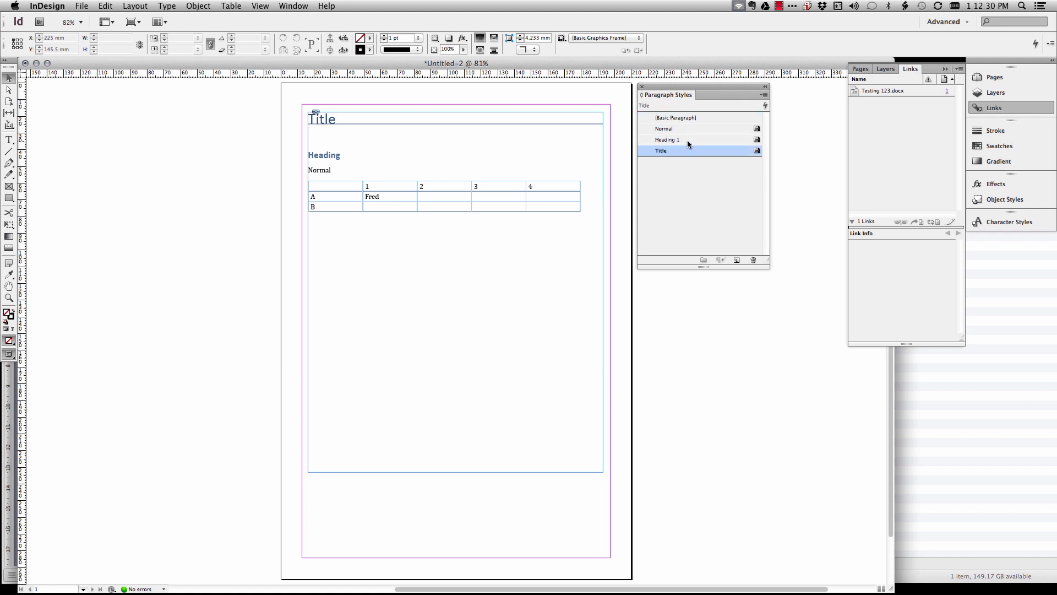
left_click(664, 128)
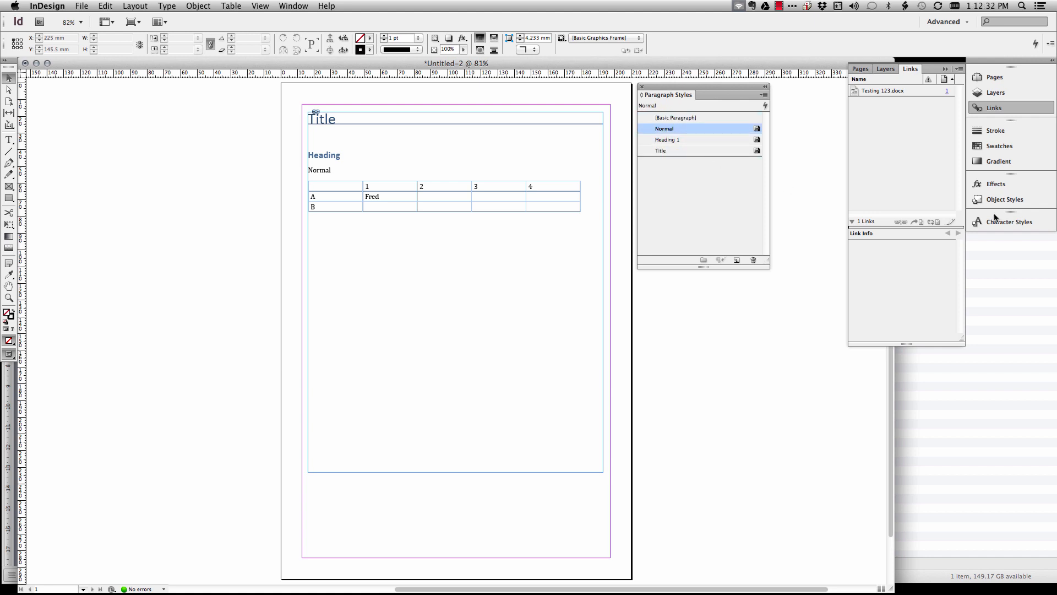
left_click(1009, 222)
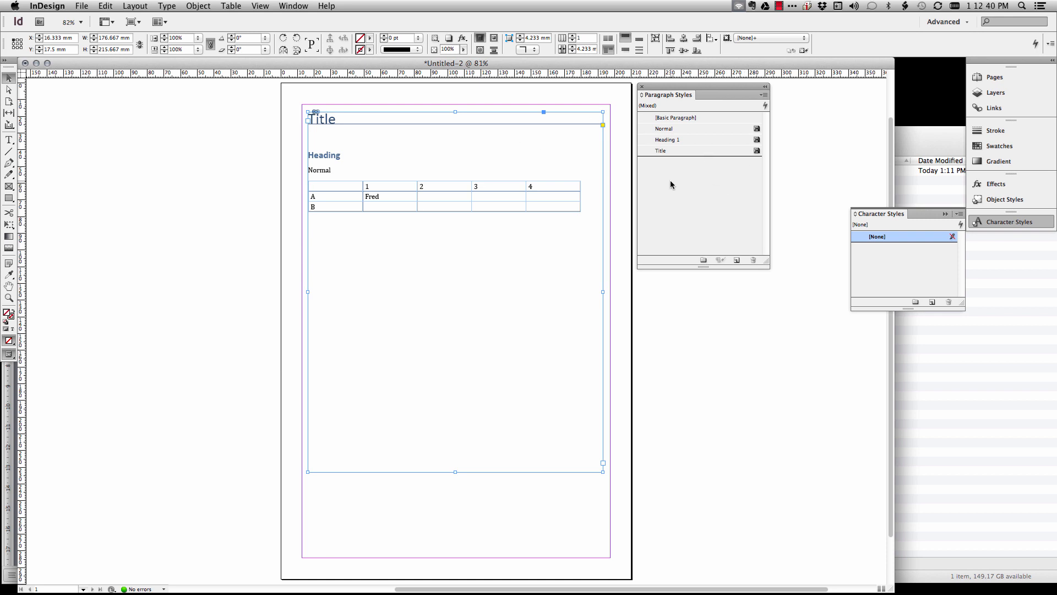
- Undo the accidental Title style application and reopen the Title style settings
double_click(660, 151)
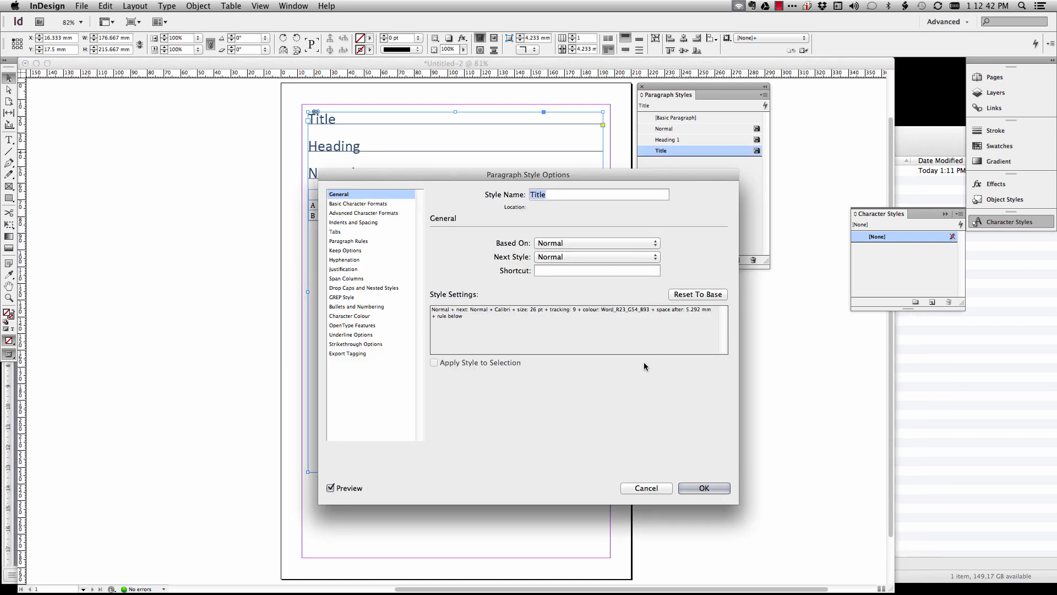
left_click(703, 487)
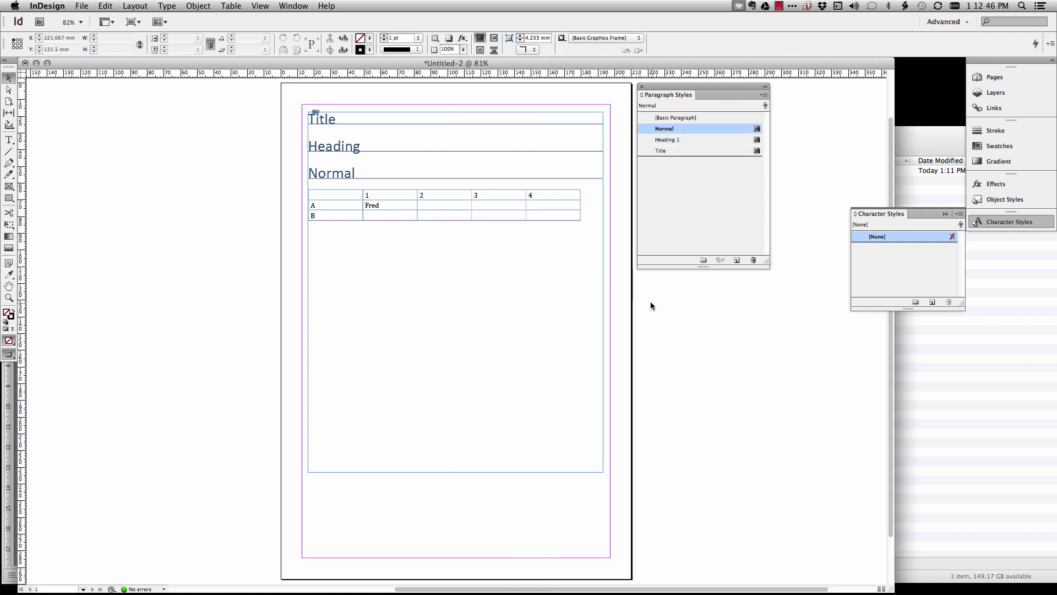
key("cmd+z")
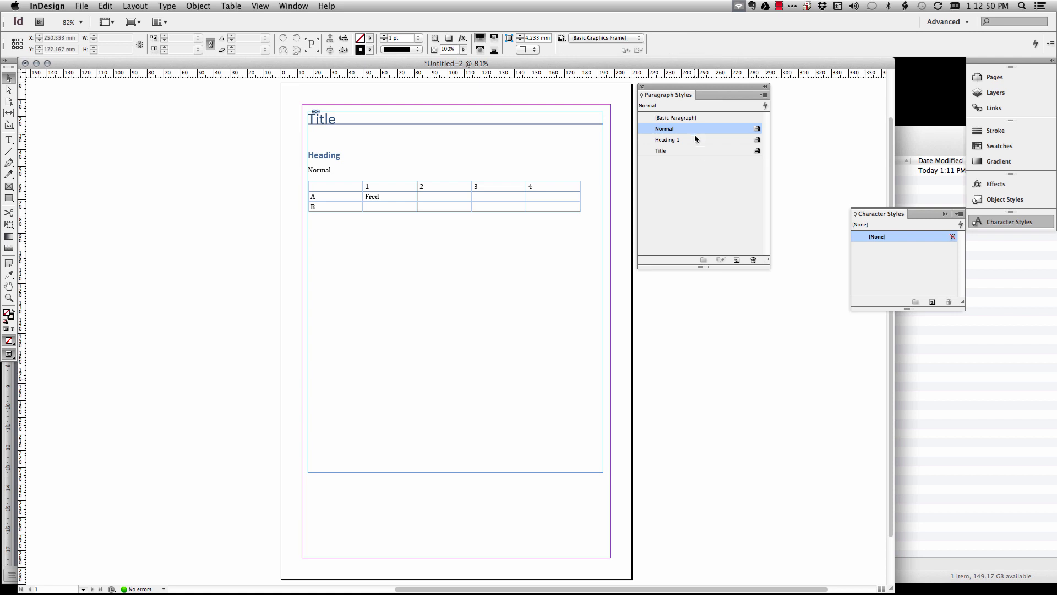
double_click(660, 150)
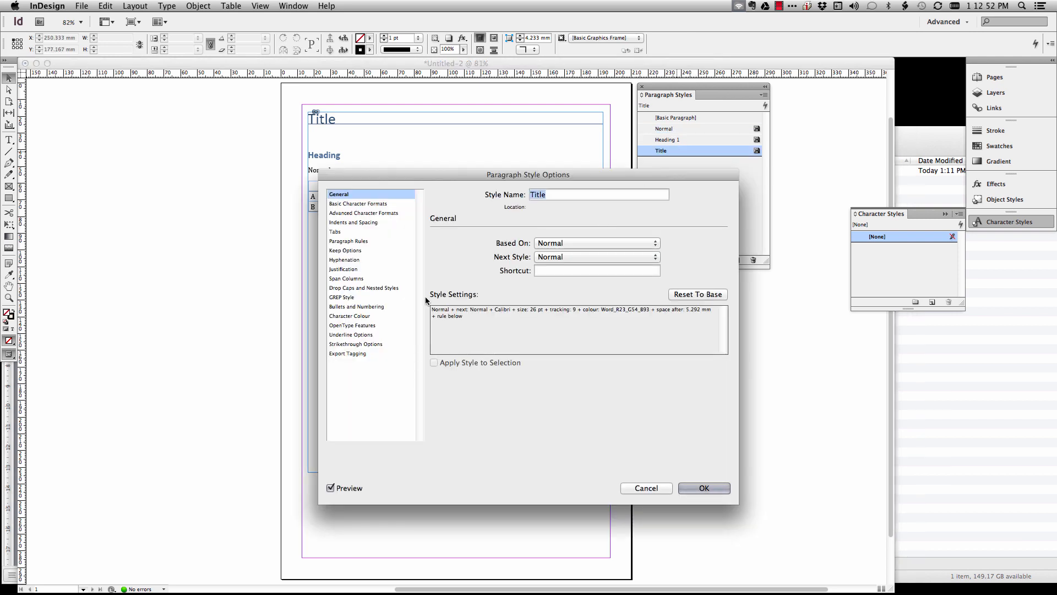
left_click_drag(528, 174, 670, 177)
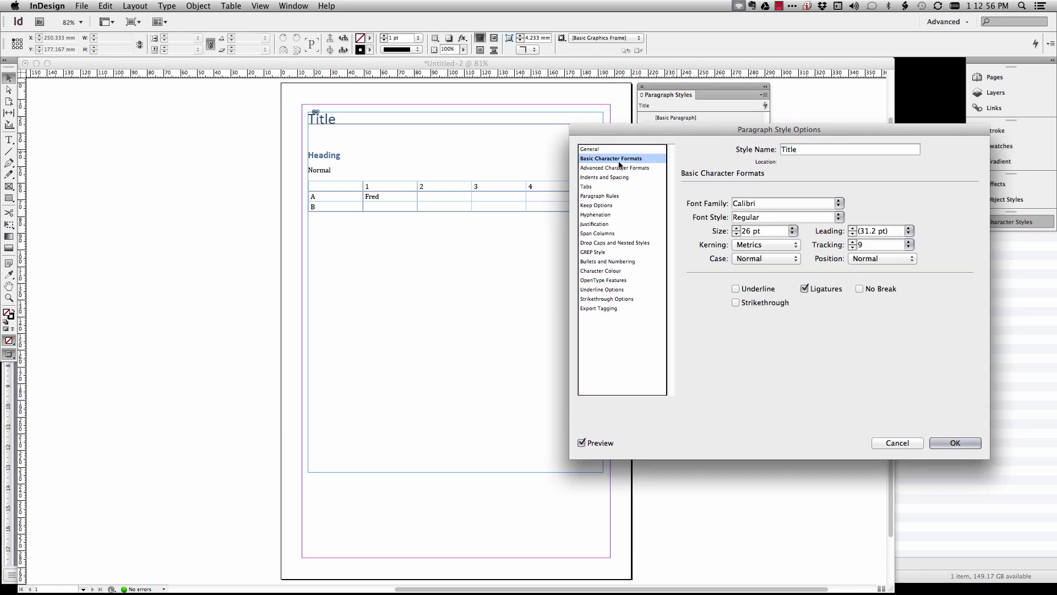
- Set the Title style to Helvetica Neue Light, 33 pt, tracking 40, and confirm
left_click(782, 203)
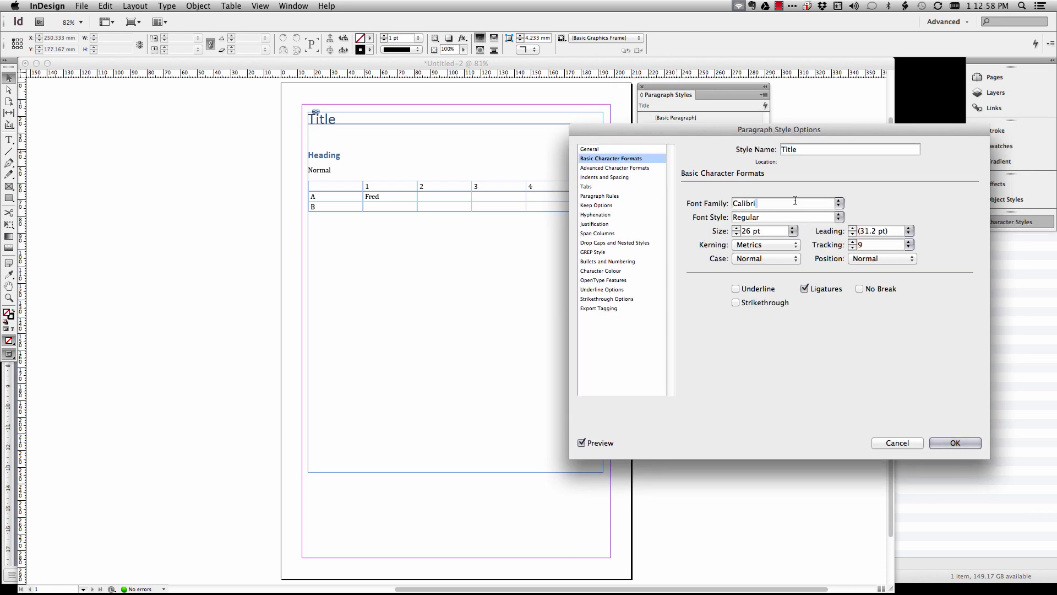
type("Caflisch Script Pro")
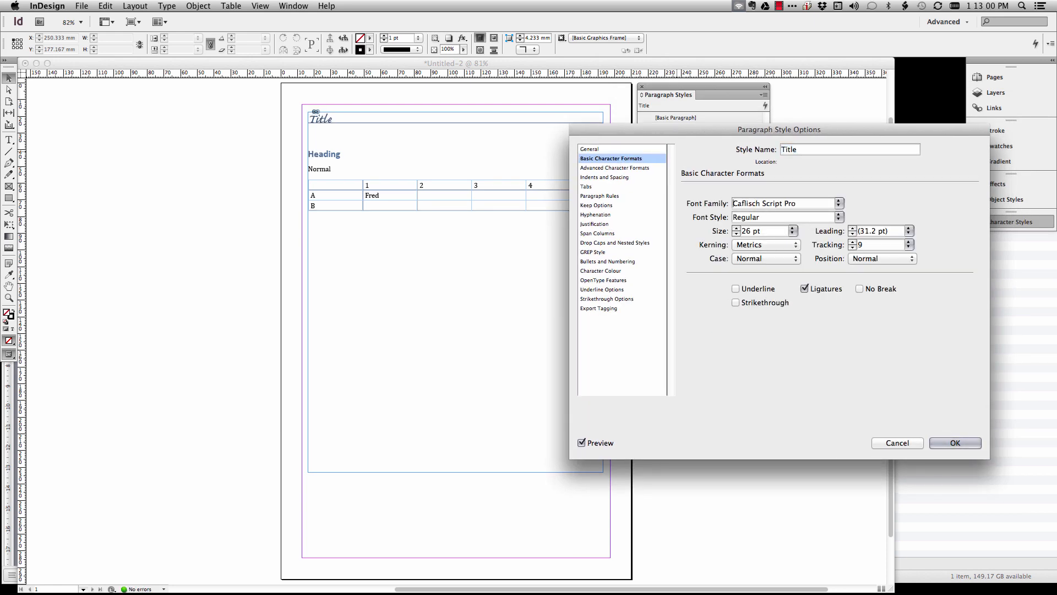
left_click(784, 203)
type("Helvetica Neue")
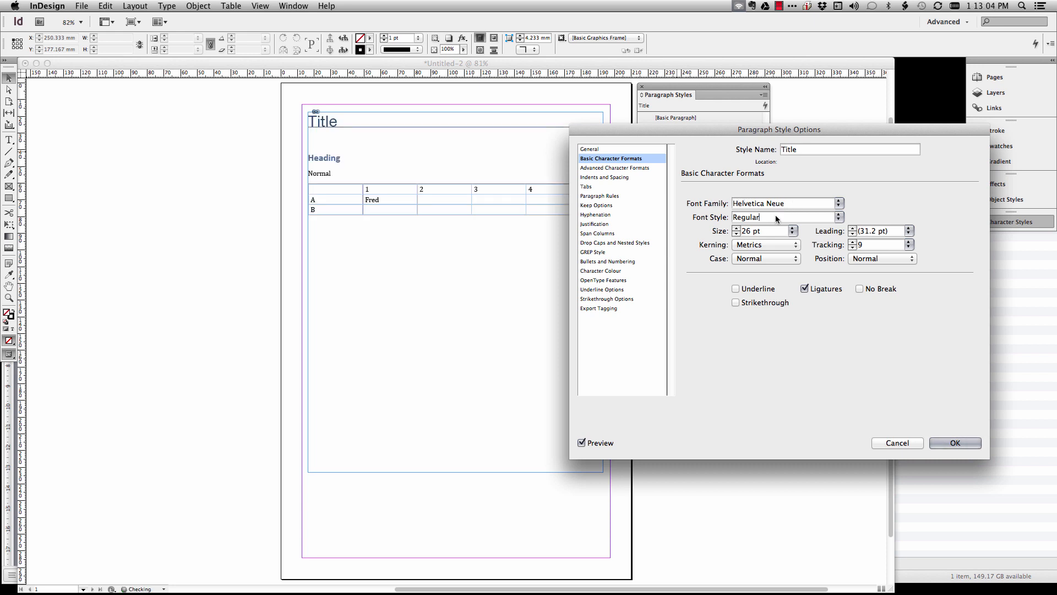
left_click(785, 217)
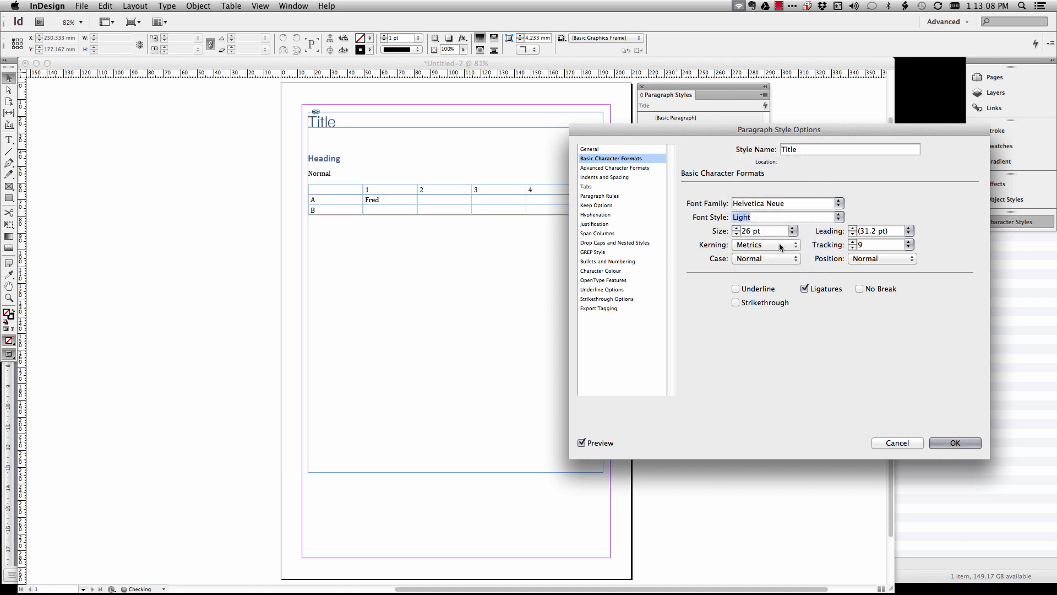
left_click(793, 228)
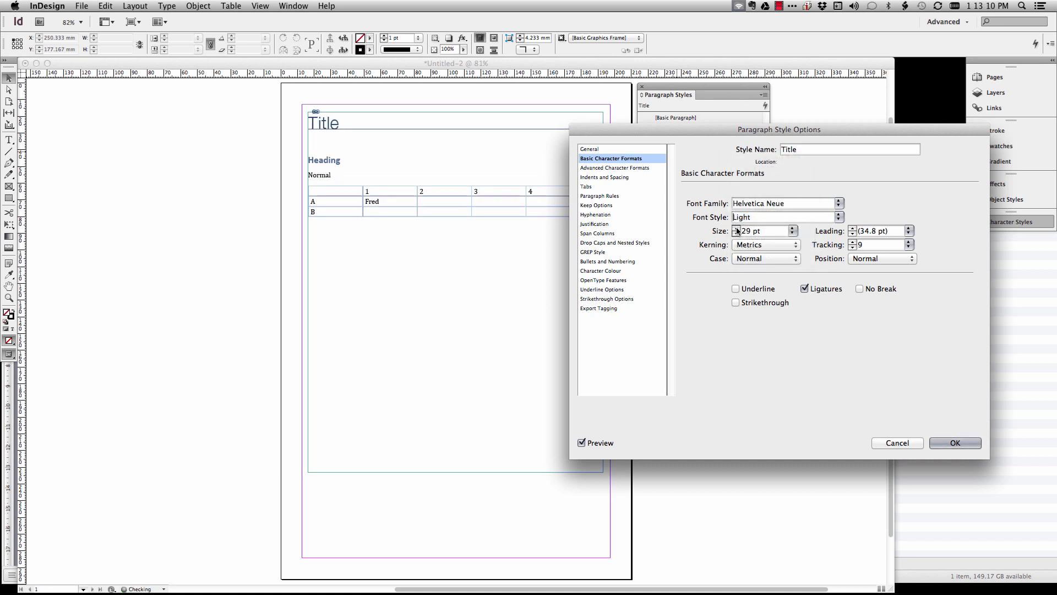
left_click(794, 228)
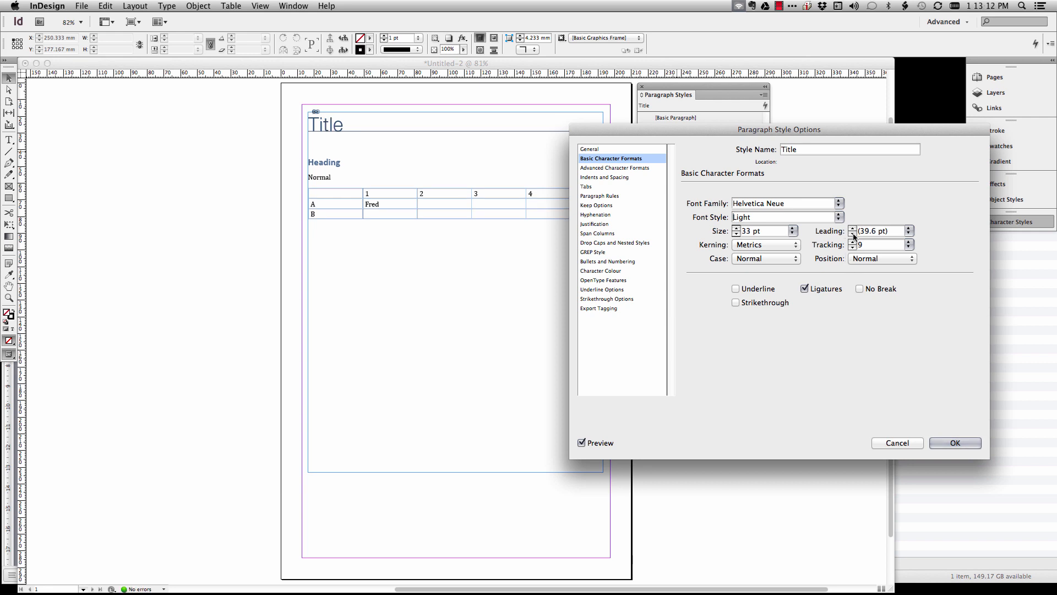
type("70")
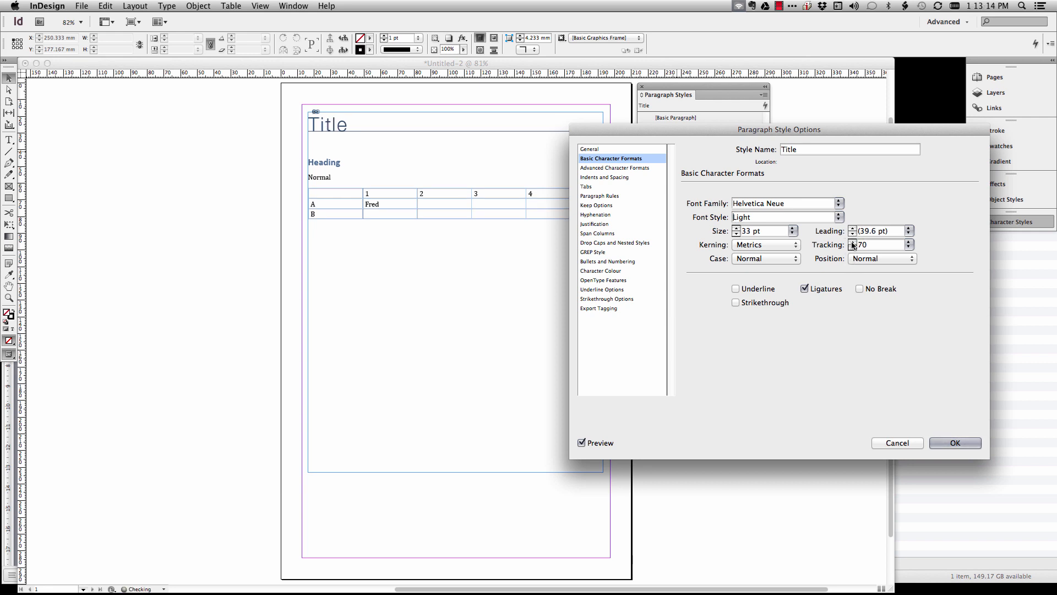
left_click(854, 247)
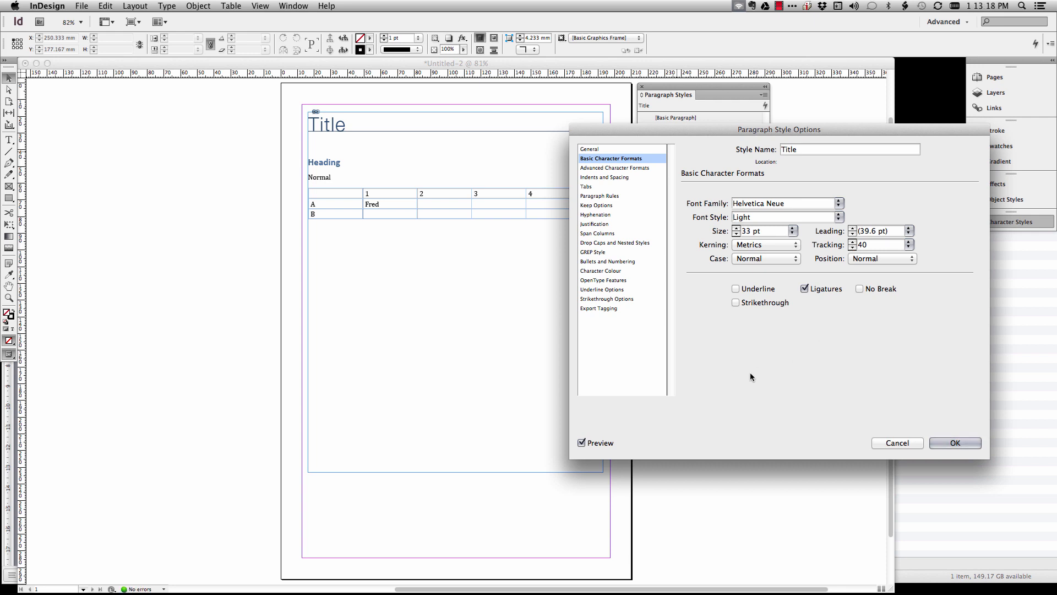
mouse_move(822, 321)
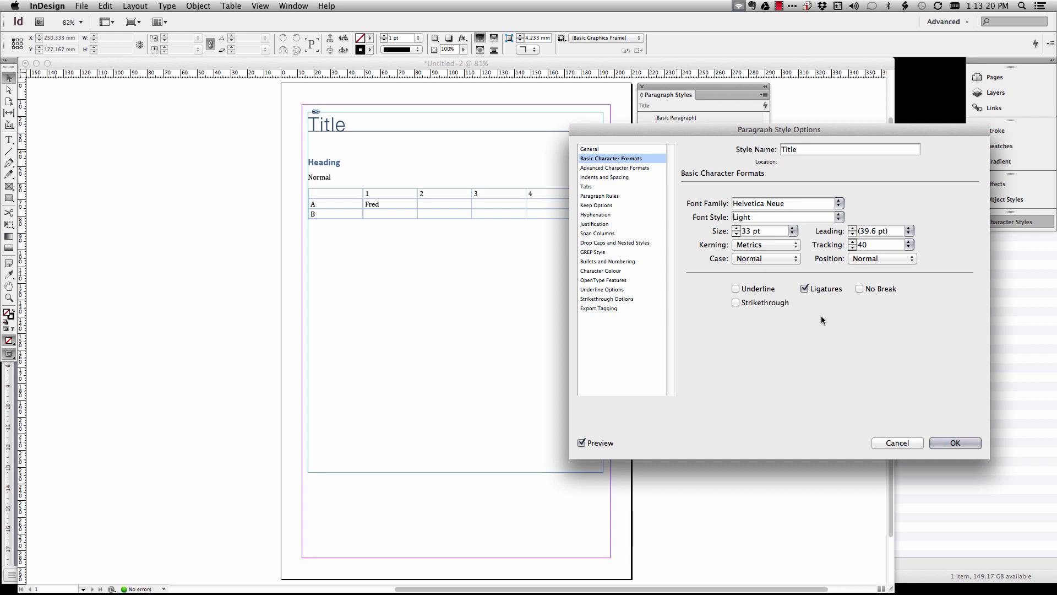
mouse_move(406, 123)
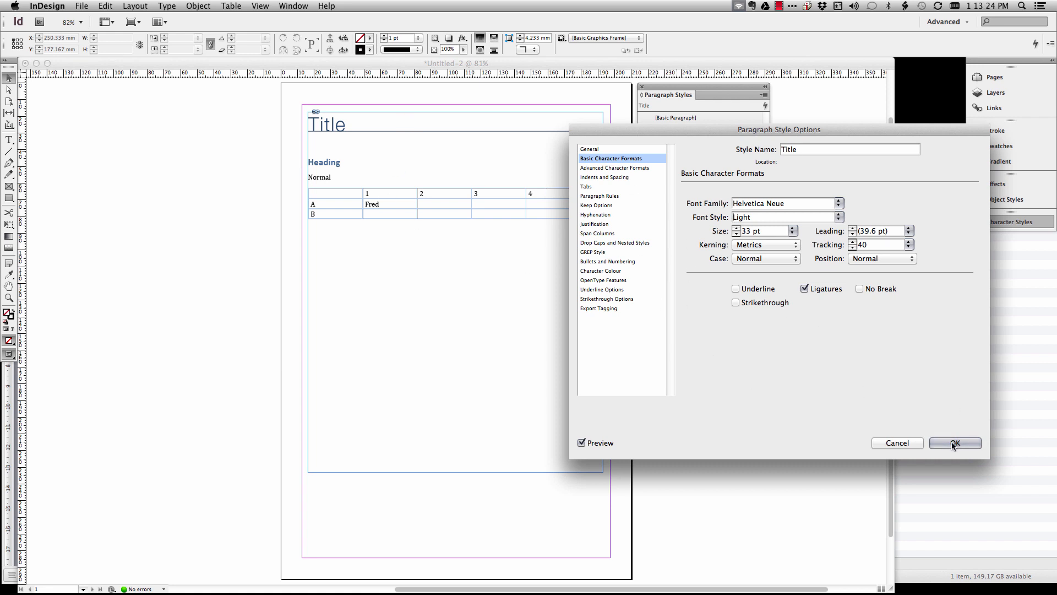
left_click(955, 443)
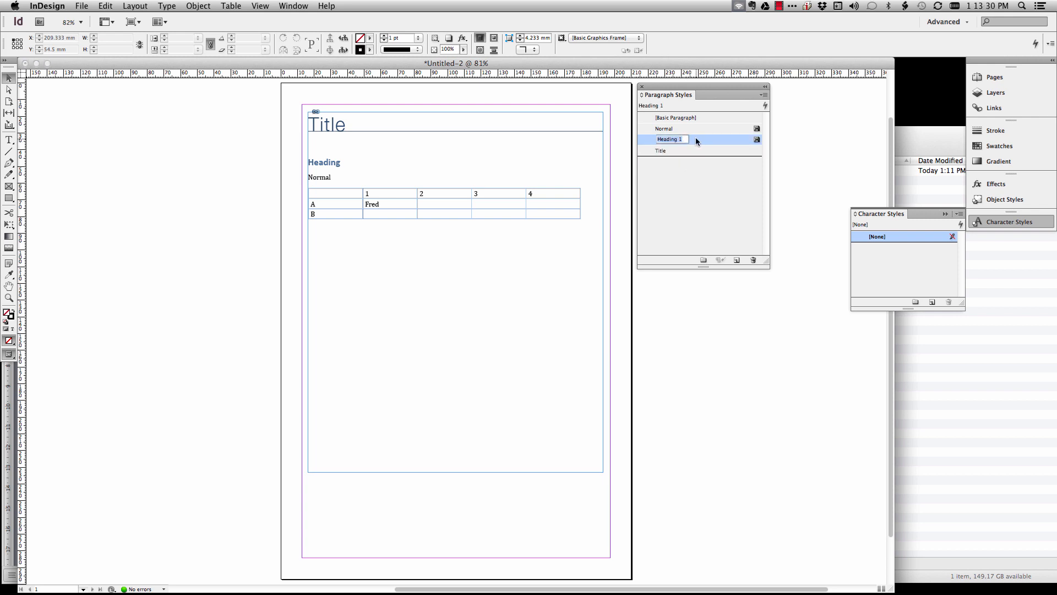
- Set Heading 1's Basic Character Formats font to Helvetica Neue Bold and confirm
double_click(670, 138)
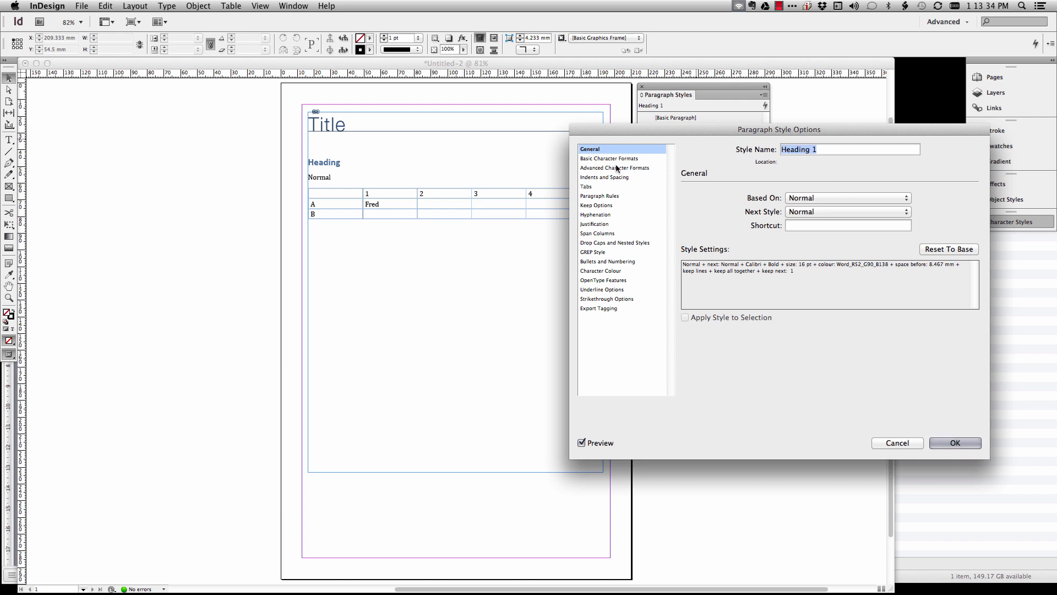
left_click(609, 158)
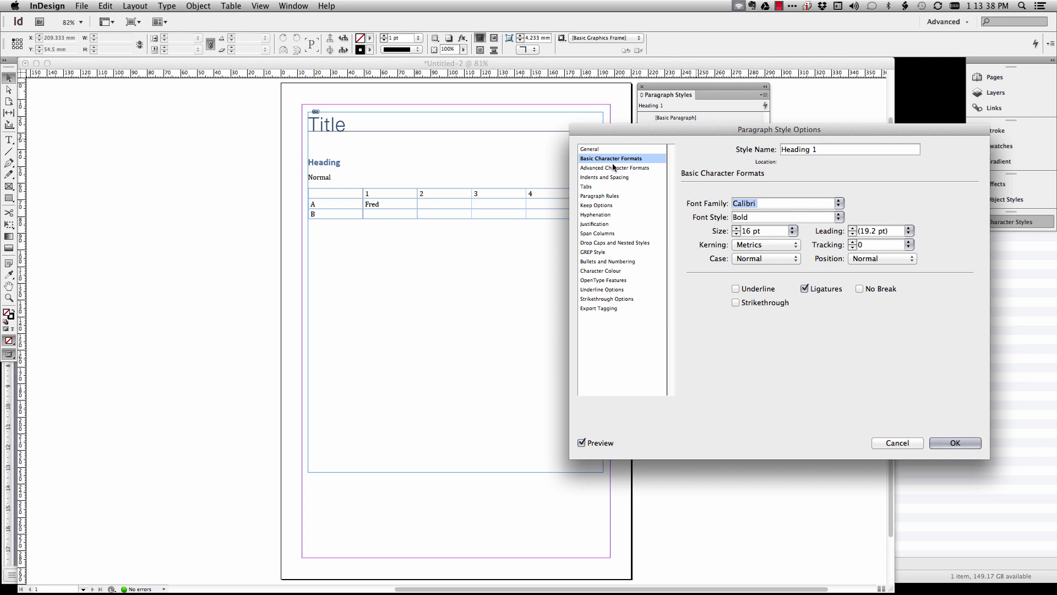
left_click(589, 149)
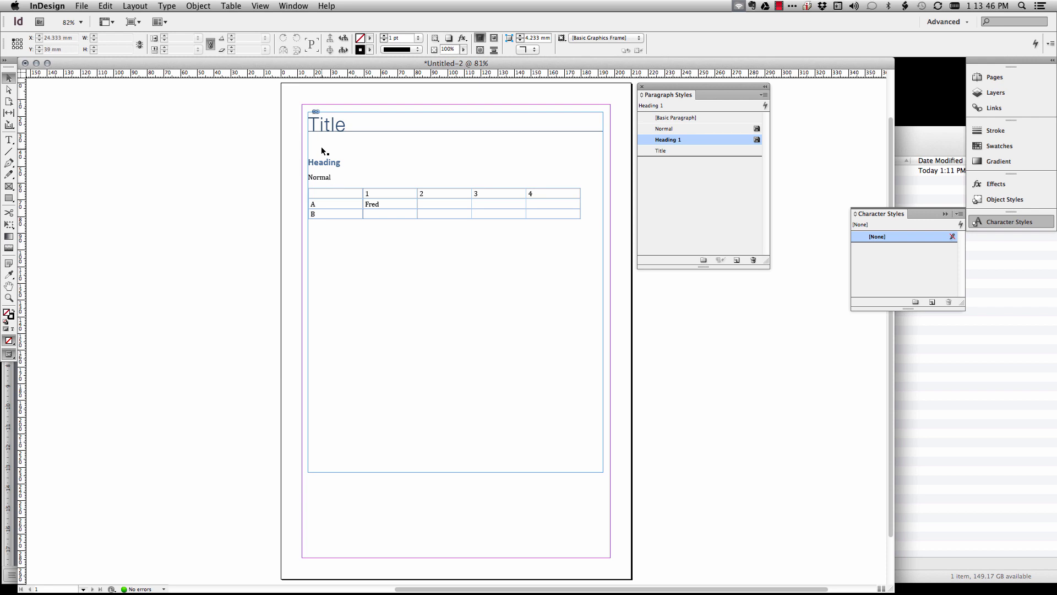
double_click(667, 139)
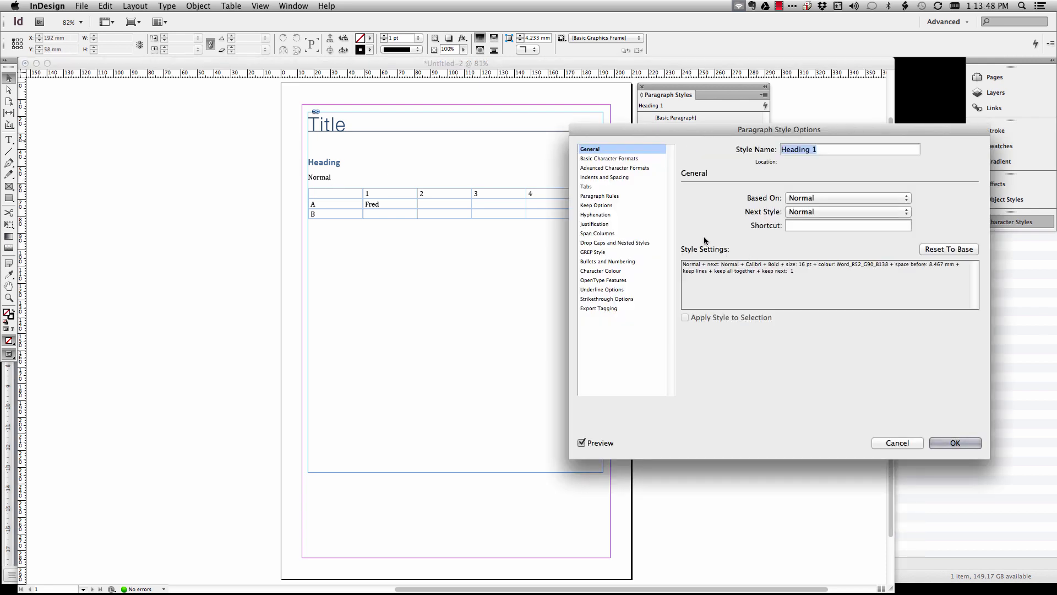
left_click(609, 158)
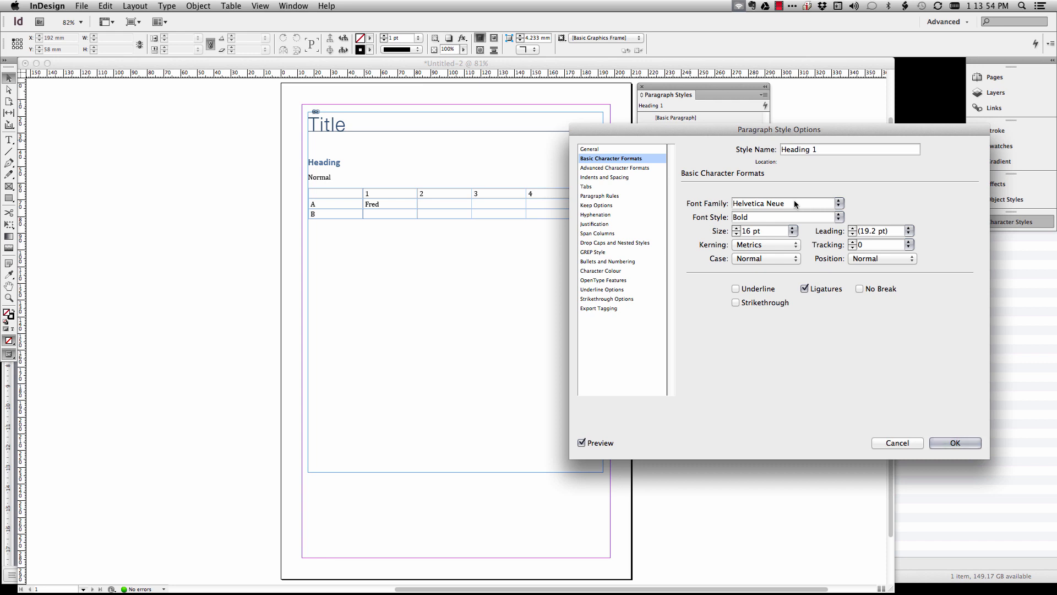
left_click(781, 216)
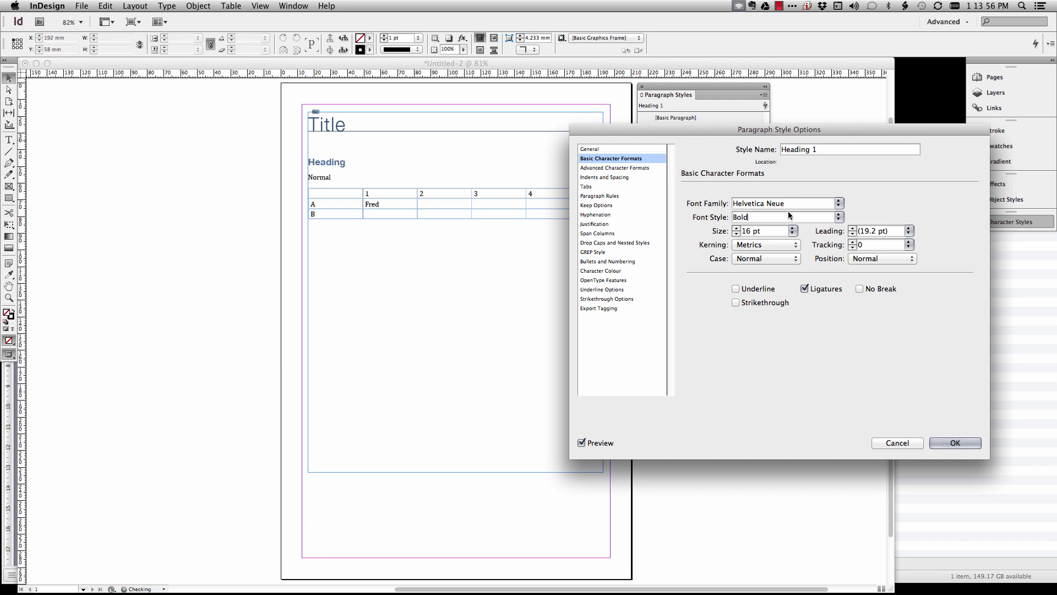
left_click(953, 443)
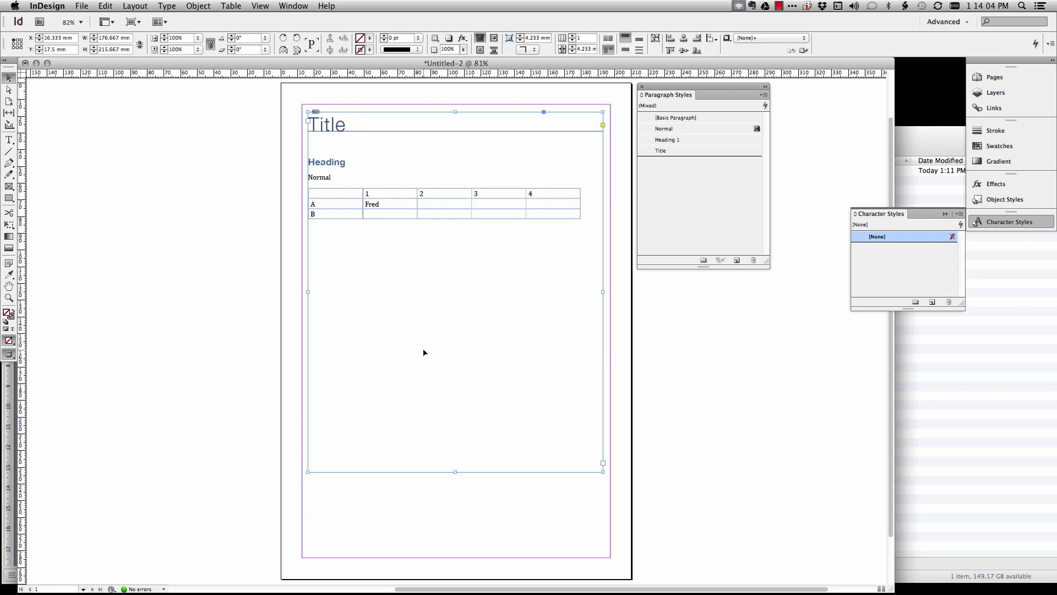
mouse_move(666, 471)
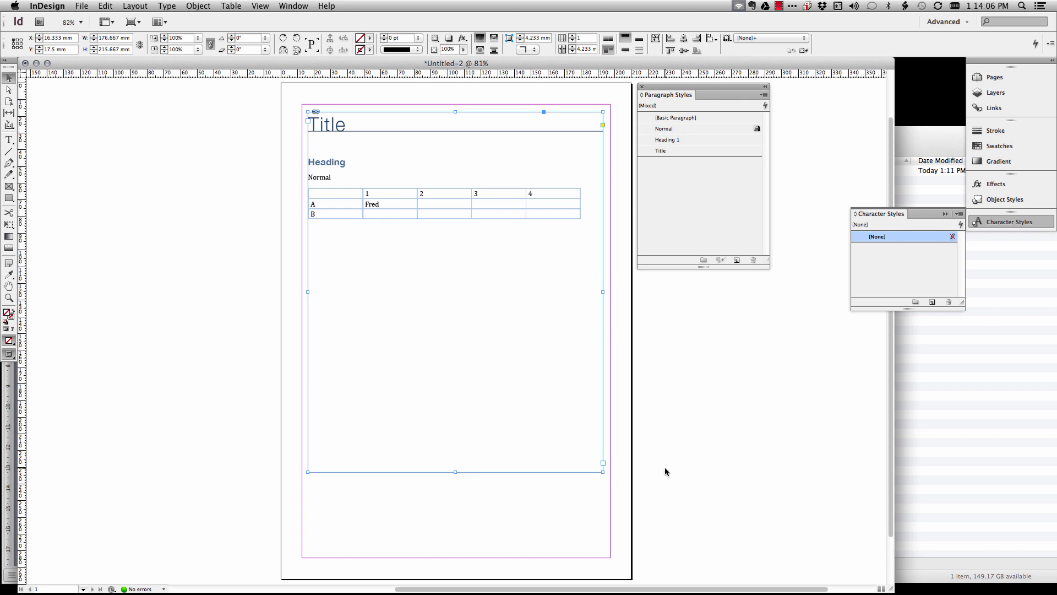
mouse_move(766, 189)
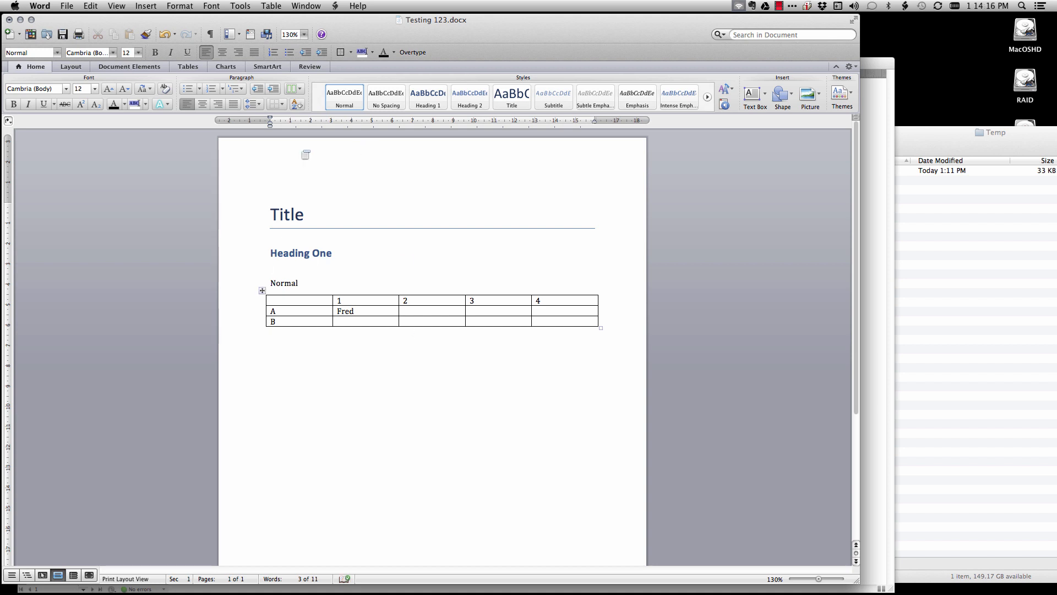
- Add a 'Heading Two' line in Heading 2 style and a bold word 'Bold'
type("Heading")
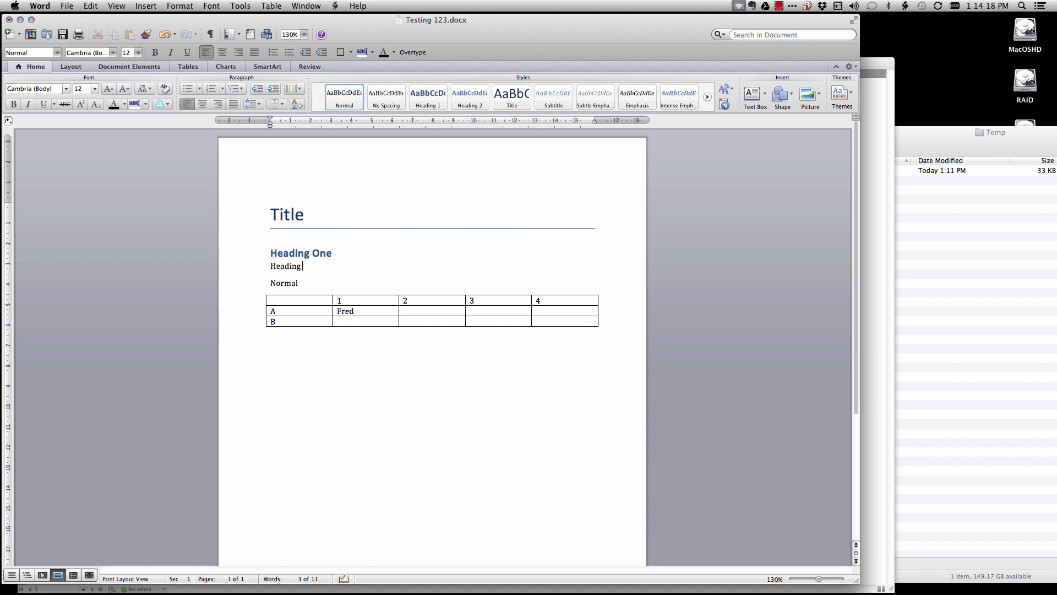
type("Two")
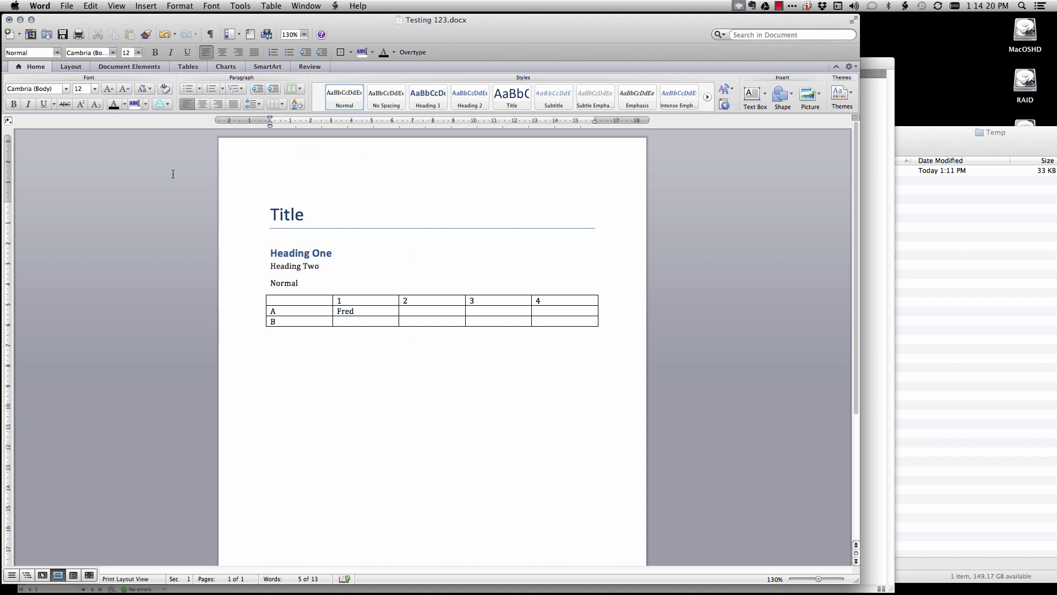
left_click(469, 96)
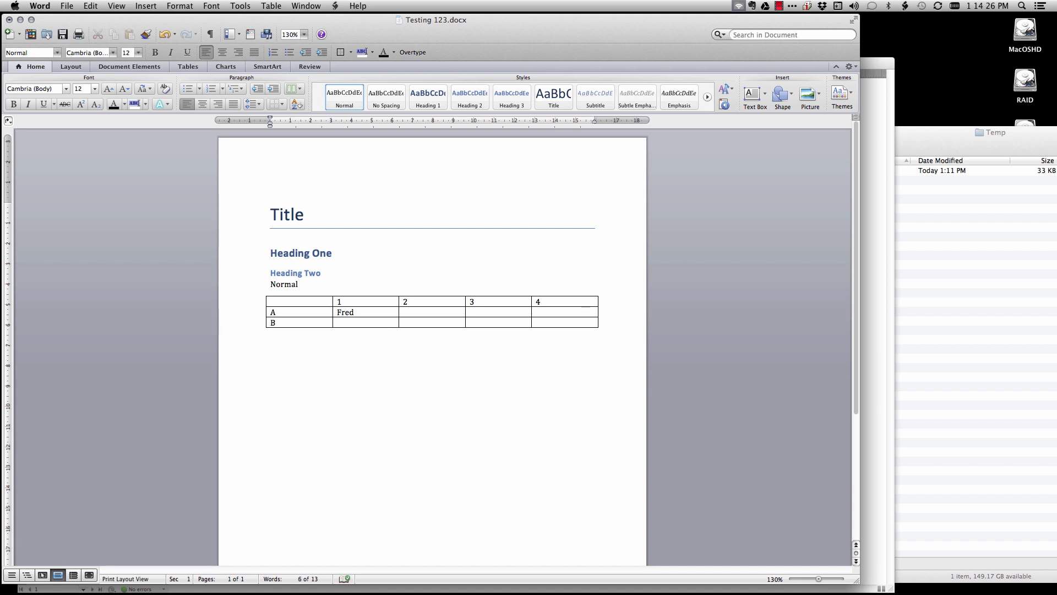
type("Bold")
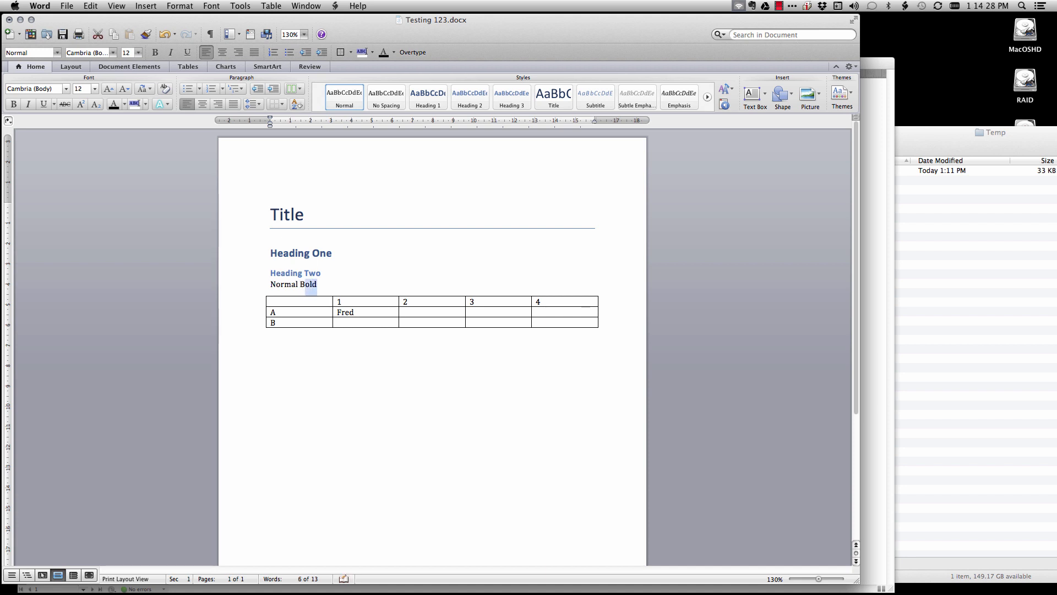
double_click(307, 284)
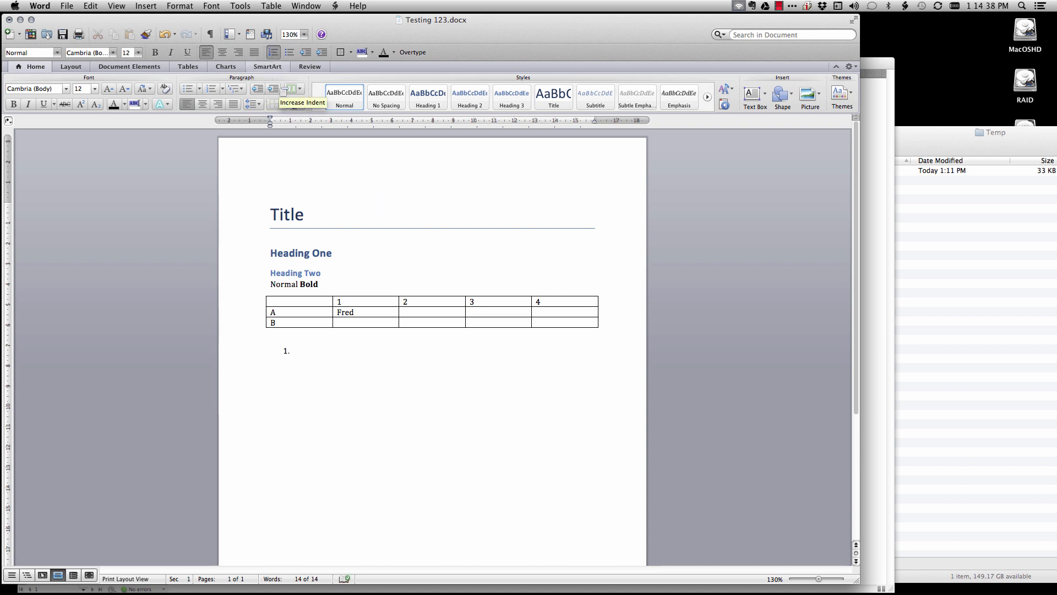
- Type the numbered list Hello, World, Fred, Etc. and save the document
type("Hello")
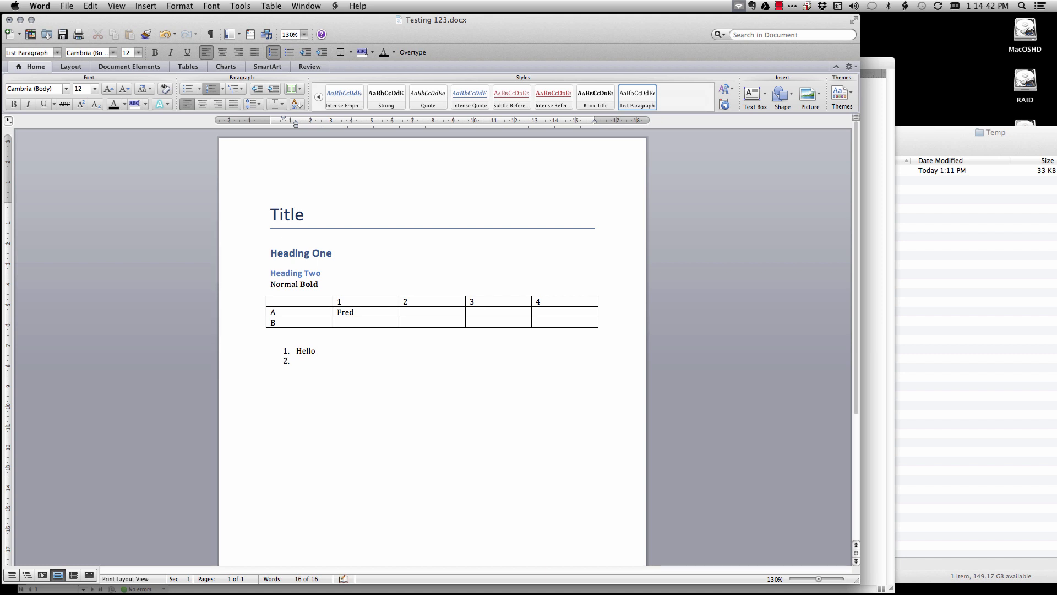
type("wor")
type("Et")
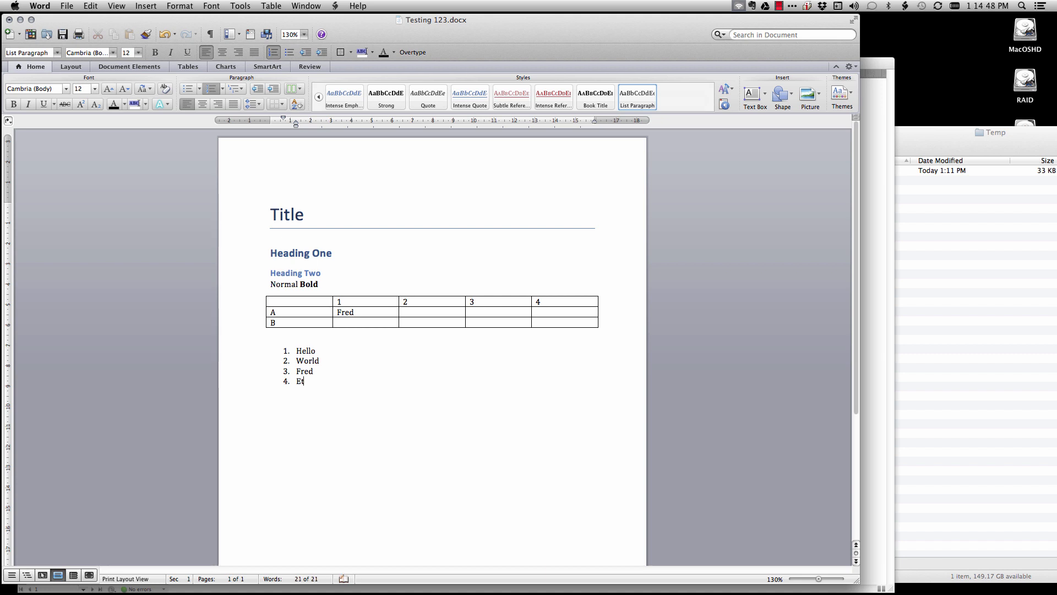
type("c.")
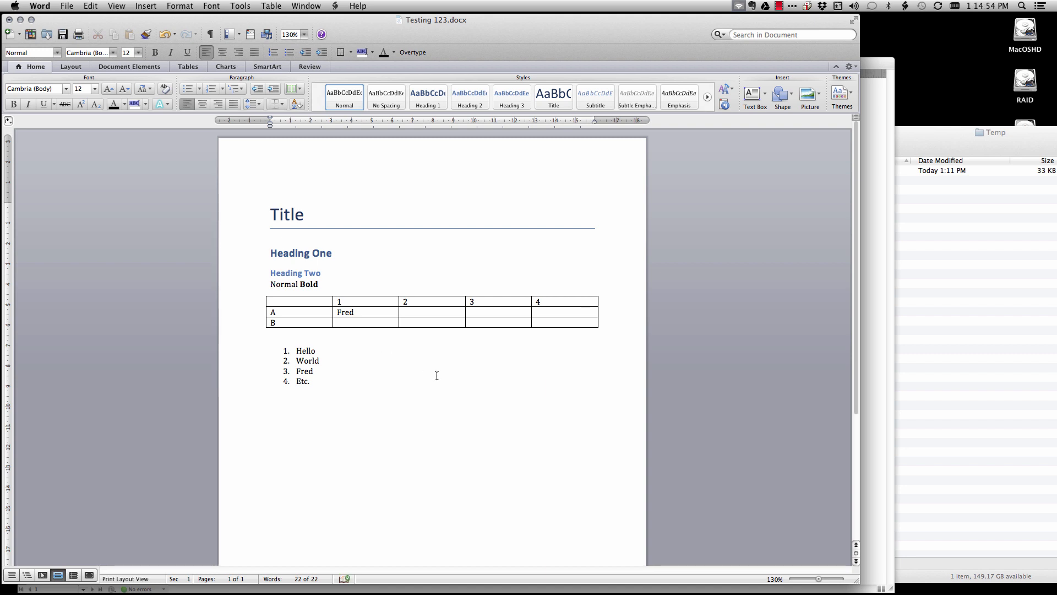
mouse_move(568, 390)
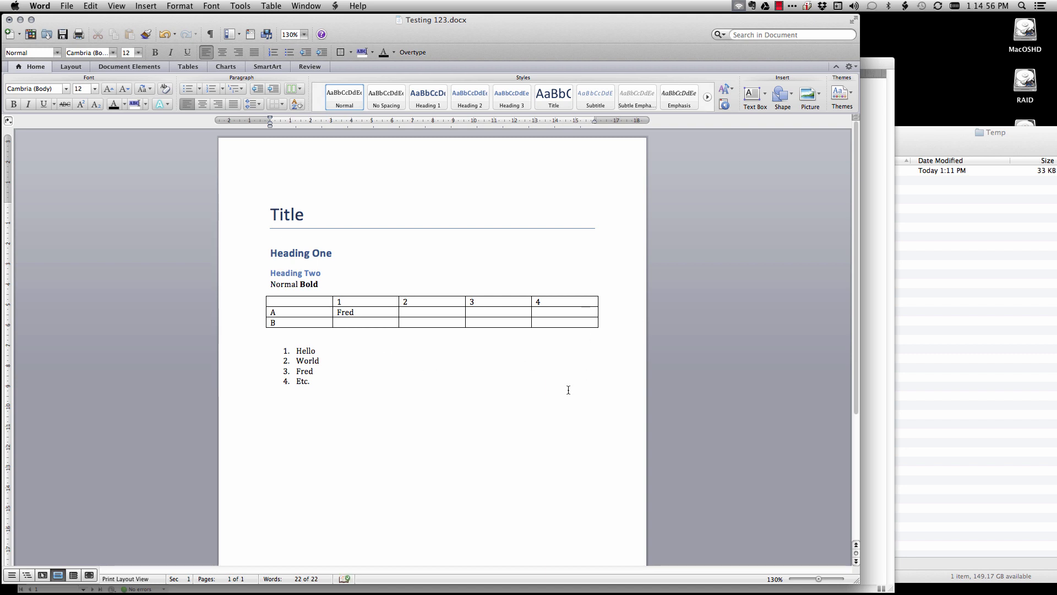
key("cmd+s")
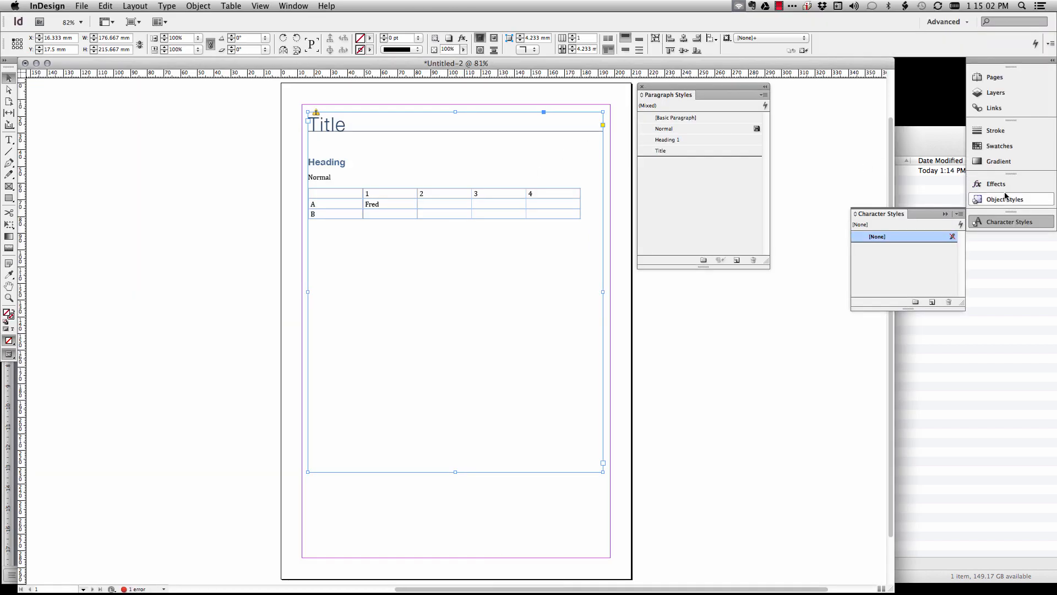
- Update the Testing 123.docx link in the Links panel, accepting the local-edits warning
left_click(995, 107)
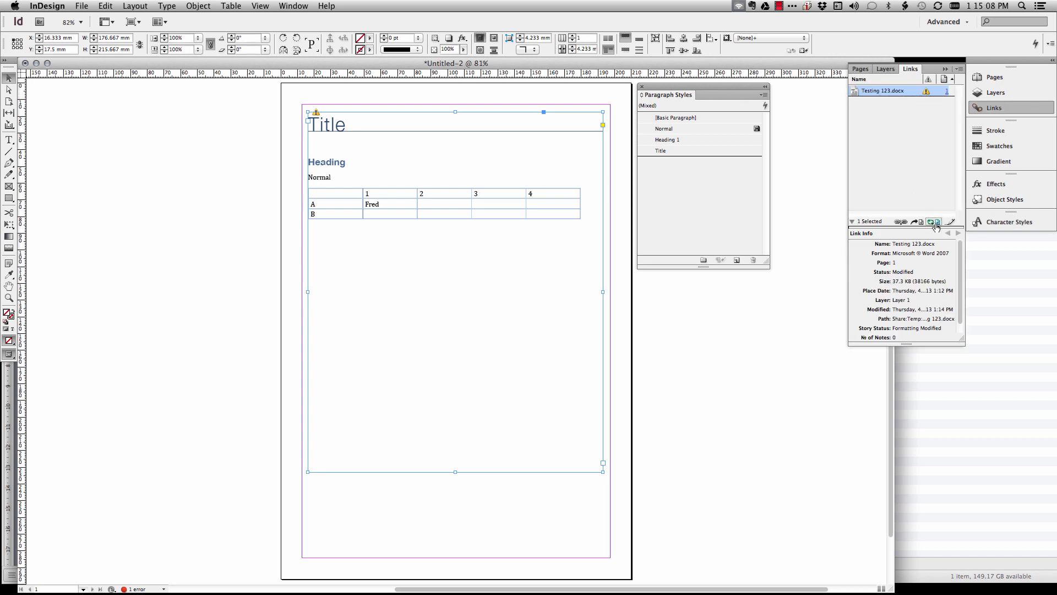
left_click(930, 221)
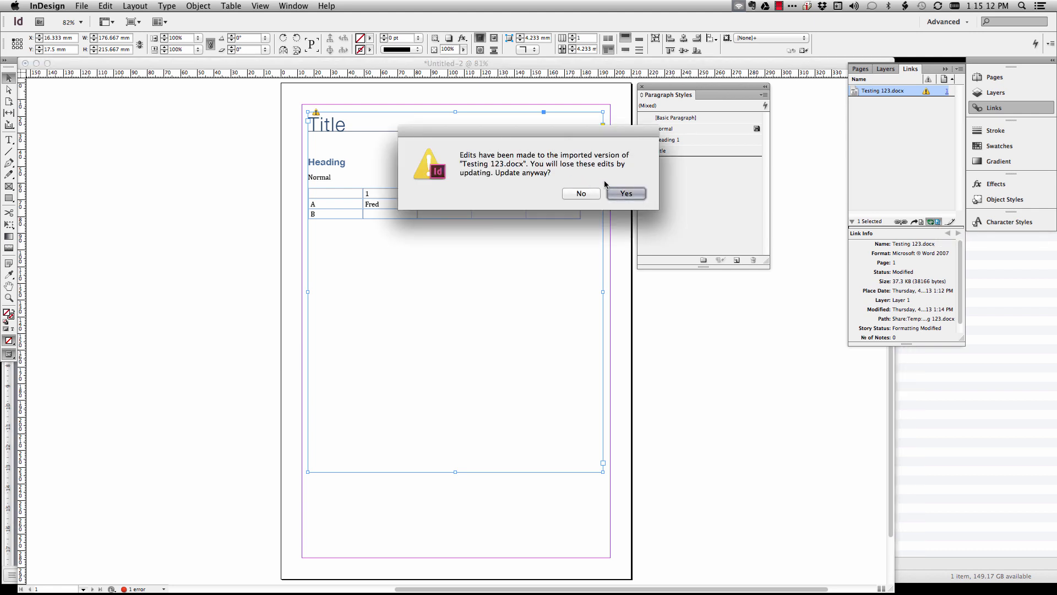
left_click(624, 193)
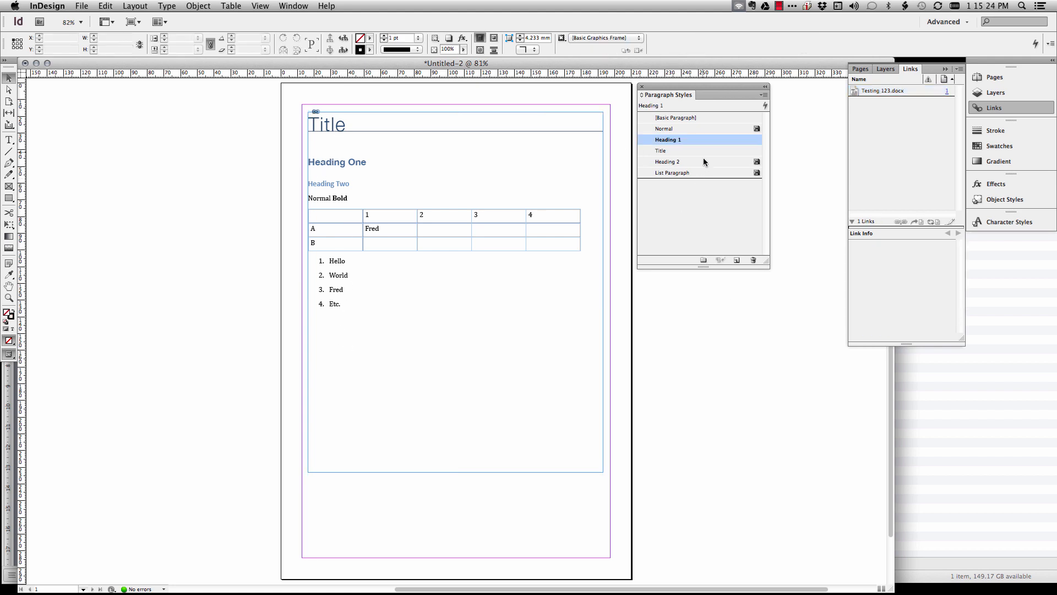
double_click(667, 139)
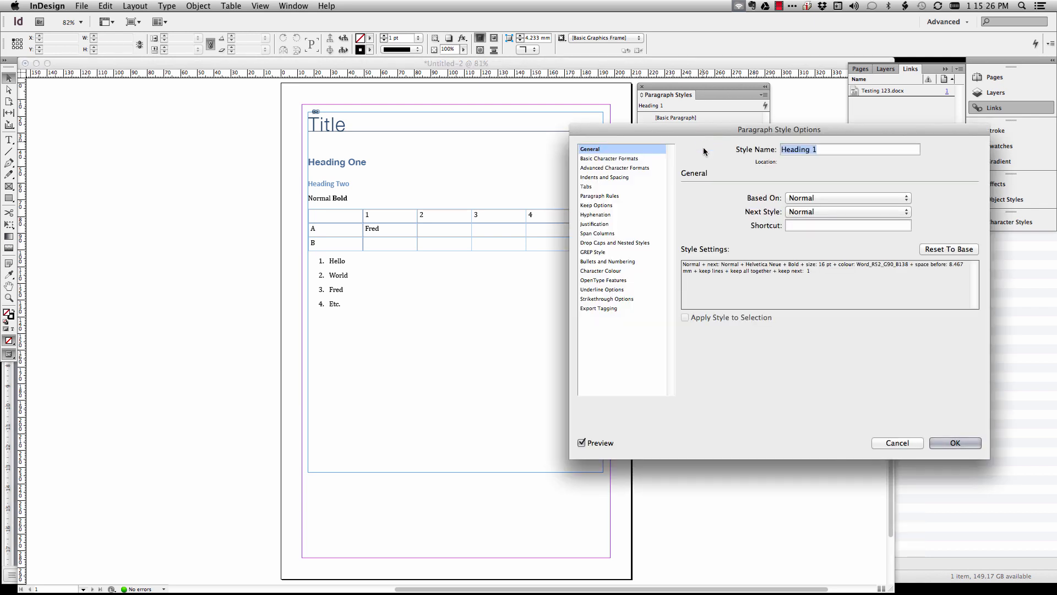
mouse_move(931, 280)
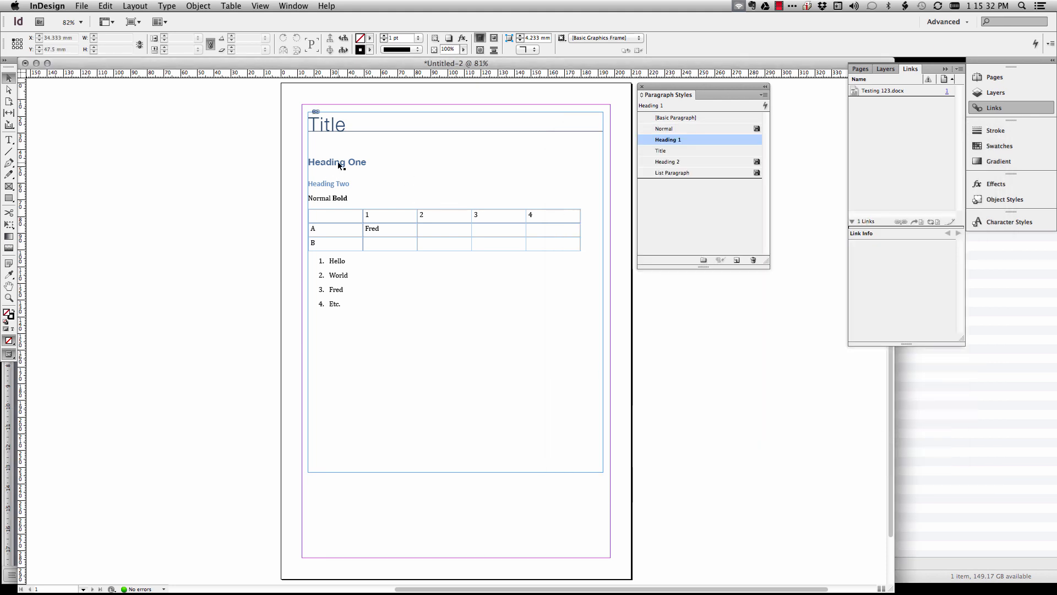
left_click(674, 150)
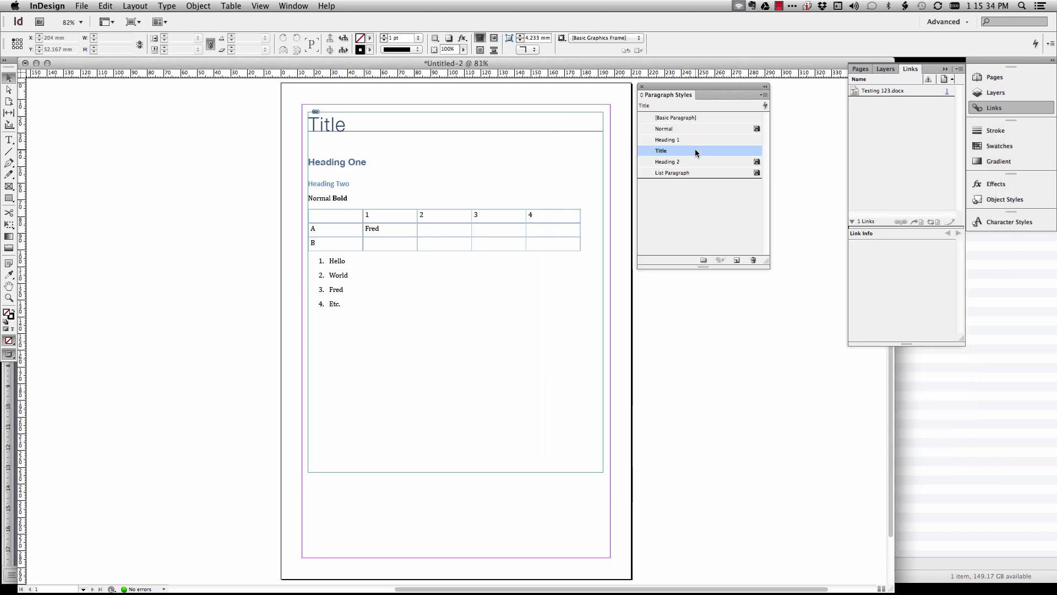
double_click(661, 150)
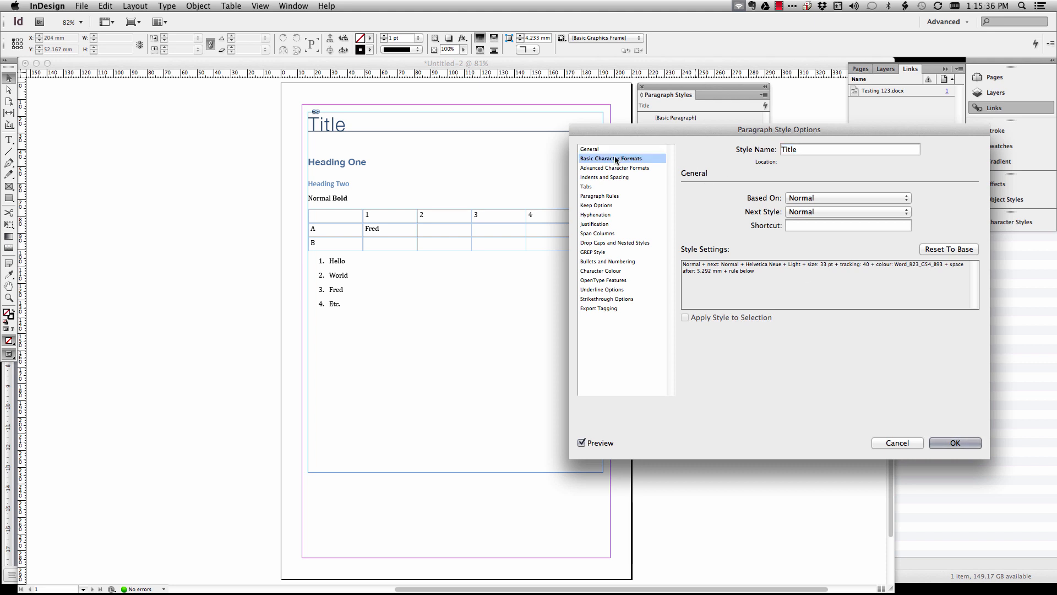
left_click(610, 158)
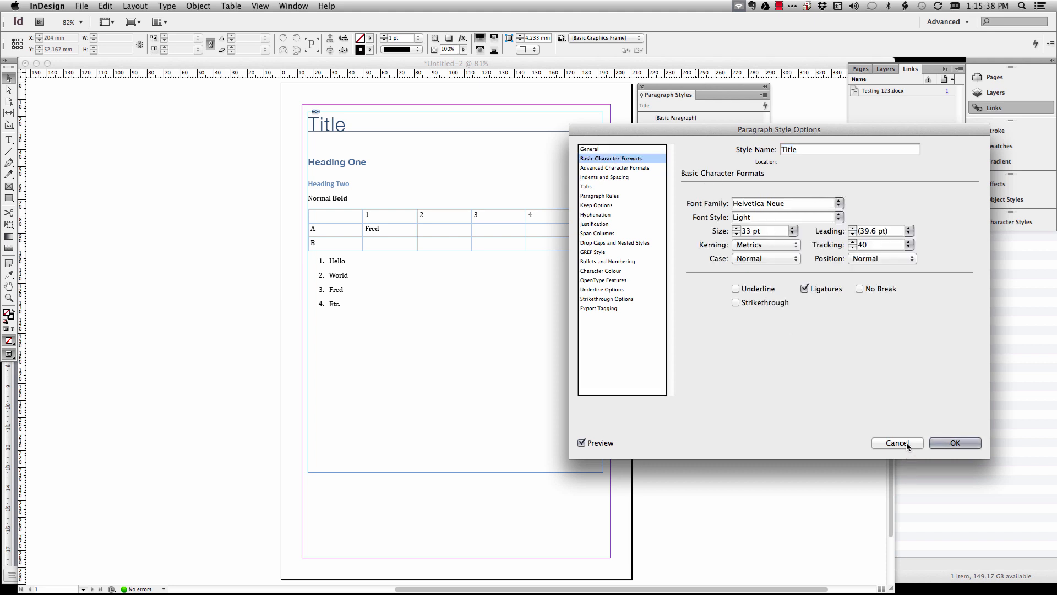
left_click(897, 442)
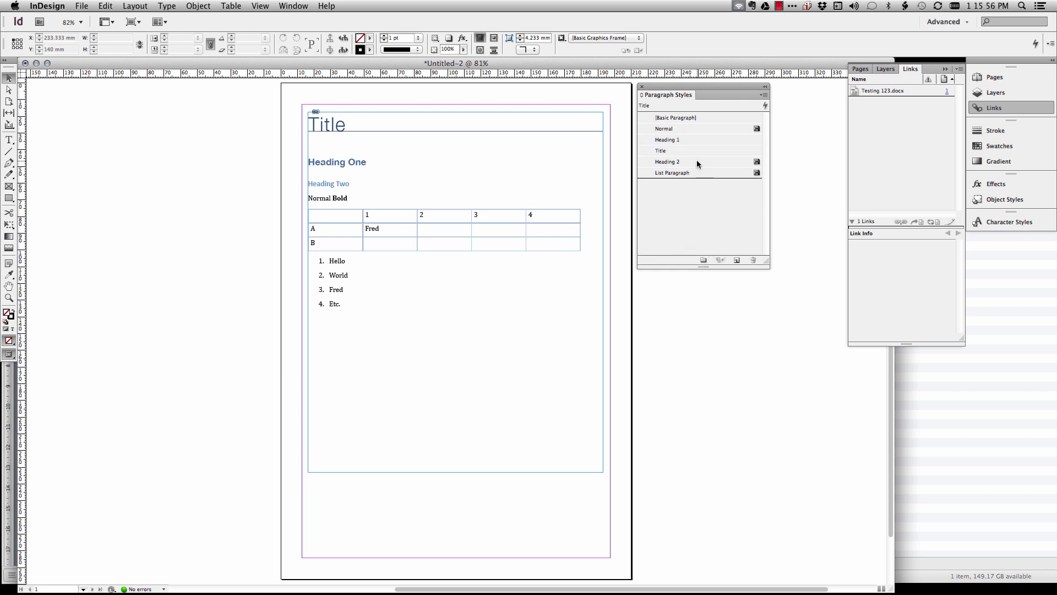
left_click(667, 161)
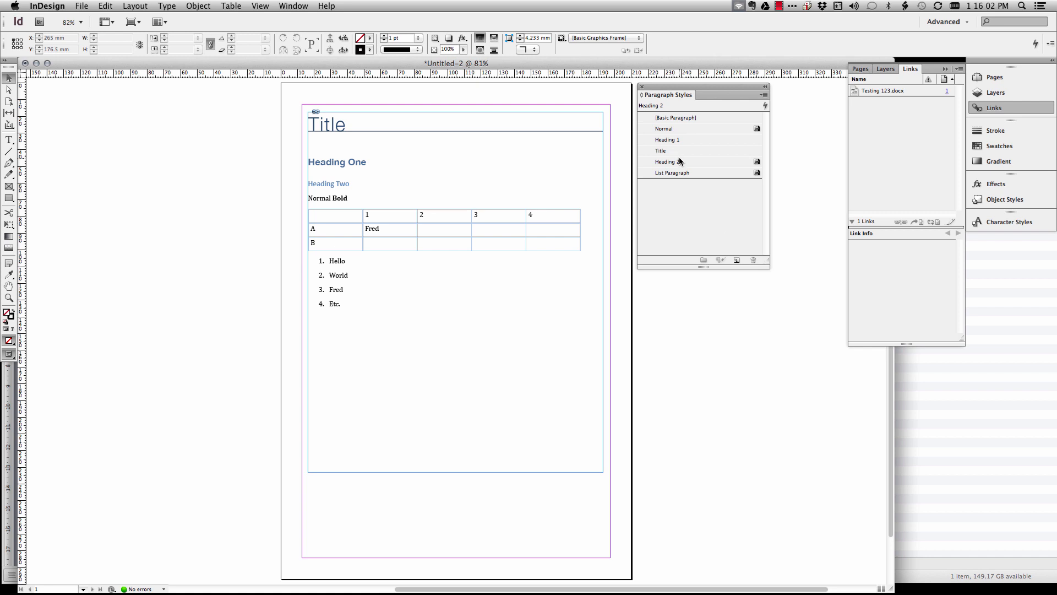
left_click(668, 162)
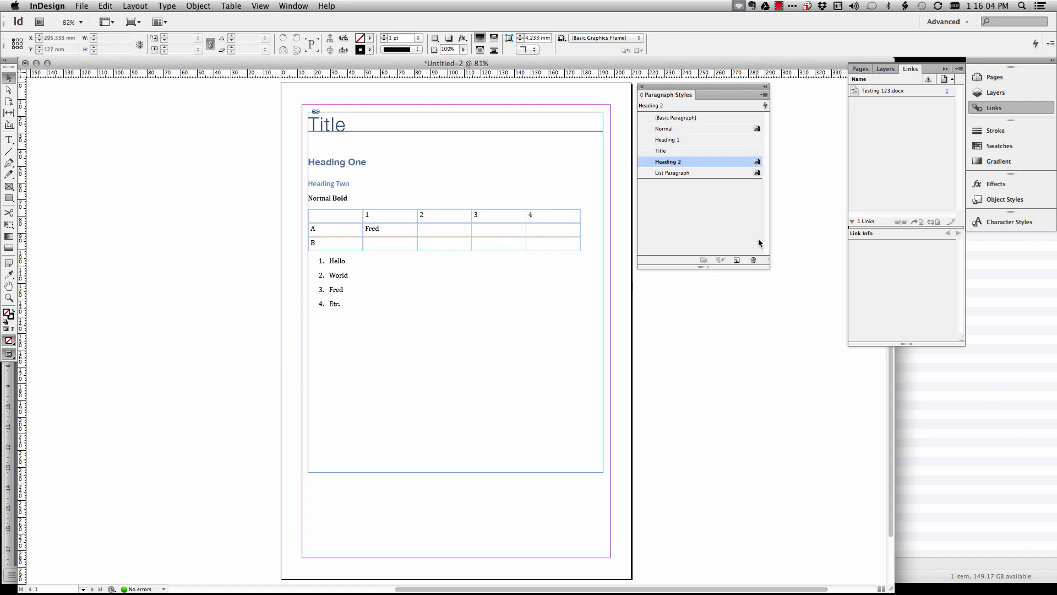
mouse_move(713, 141)
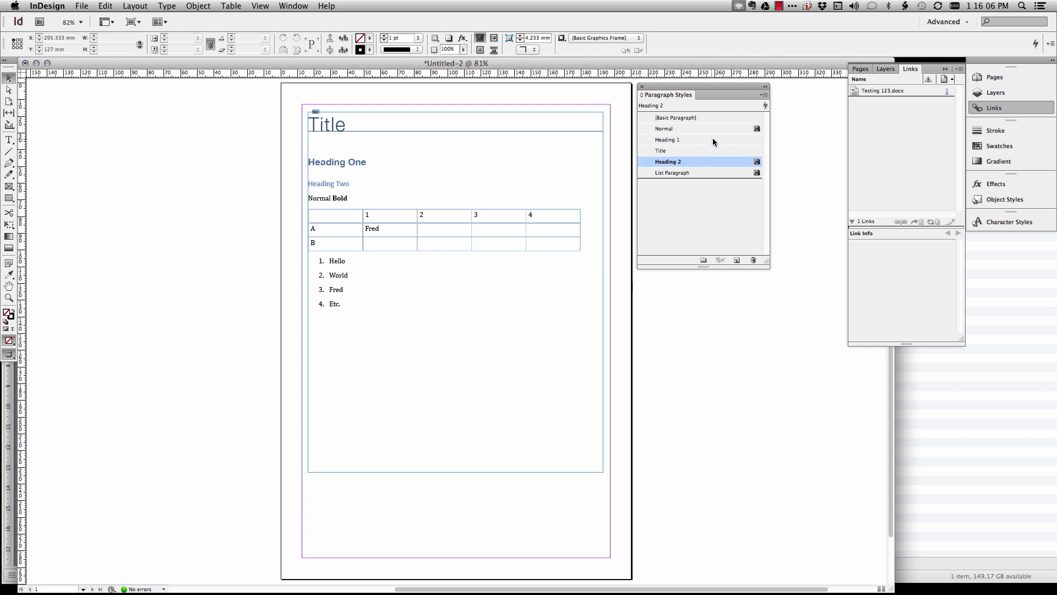
mouse_move(706, 144)
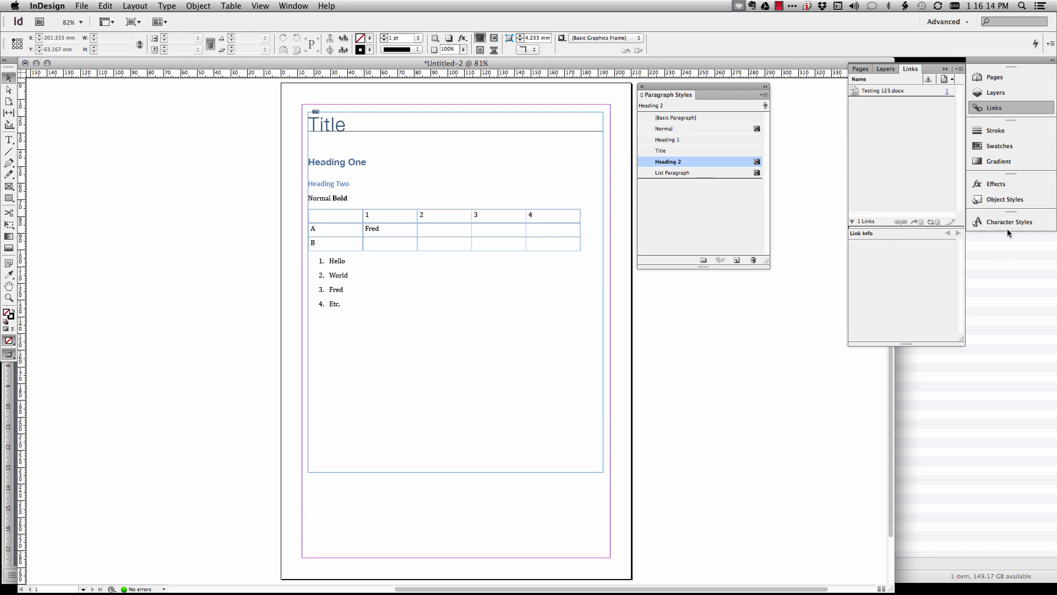
- Reveal the Word-imported character styles and review List Paragraph+ Bullets and Numbering settings
left_click(1009, 221)
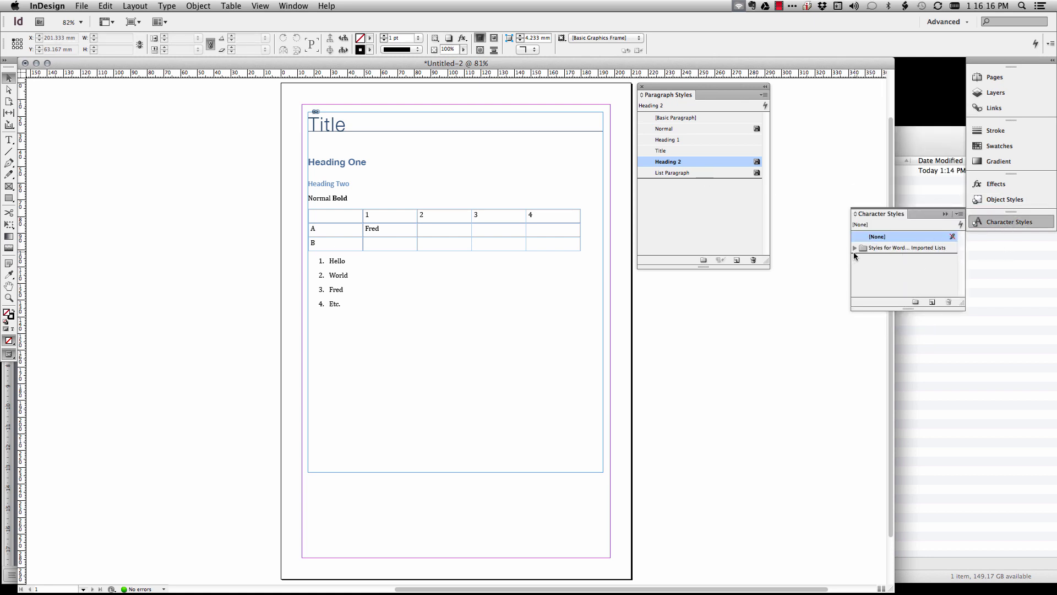
left_click(855, 247)
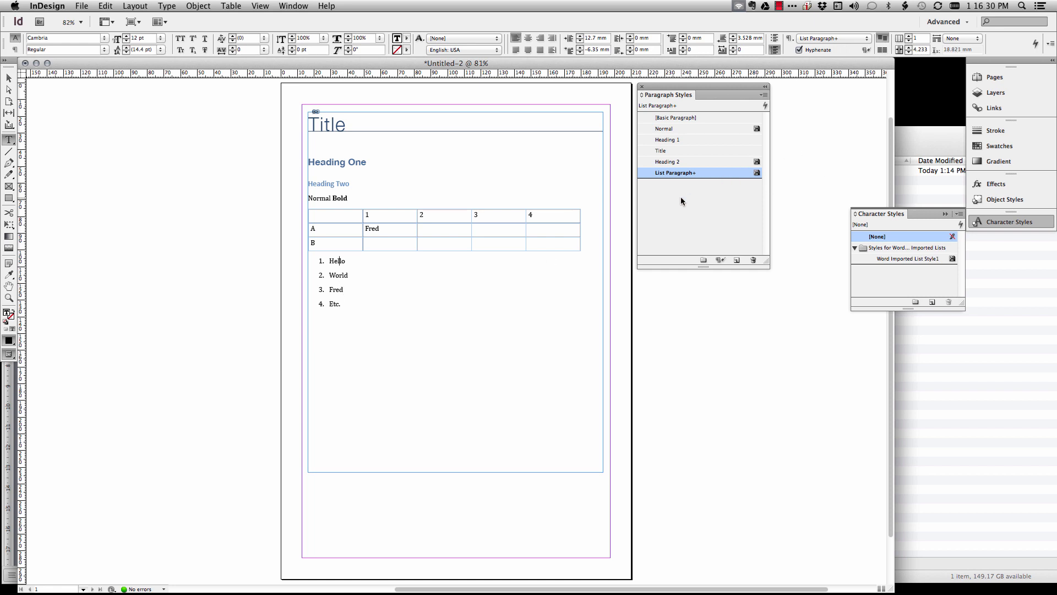
double_click(673, 172)
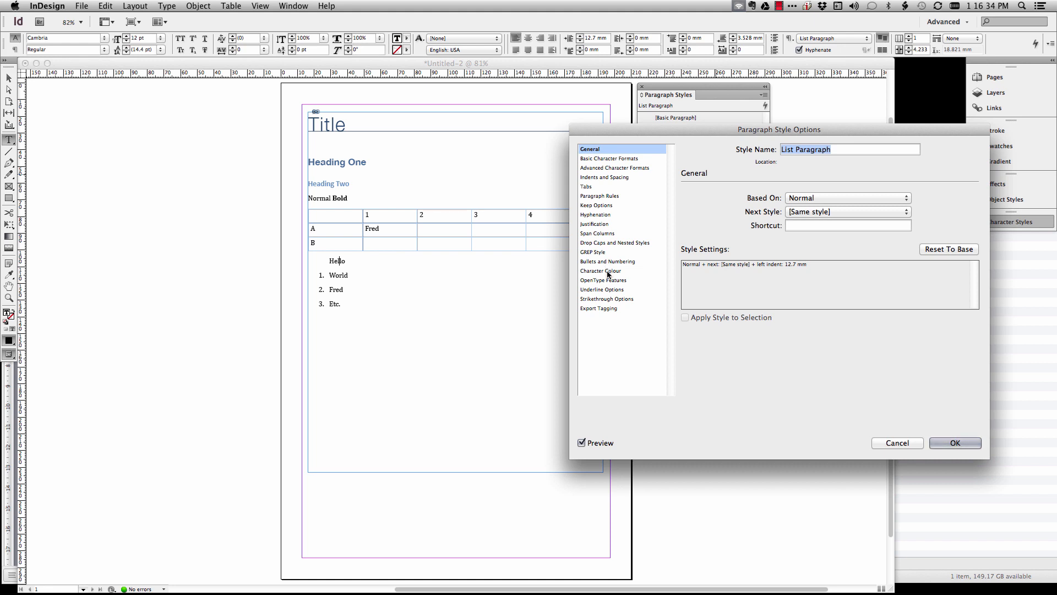
left_click(614, 261)
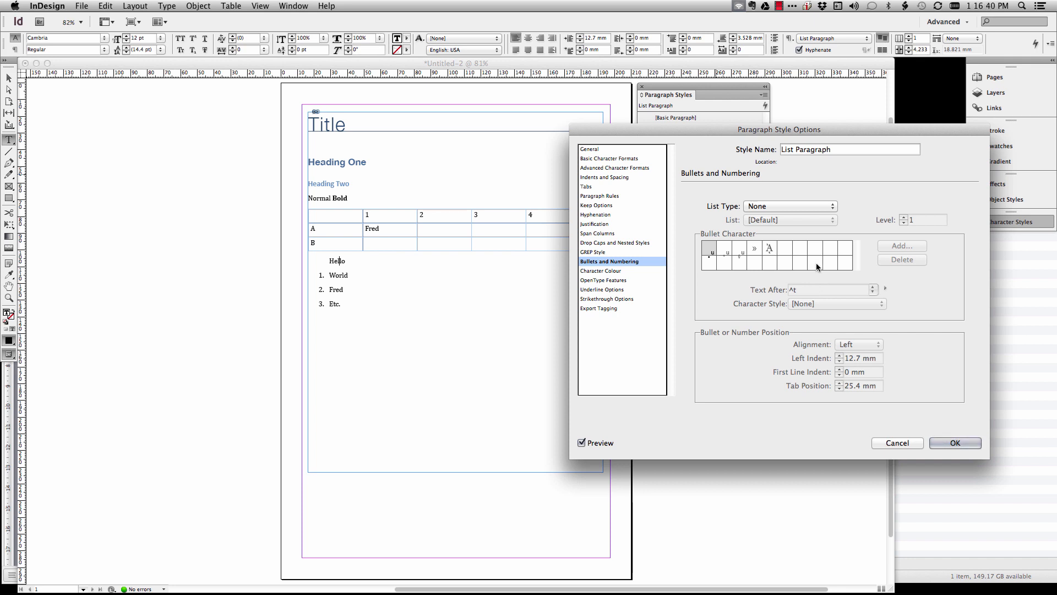
left_click(955, 443)
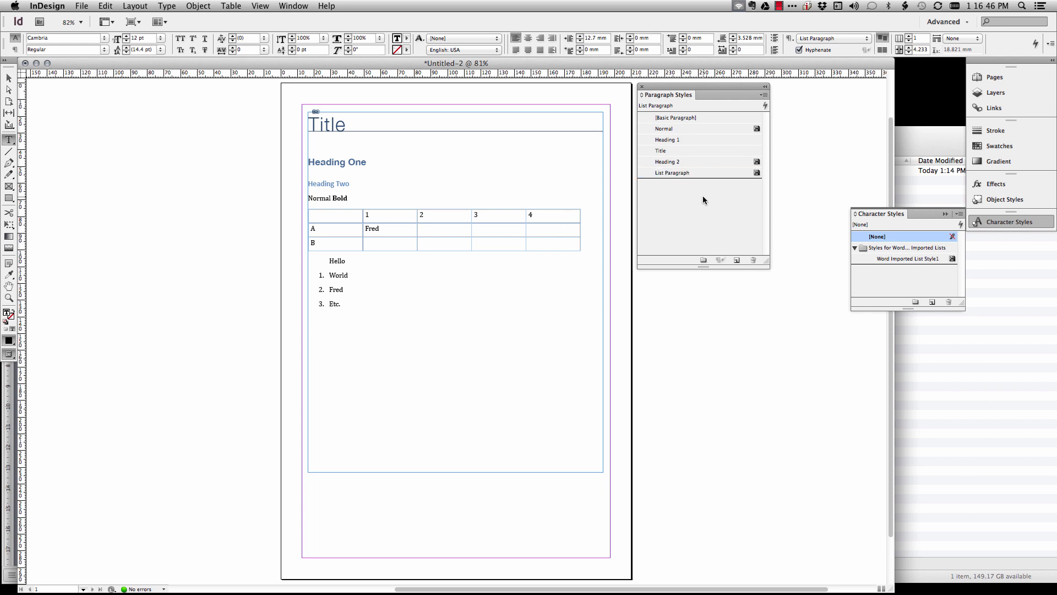
left_click(349, 275)
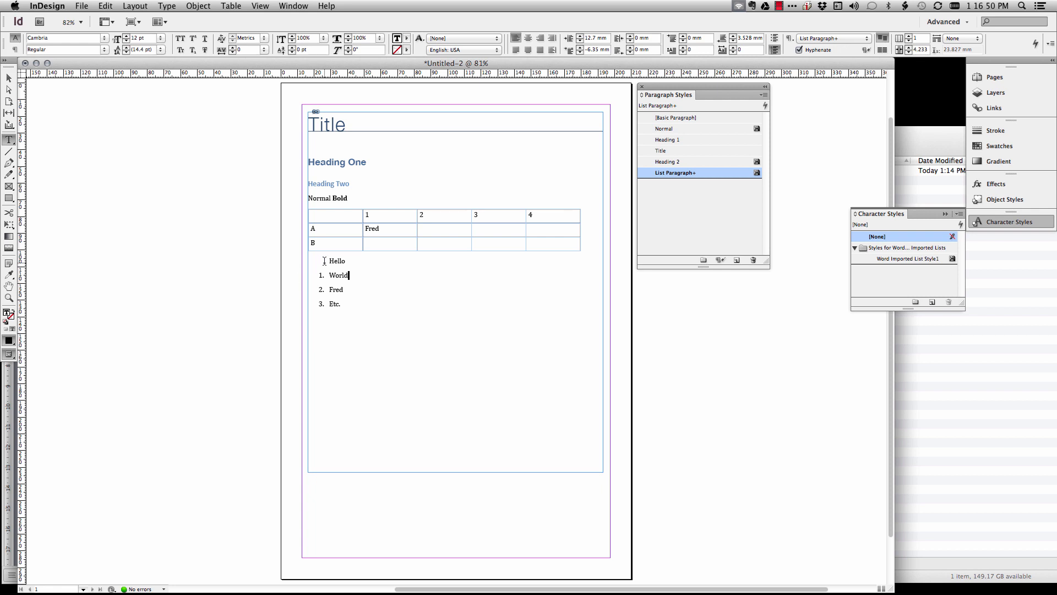
- Reapply the List Paragraph style and set its list type to Numbers
left_click(699, 172)
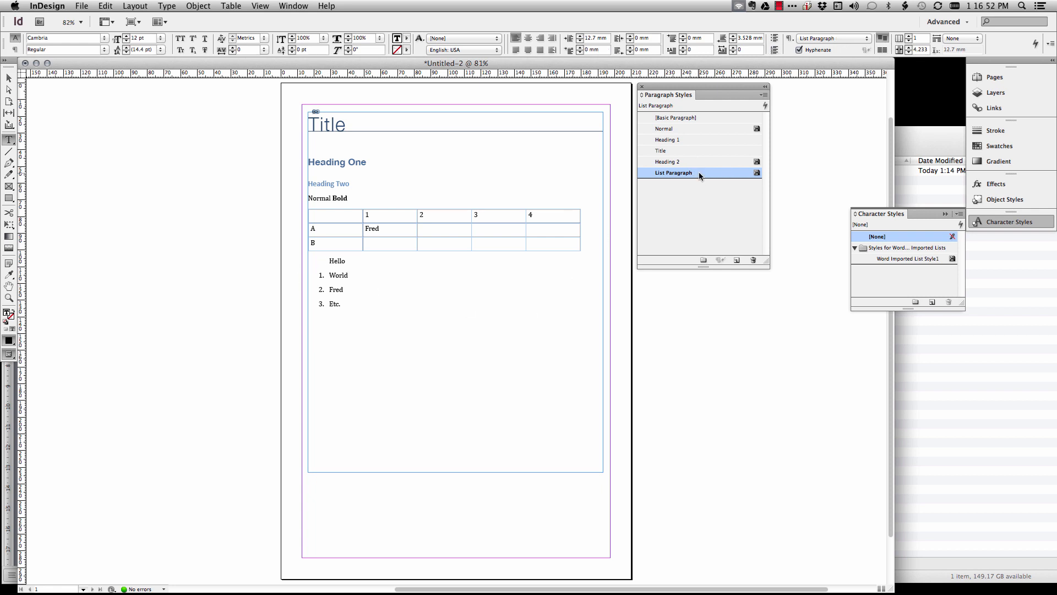
double_click(671, 172)
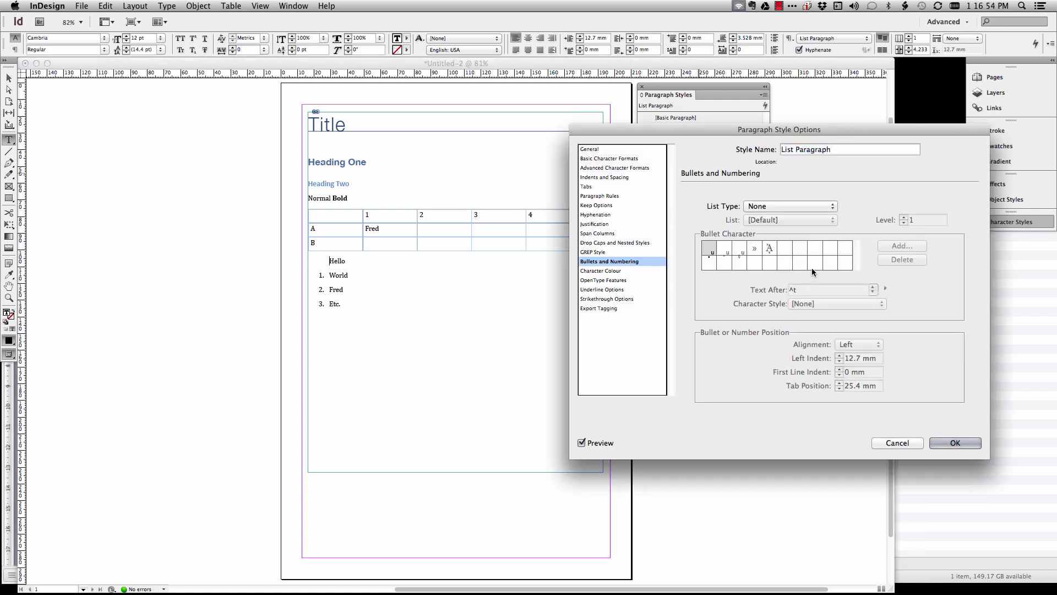
left_click(789, 205)
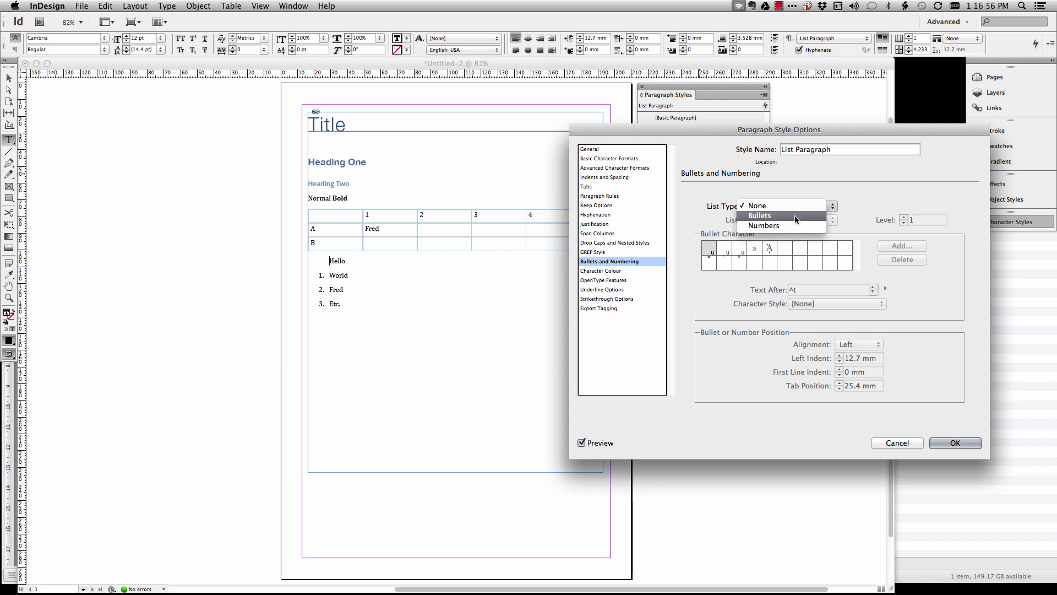
left_click(764, 226)
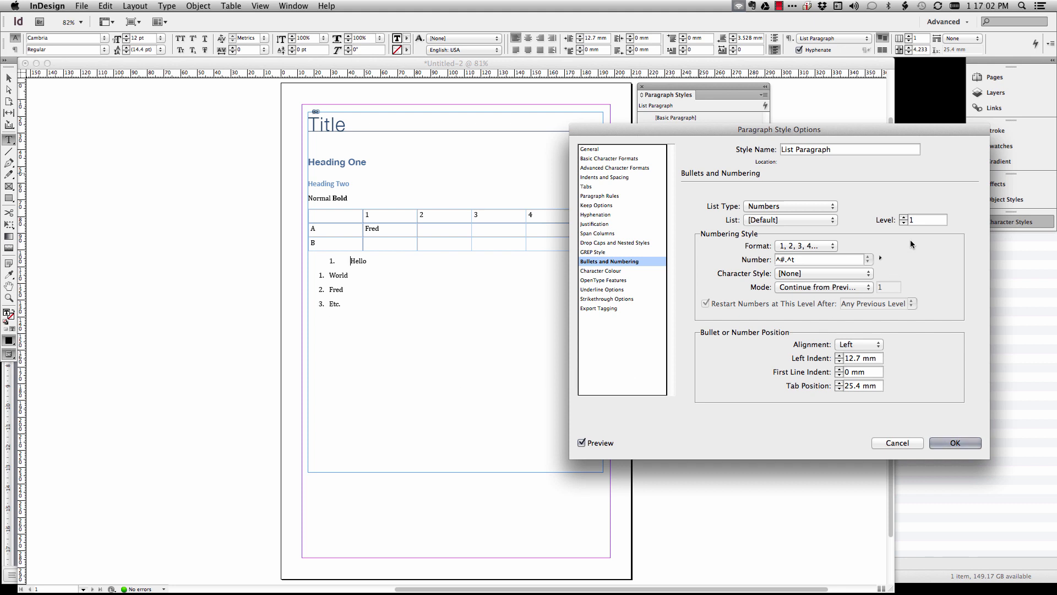
mouse_move(599, 181)
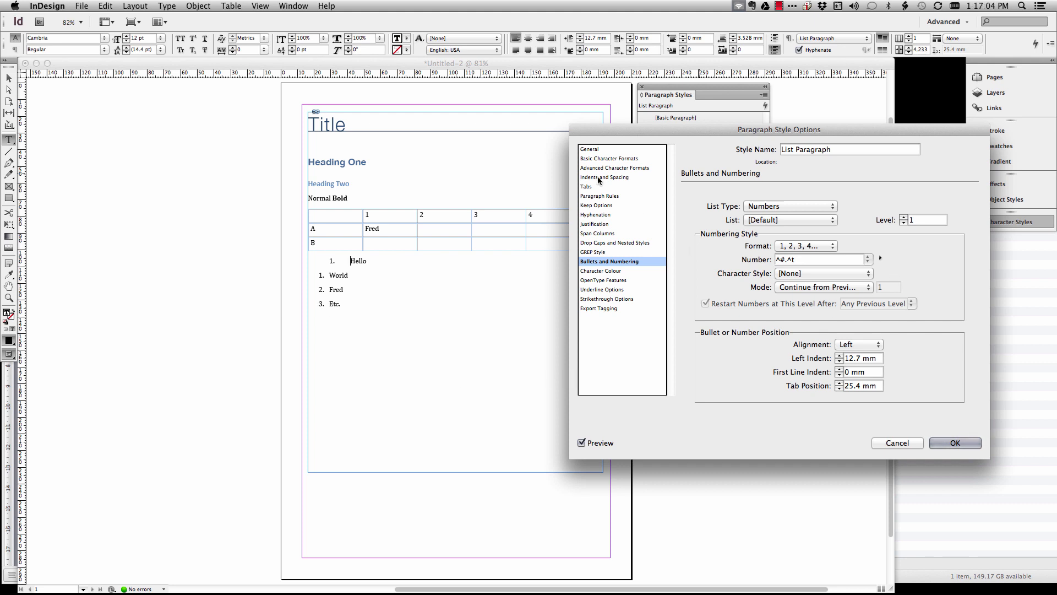
- Give List Paragraph a 6.35 mm left indent and 12.7 mm tab stop, then confirm
left_click(586, 187)
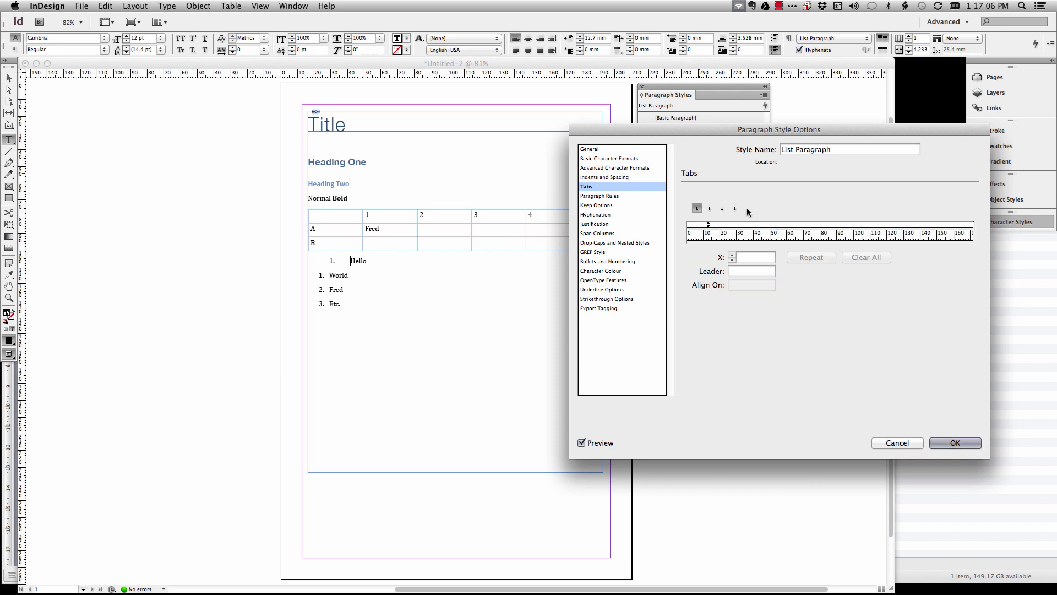
left_click(707, 224)
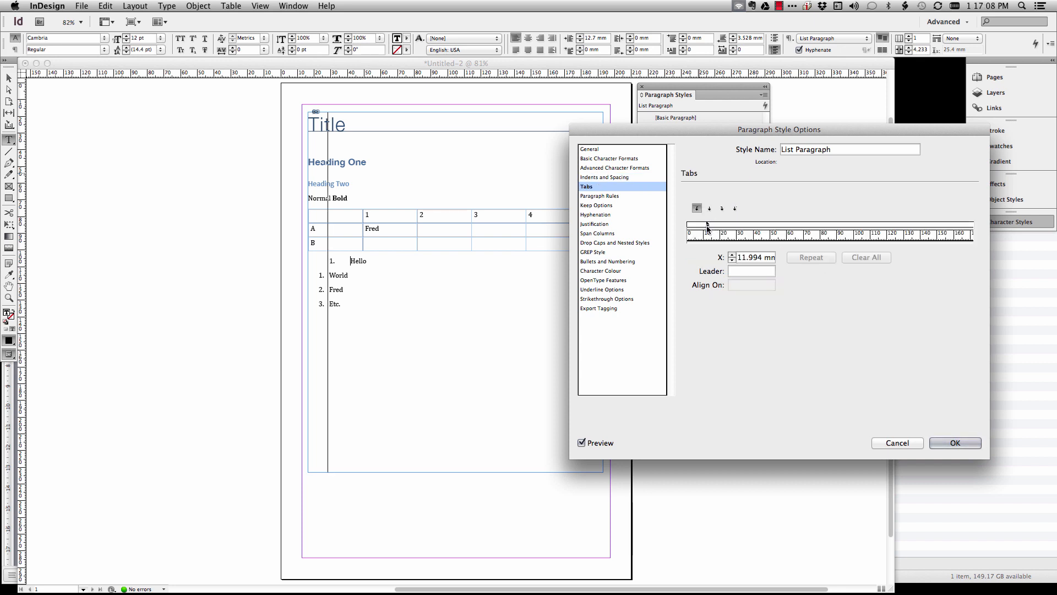
left_click_drag(706, 226, 698, 226)
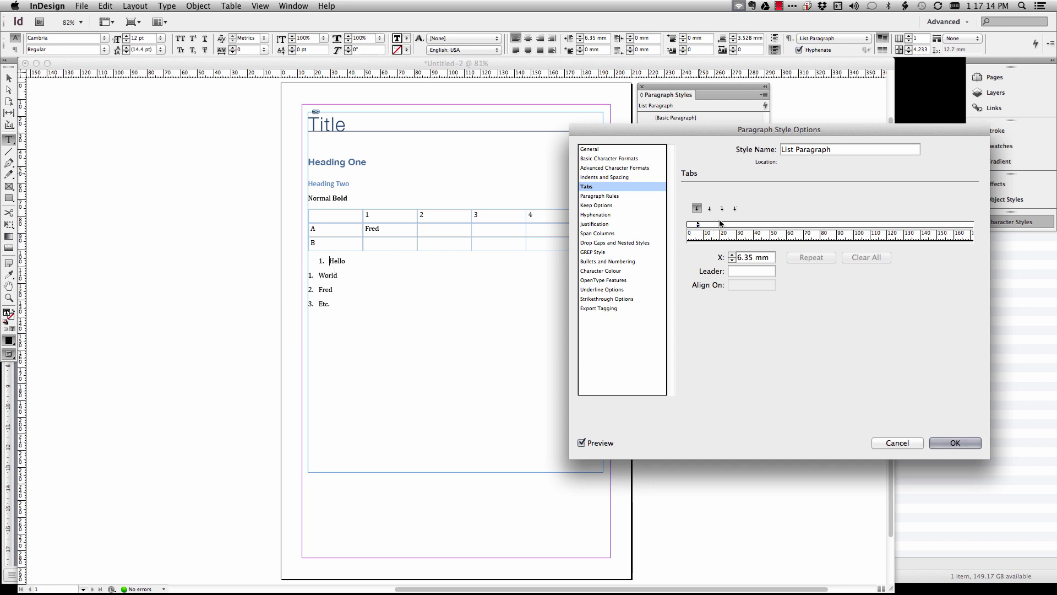
left_click_drag(697, 225, 709, 225)
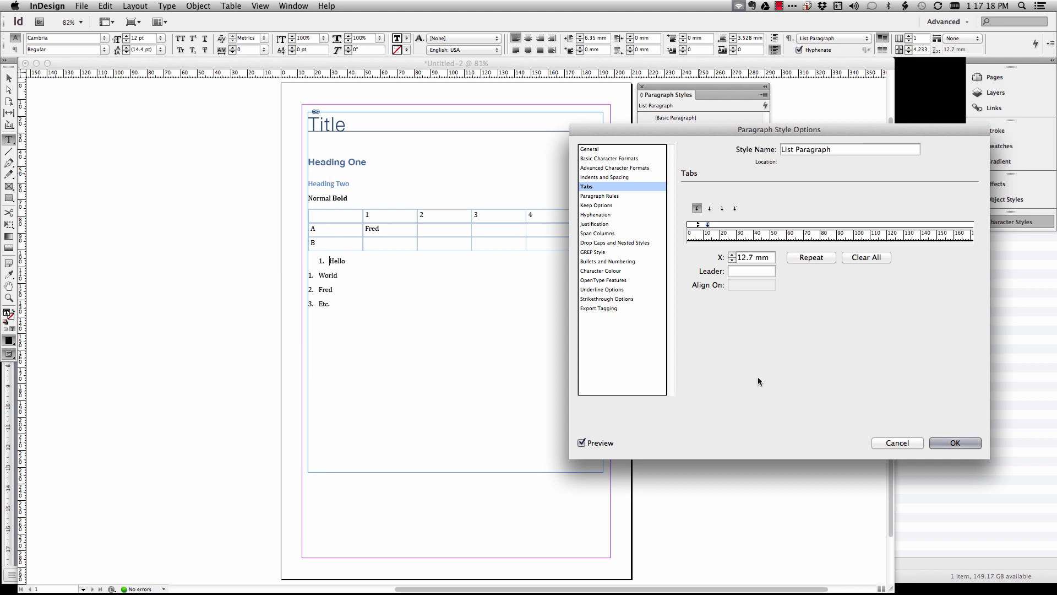
left_click(615, 262)
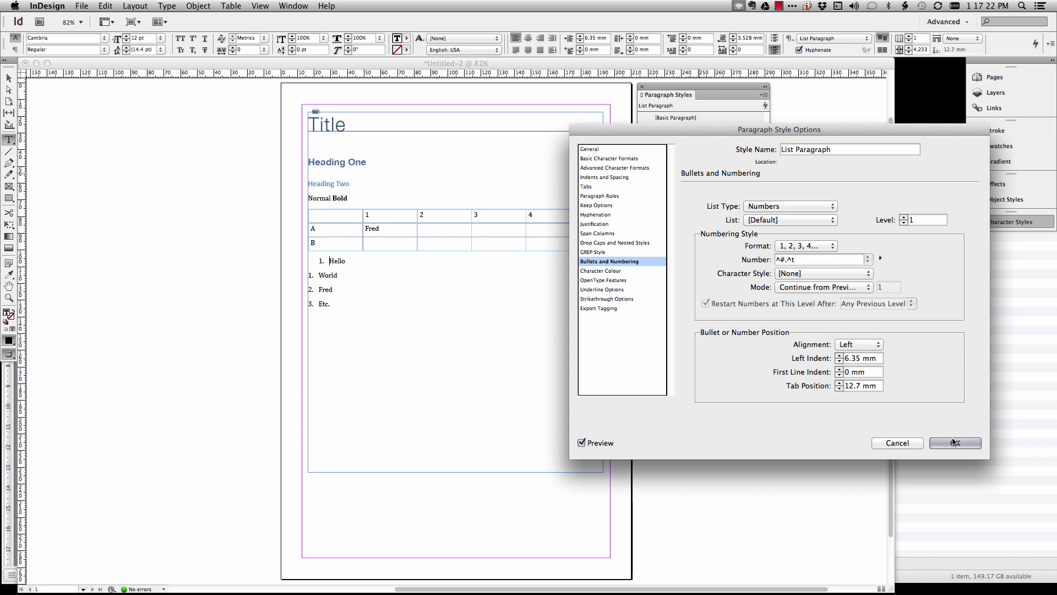
left_click(955, 442)
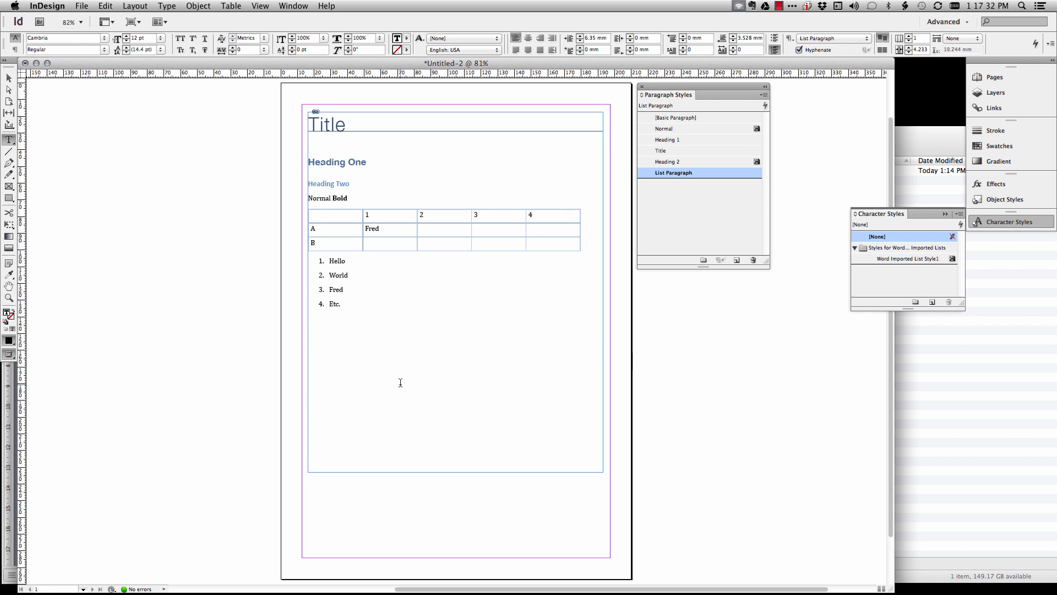
- After Etc., add a new Normal-style paragraph reading 'Hello'
key("Return")
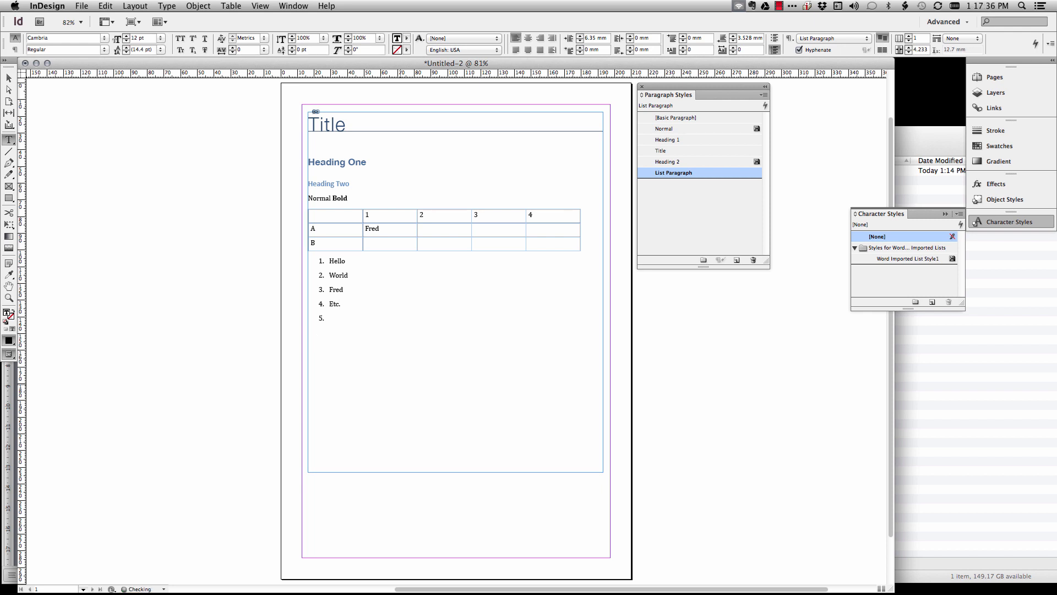
left_click(330, 318)
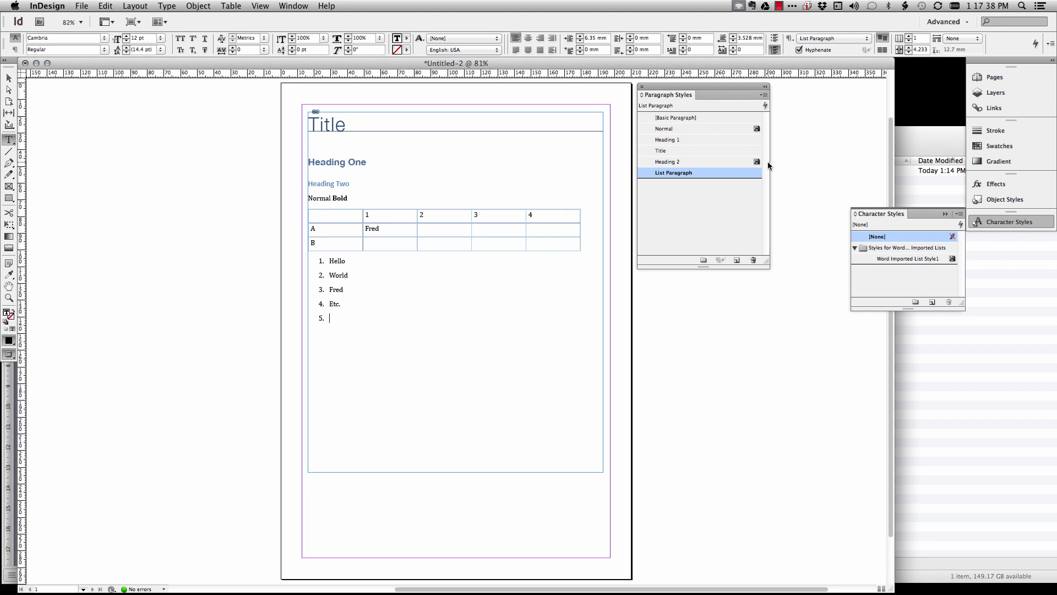
left_click(664, 128)
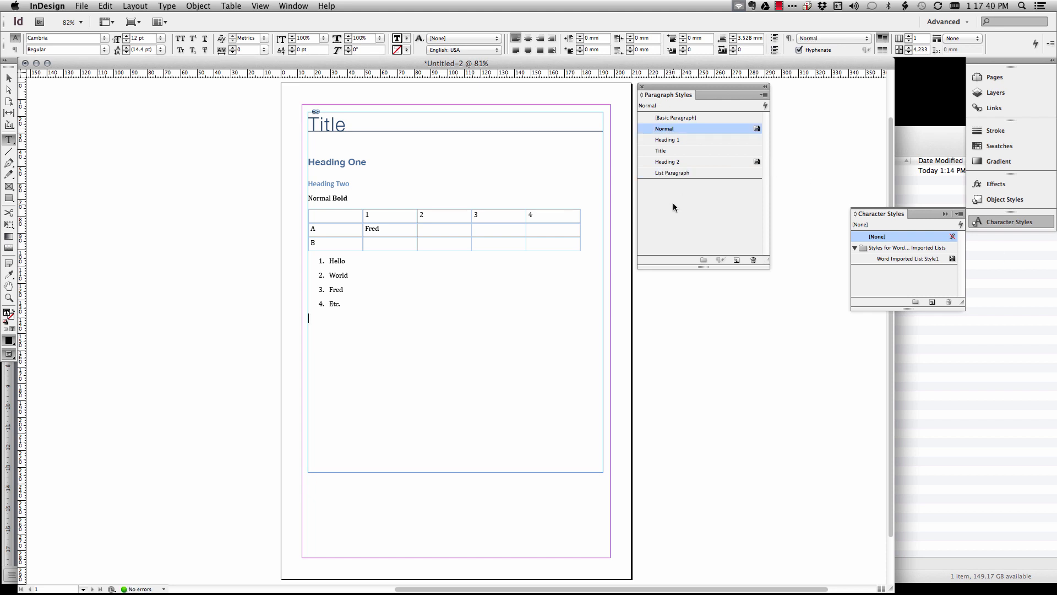
type("Hello")
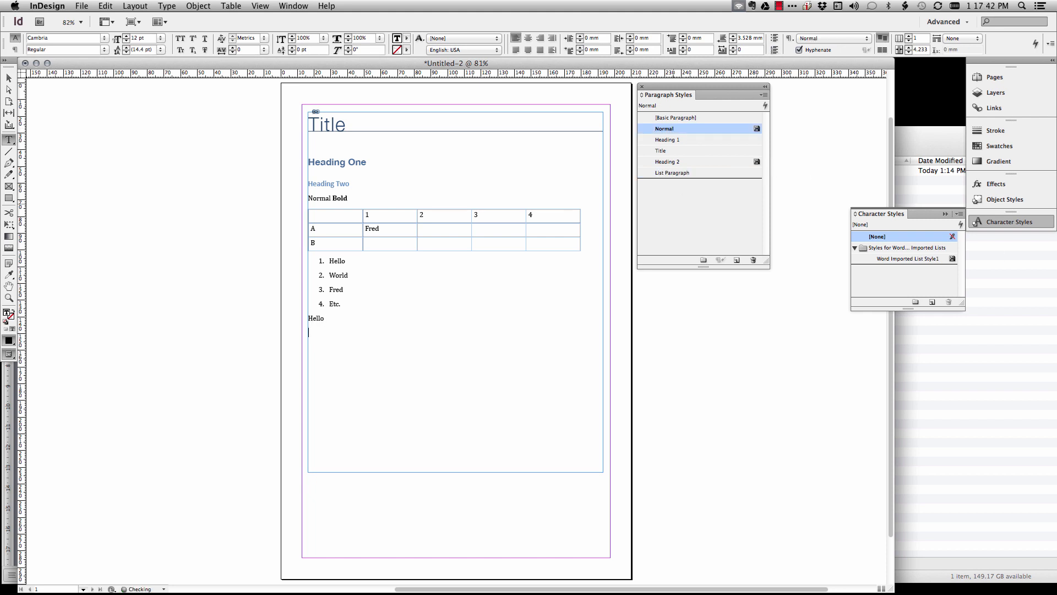
key("cmd+tab")
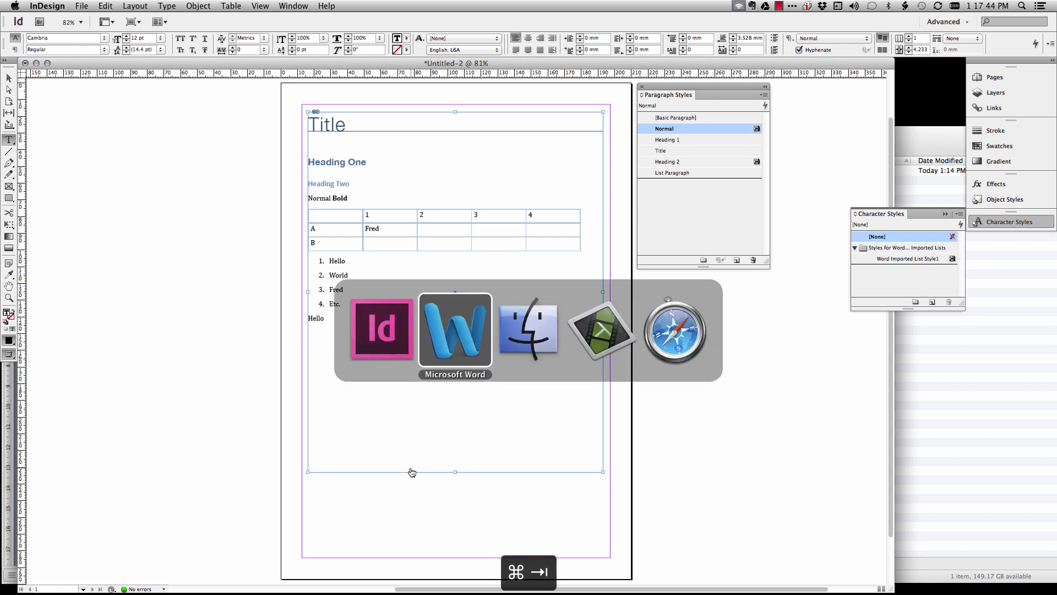
- In Word, insert the photo of the man with a camera below the numbered list
left_click(455, 329)
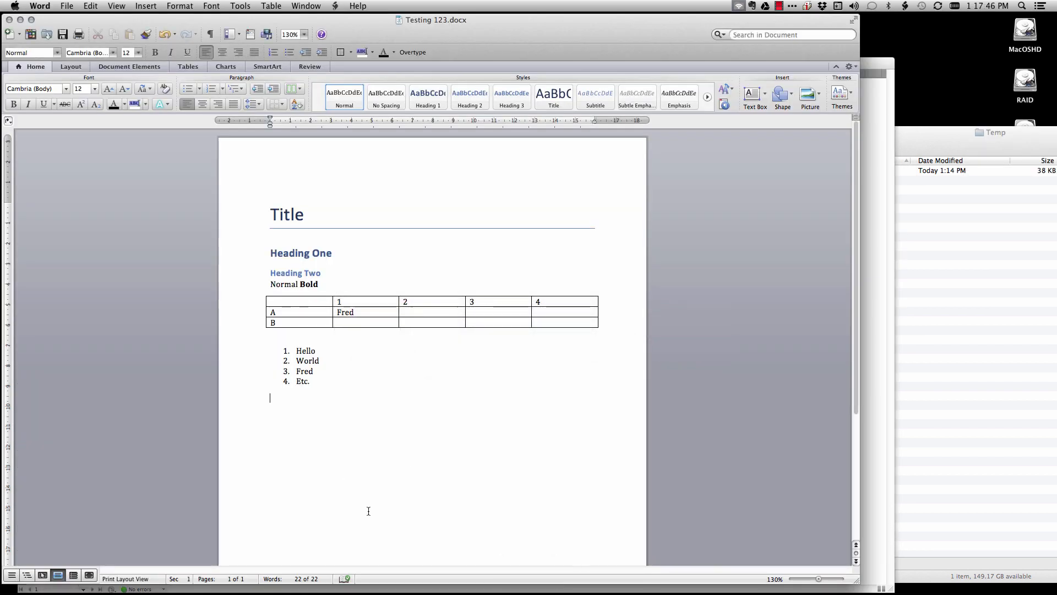
mouse_move(370, 441)
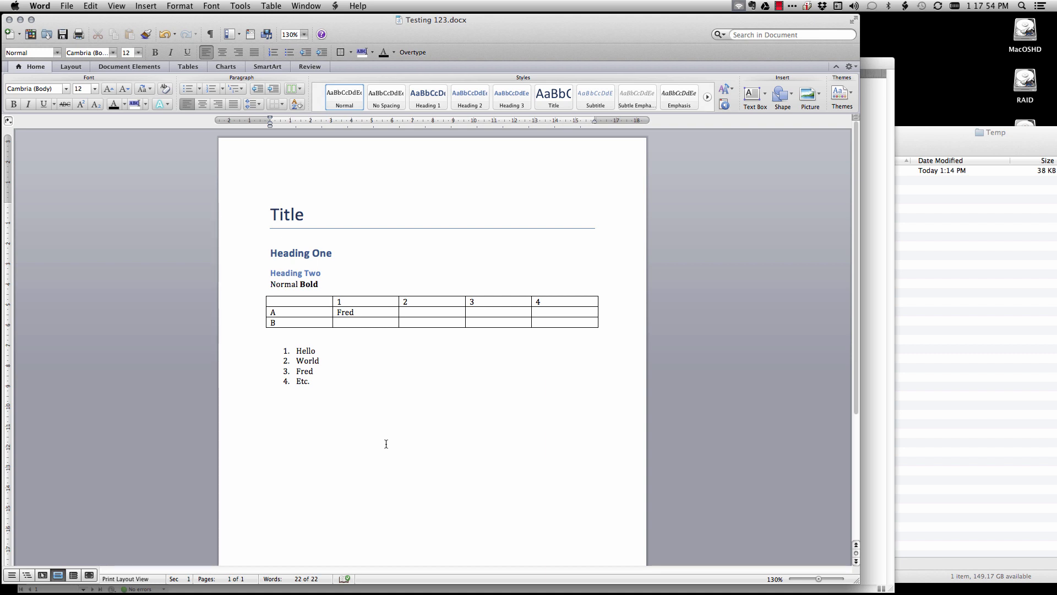
left_click(782, 94)
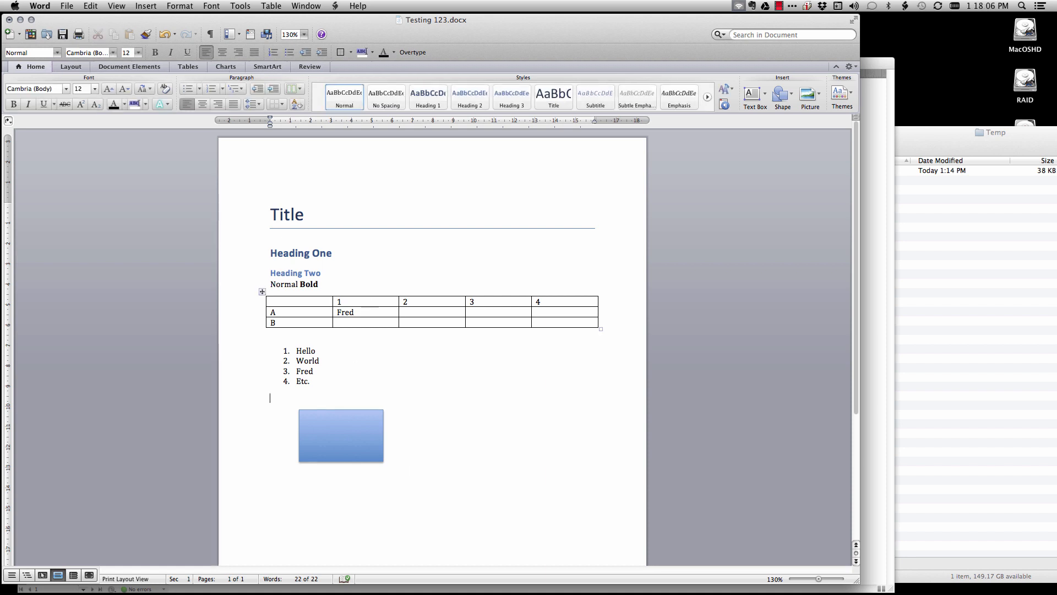
left_click(145, 6)
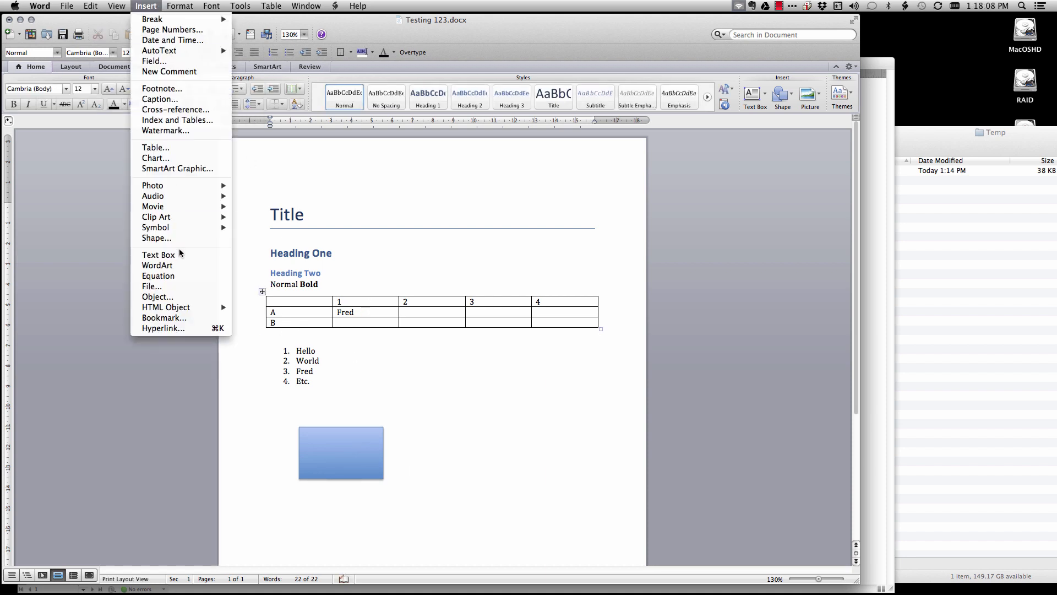
mouse_move(153, 206)
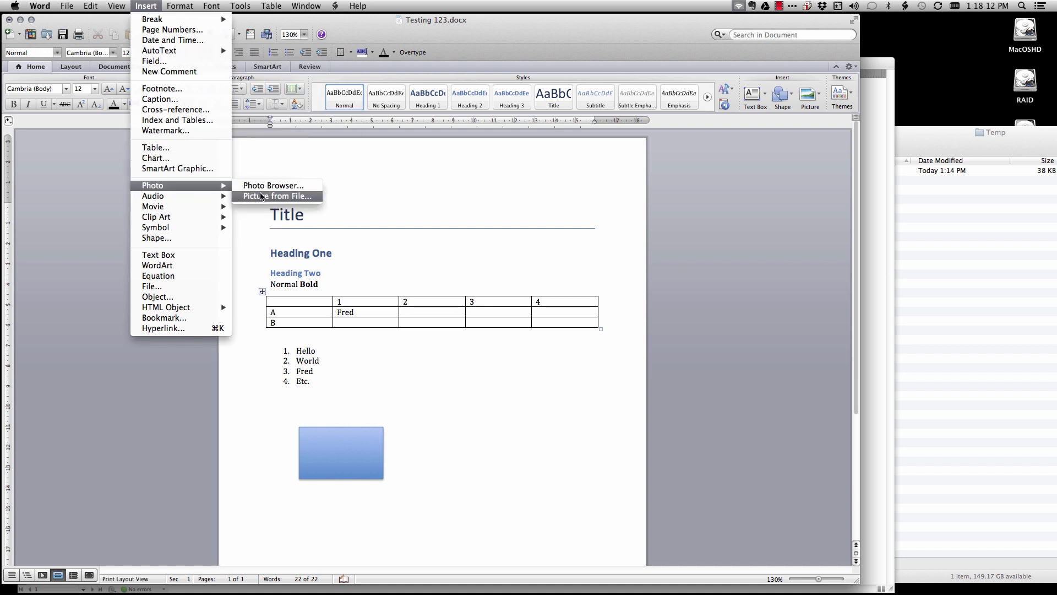
left_click(275, 196)
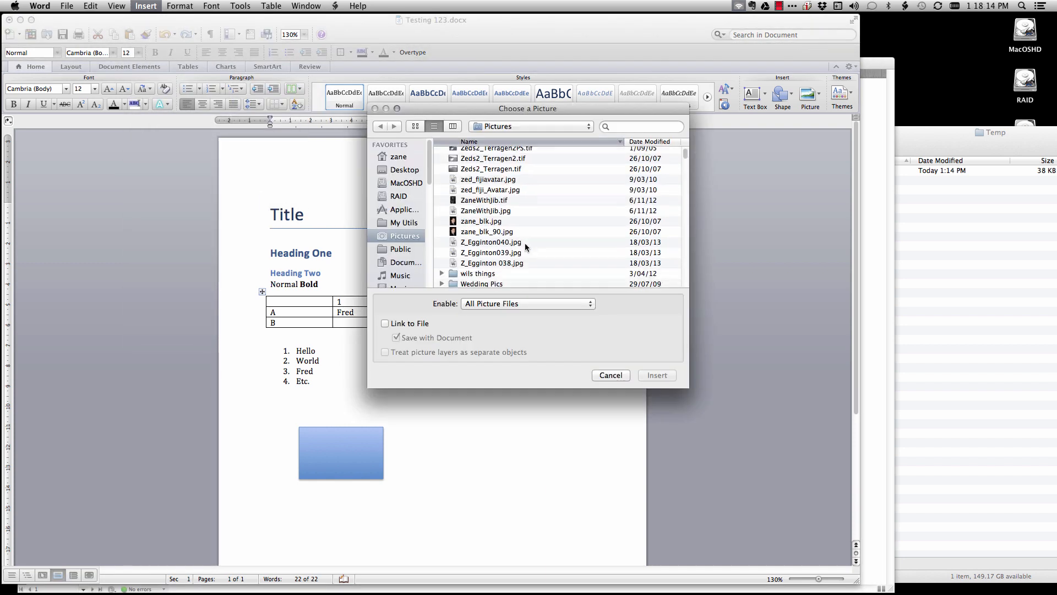
left_click(485, 196)
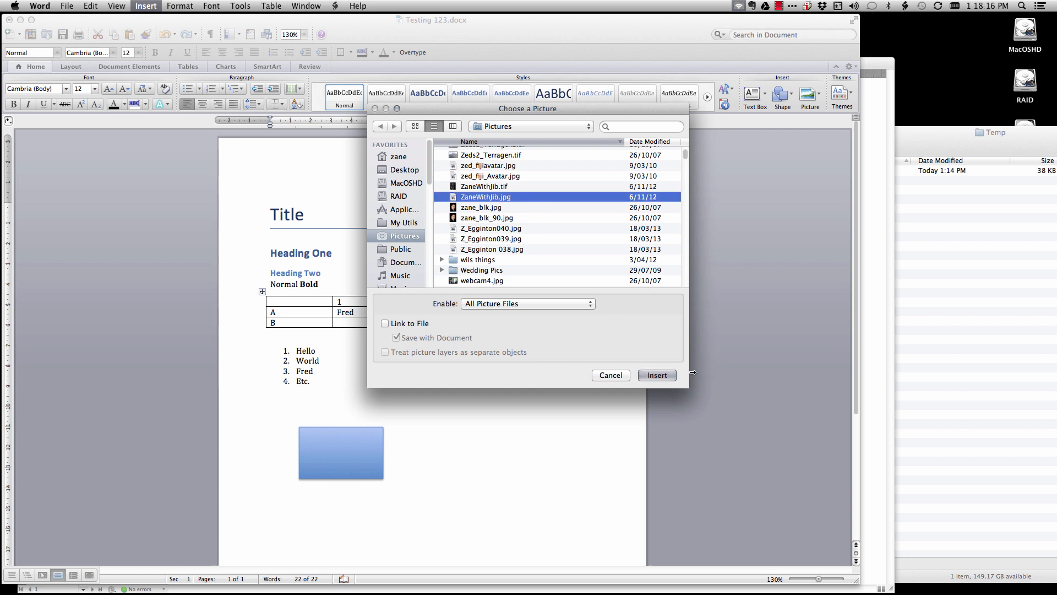
left_click(655, 375)
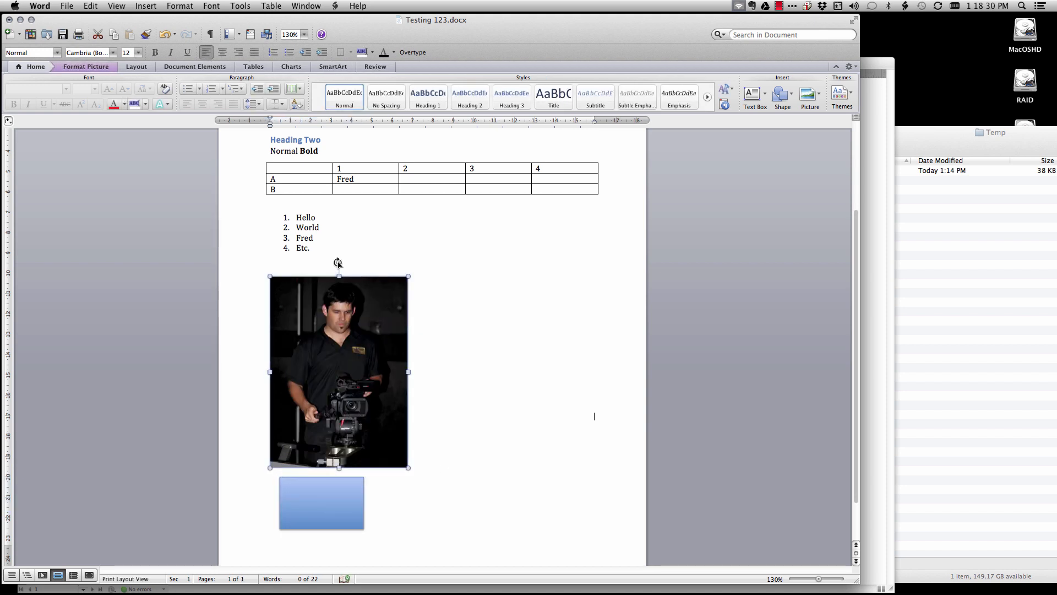
- Tilt the photo at an angle and save the Word document
left_click_drag(340, 269, 475, 276)
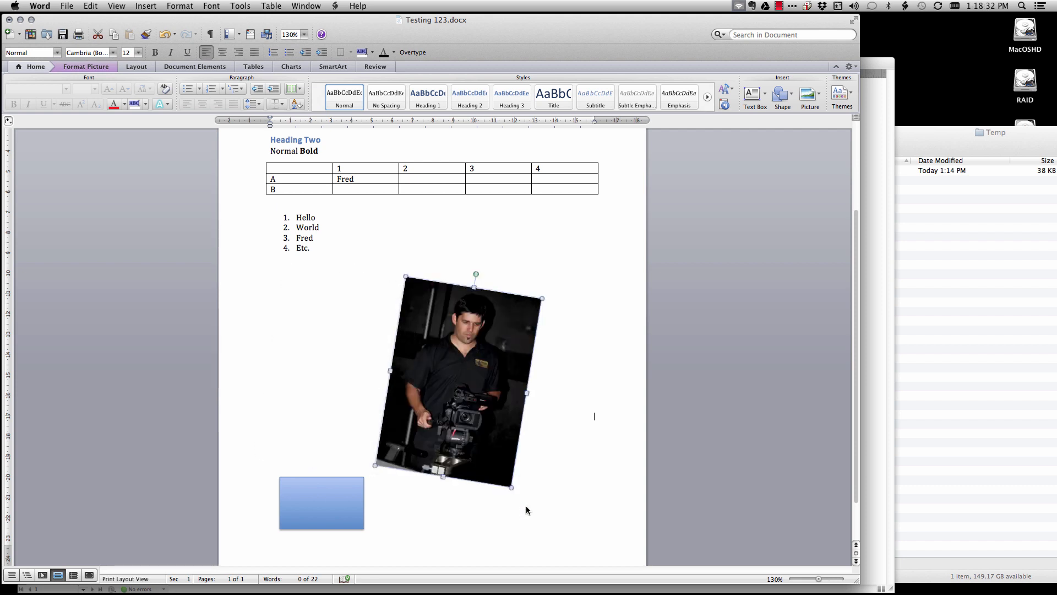
key("cmd+s")
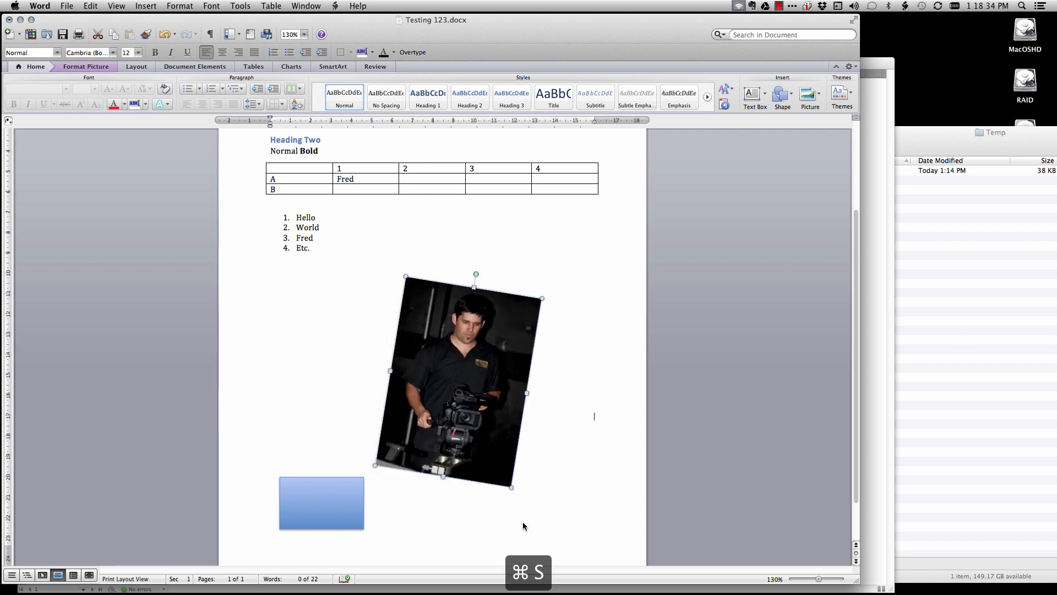
key("cmd+tab")
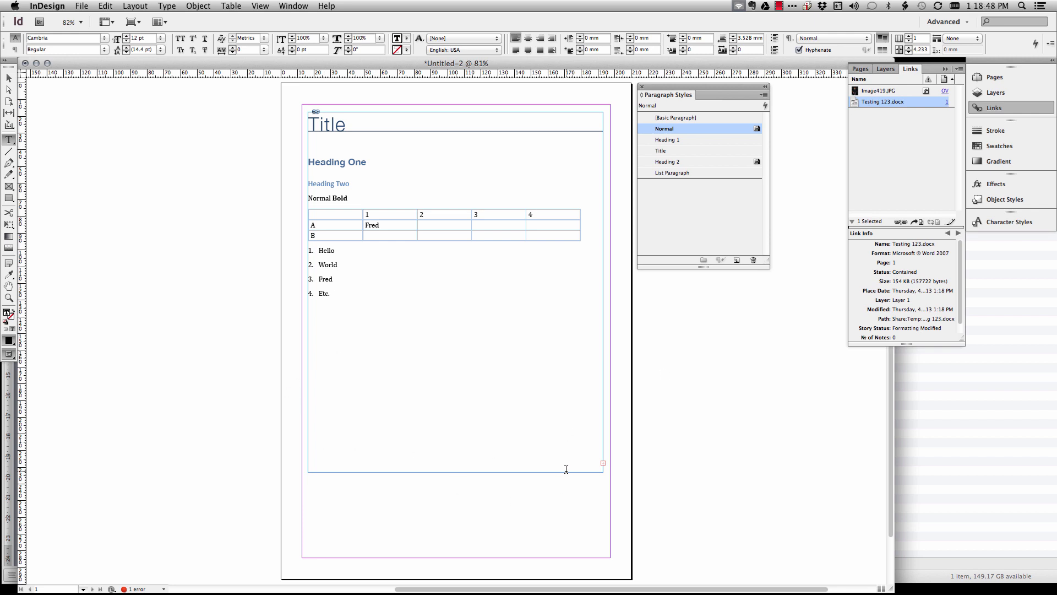
mouse_move(9, 90)
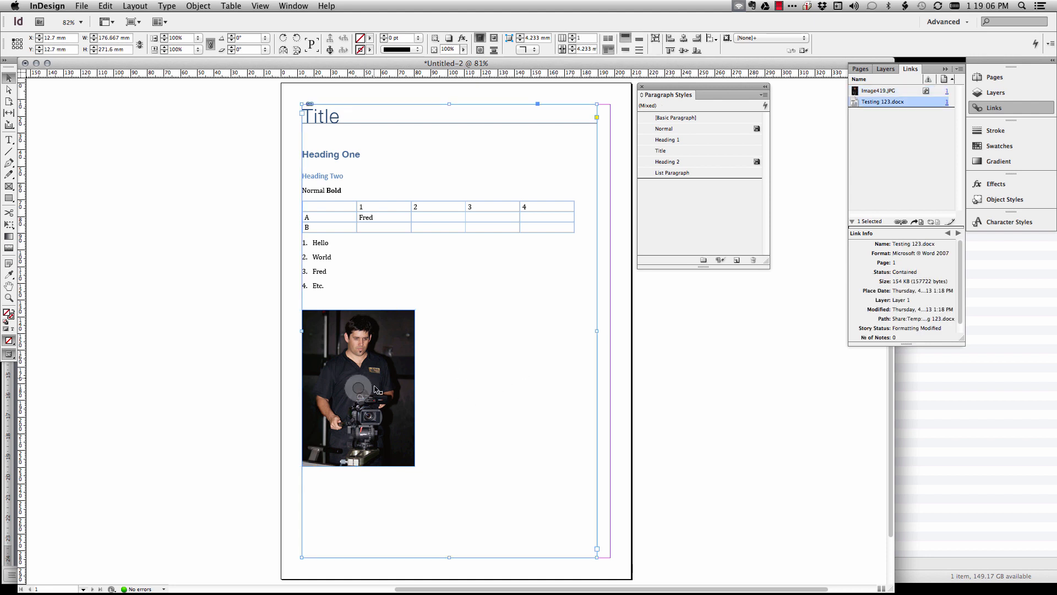
- Update the Testing 123.docx link in InDesign so the photo appears
key("cmd+tab")
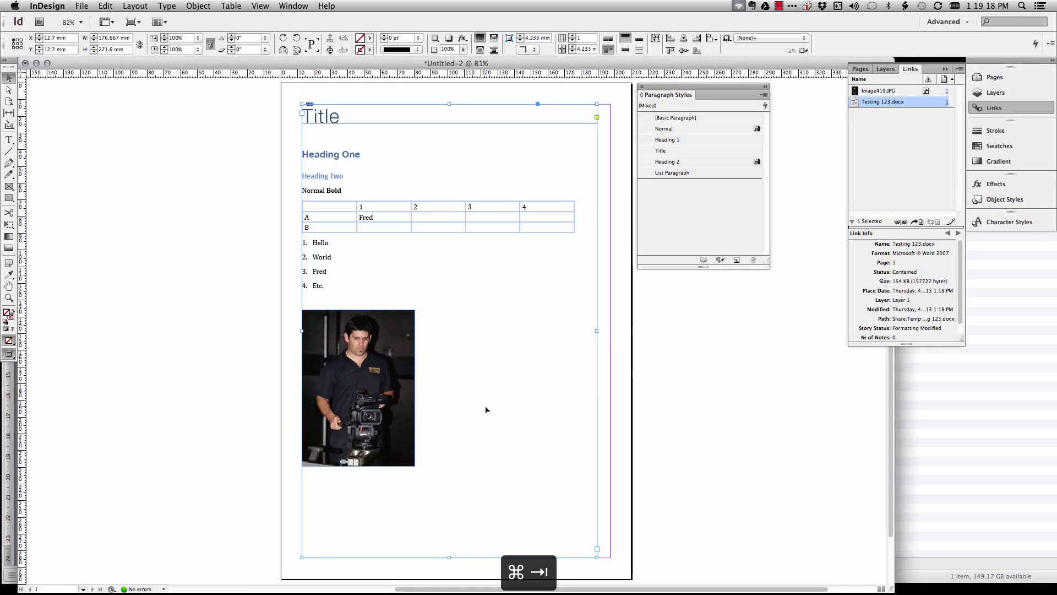
left_click(357, 388)
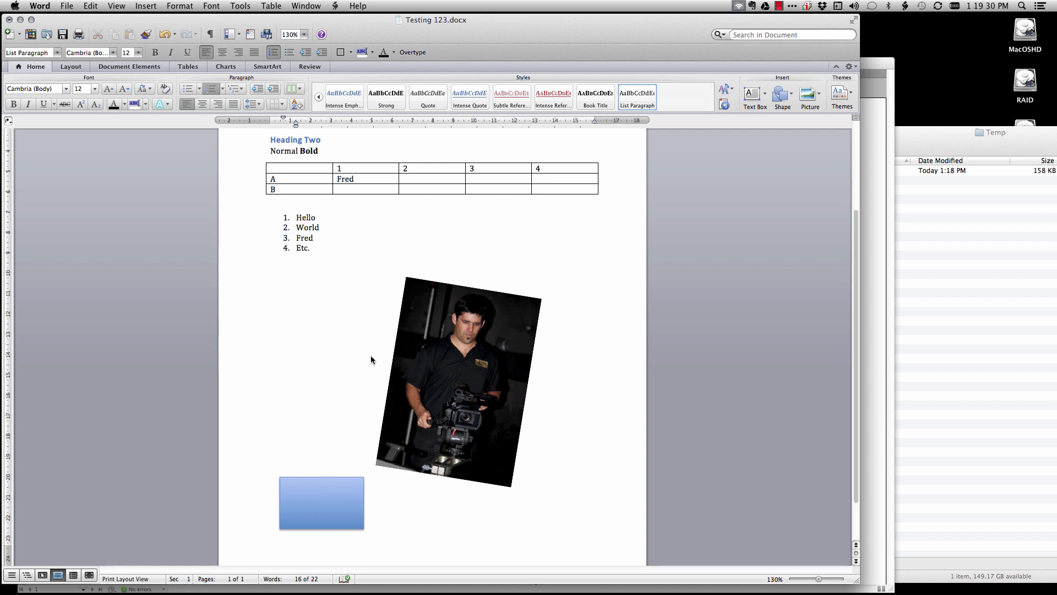
- Insert a footnote after Hello reading 'Footnote' and save the document
left_click(145, 5)
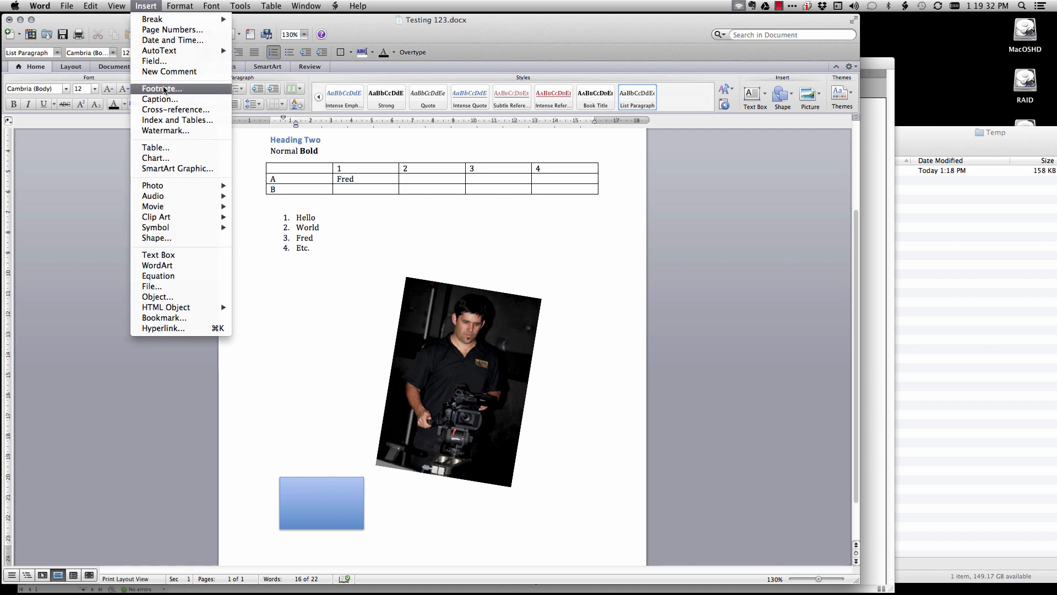
mouse_move(158, 276)
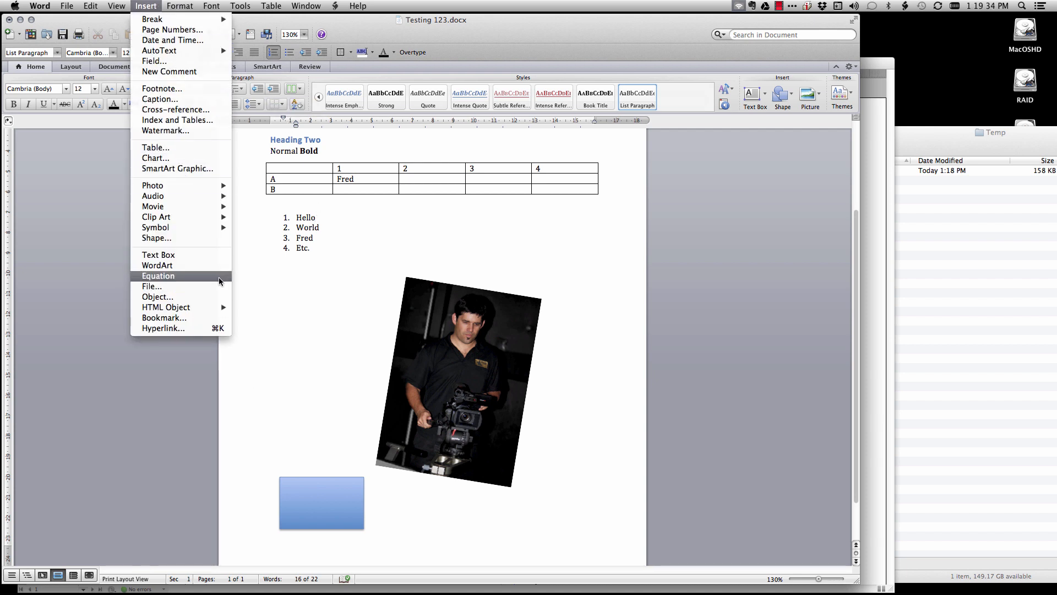
mouse_move(162, 88)
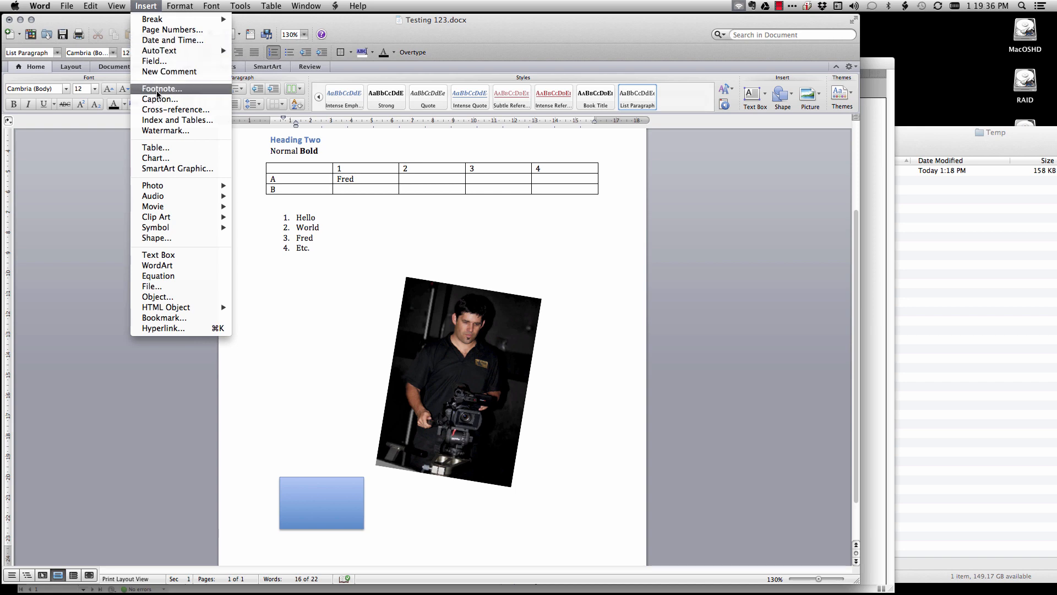
left_click(162, 88)
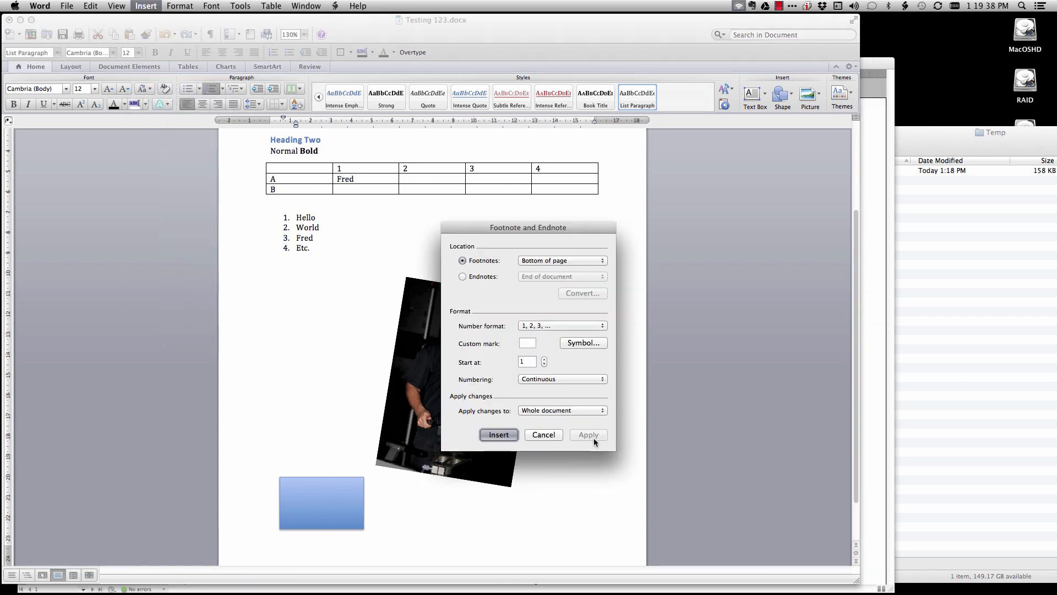
left_click(498, 434)
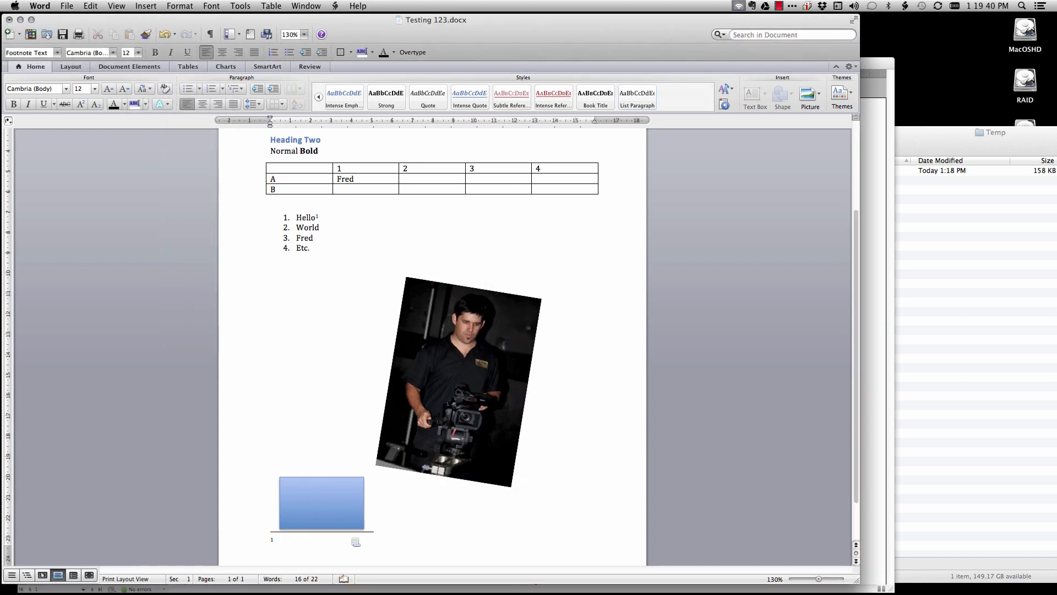
type("Foot")
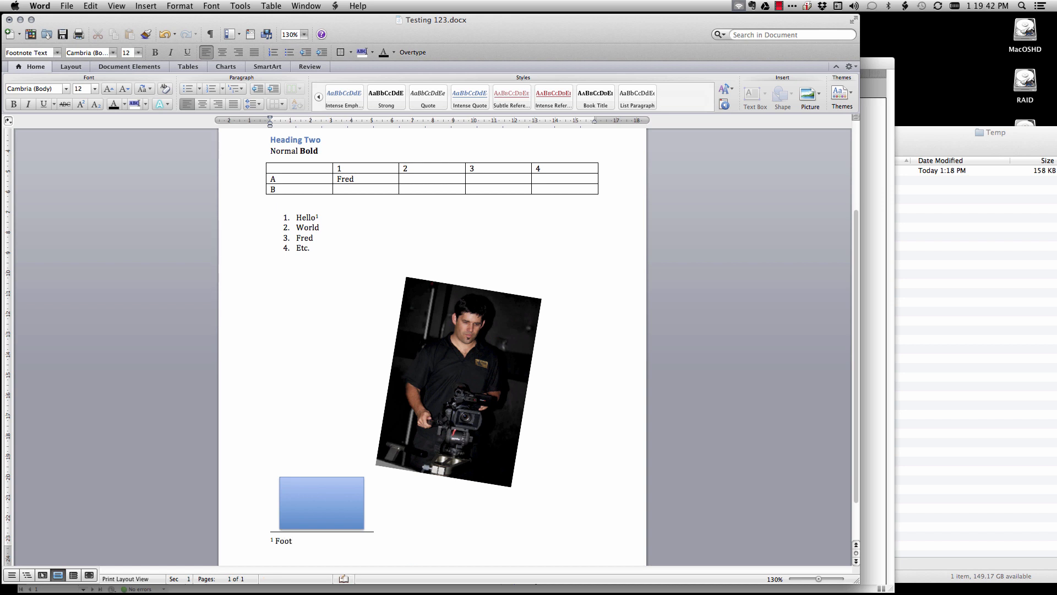
type("note")
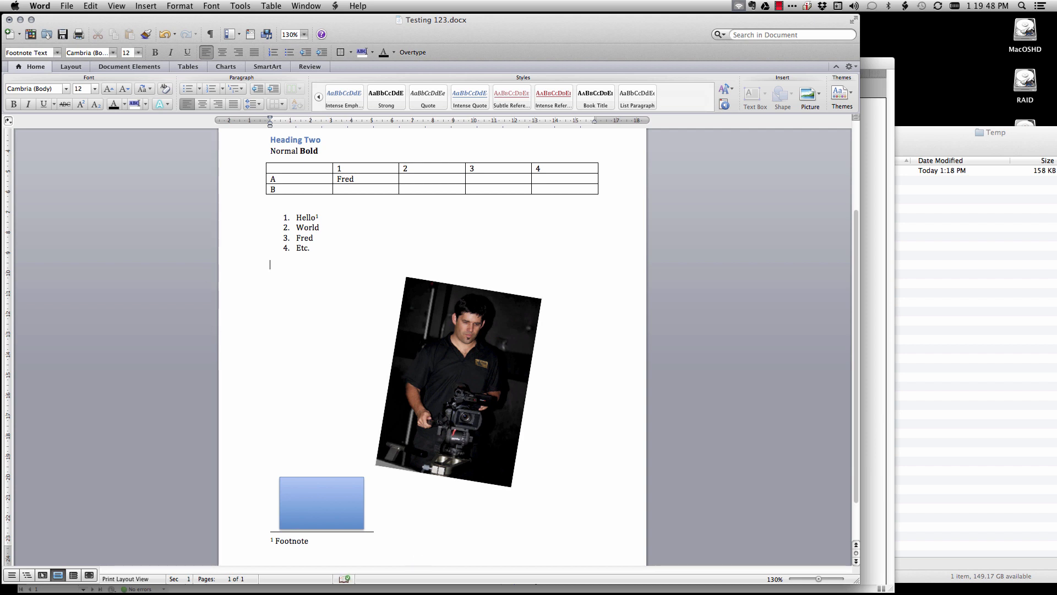
key("cmd+tab")
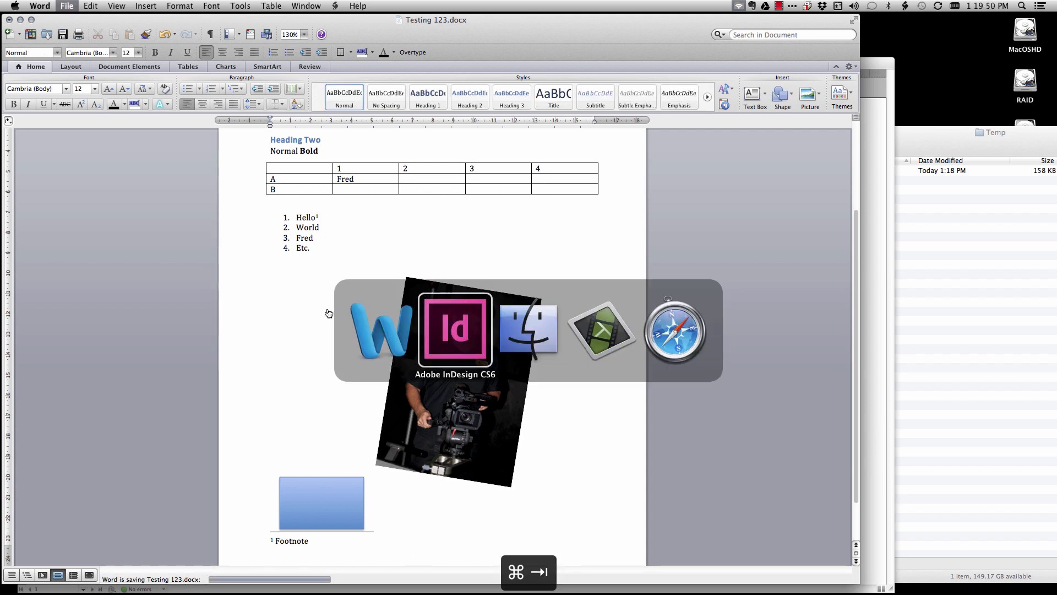
- In InDesign, update the Word link so the footnote shows on the page
left_click(456, 329)
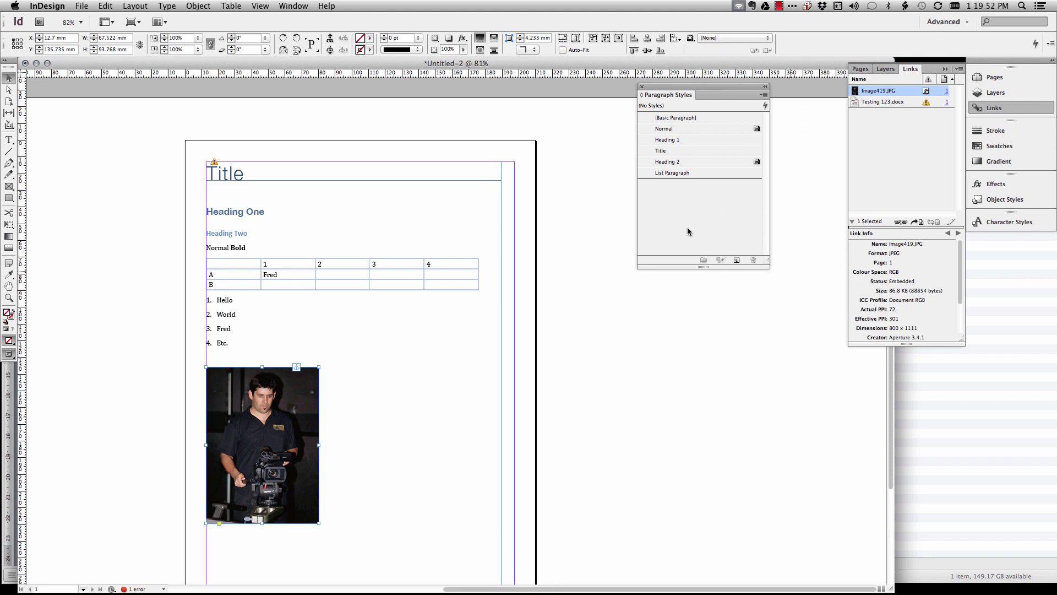
left_click(883, 101)
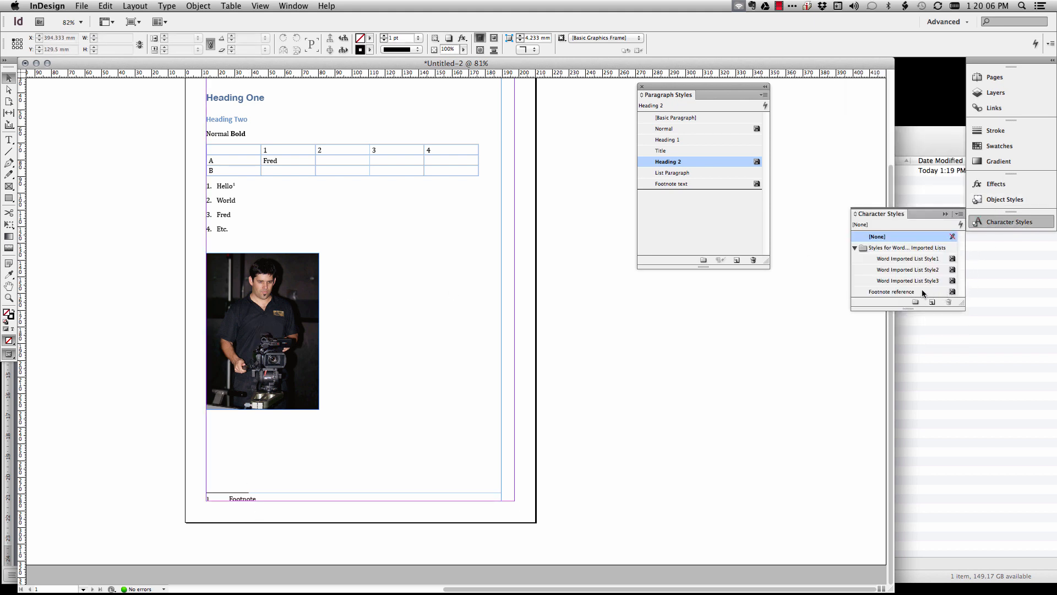
mouse_move(892, 297)
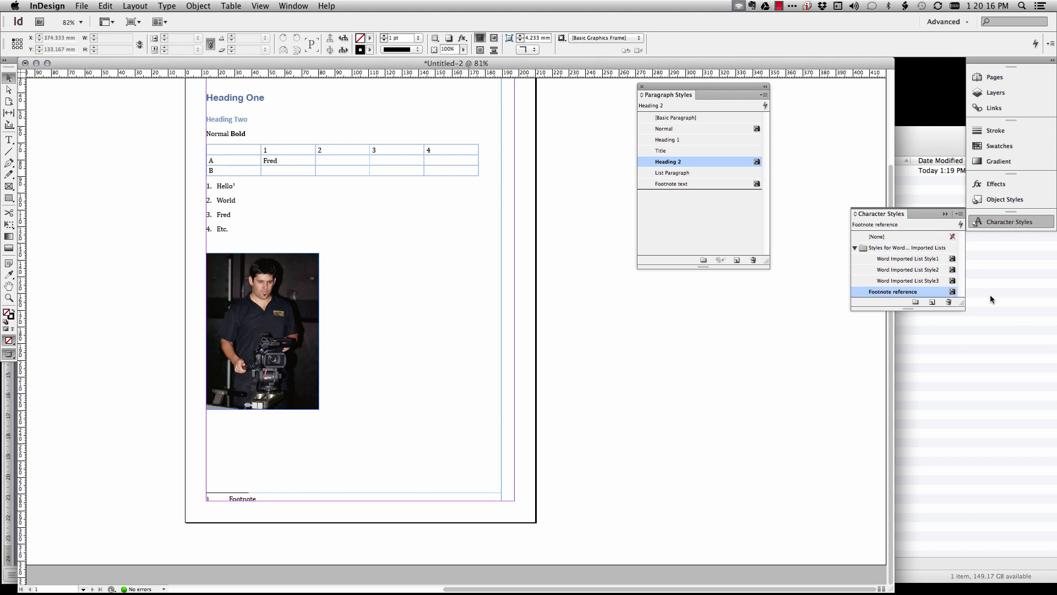
double_click(893, 292)
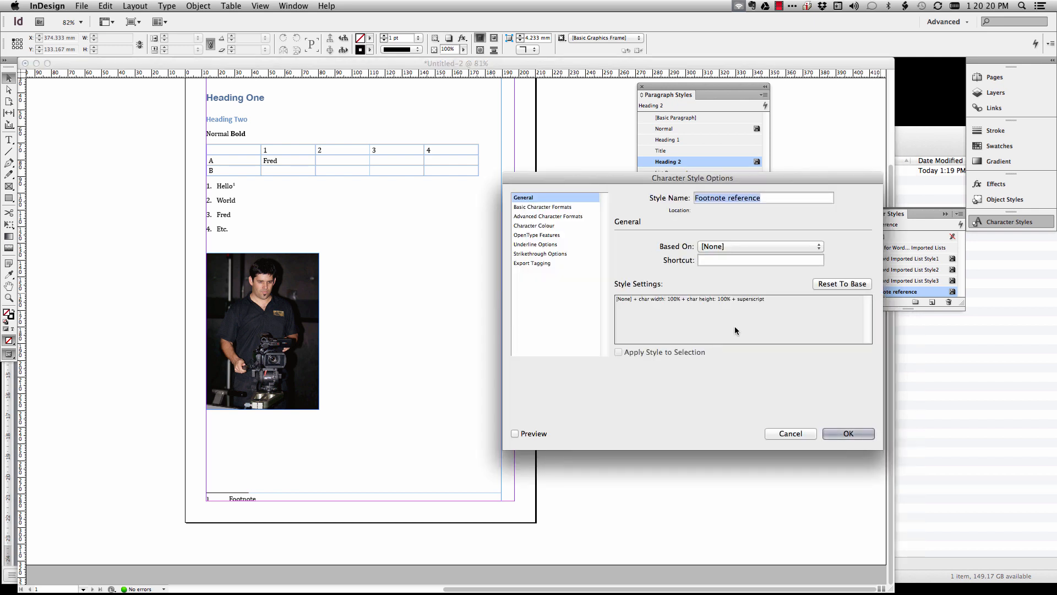
mouse_move(716, 332)
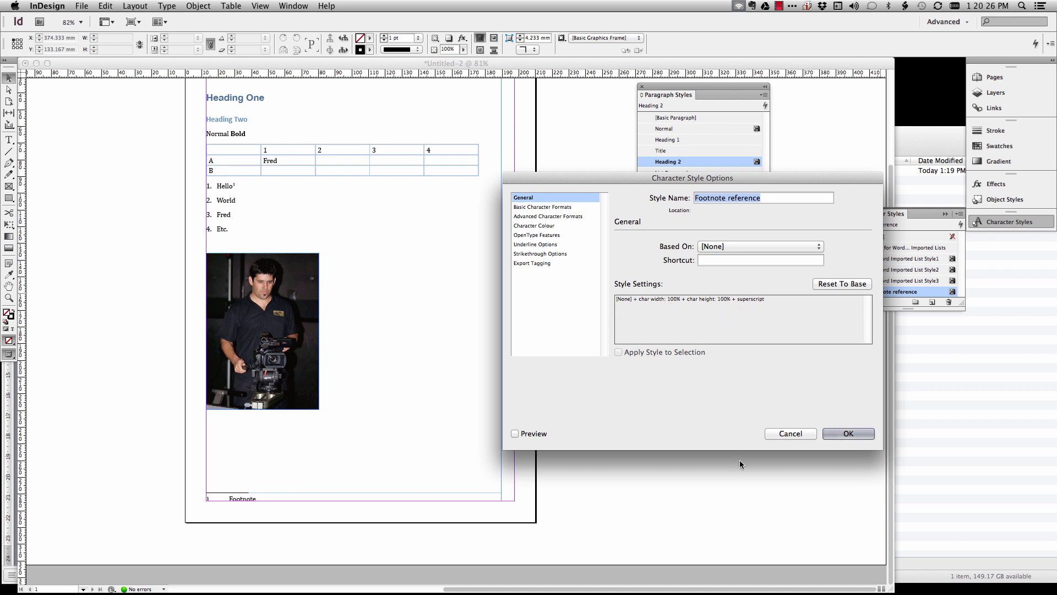
left_click(847, 433)
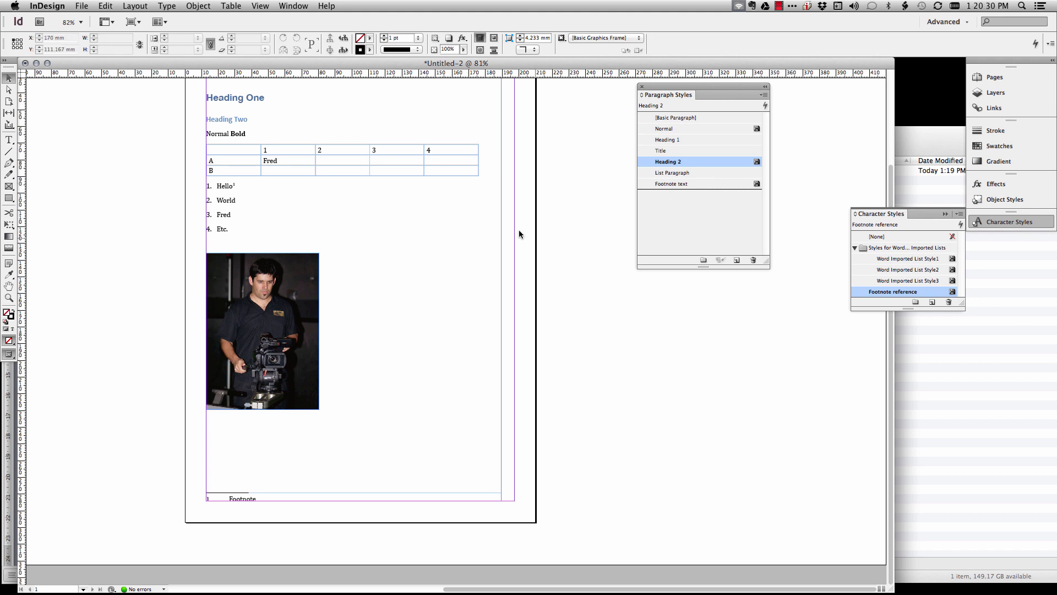
double_click(671, 173)
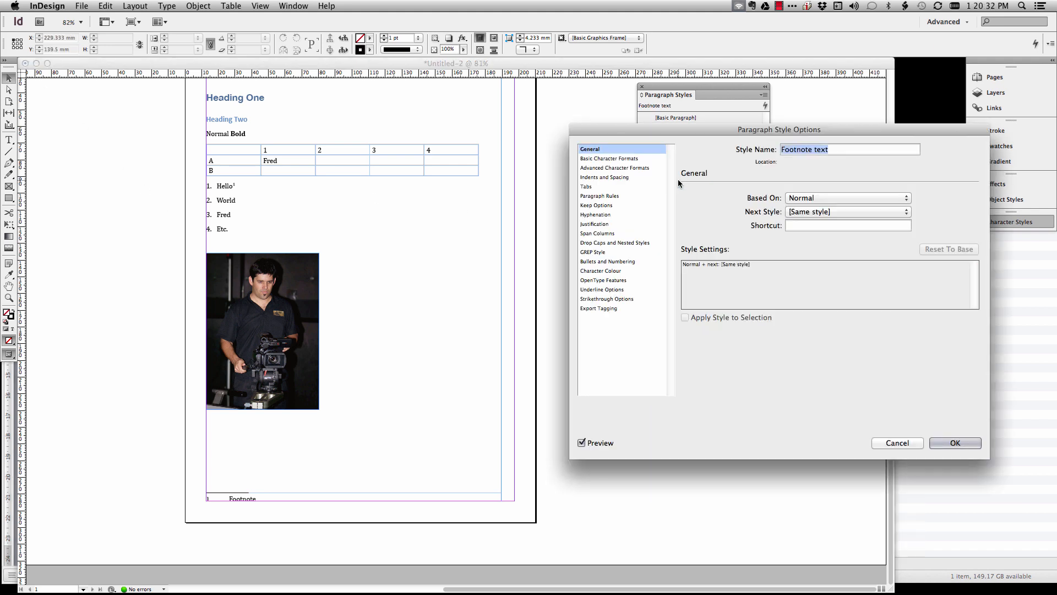
mouse_move(642, 350)
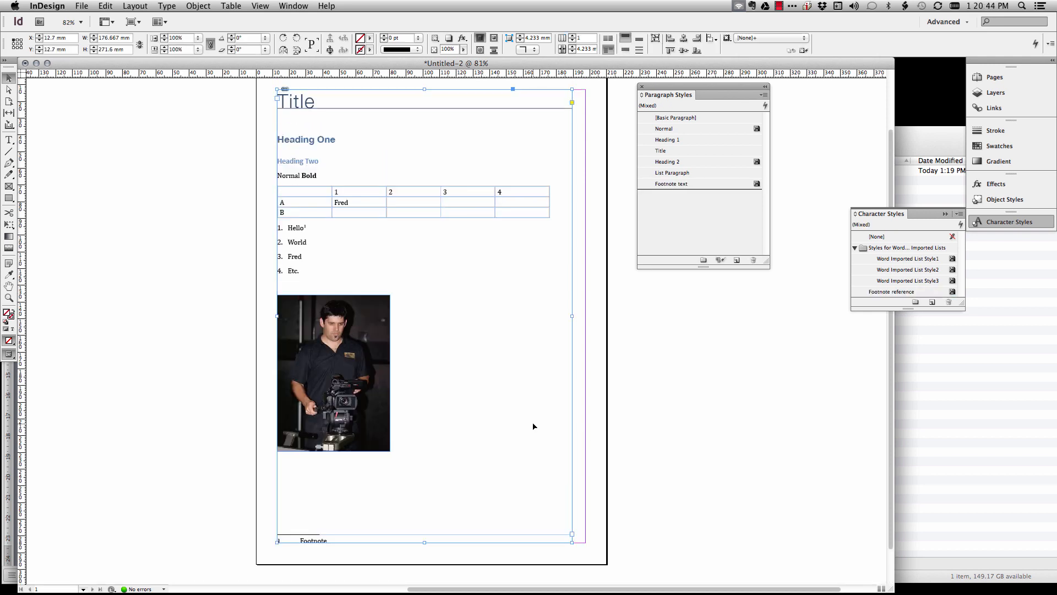
scroll("right", 3)
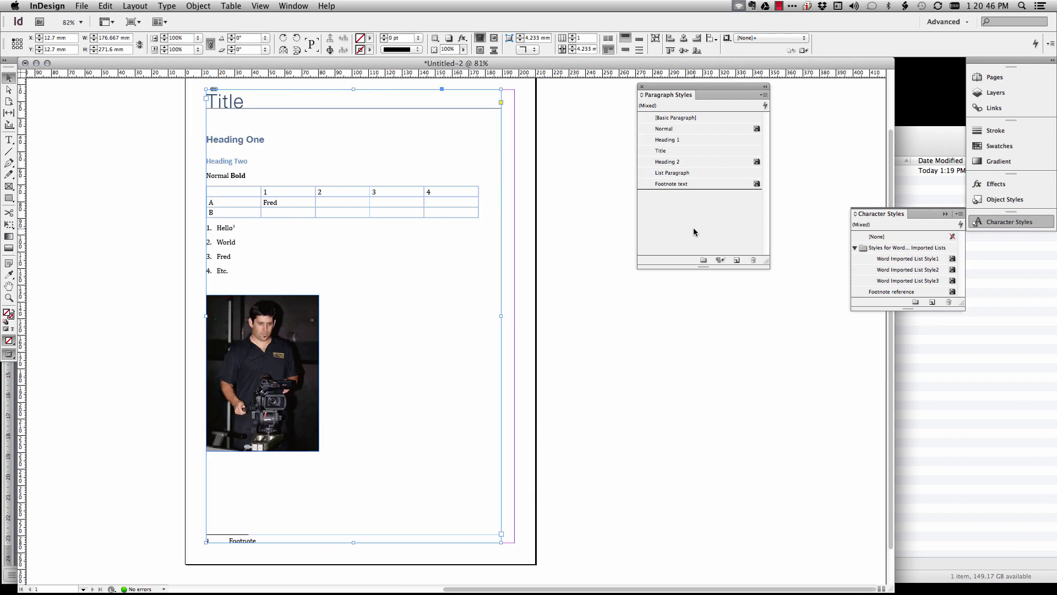